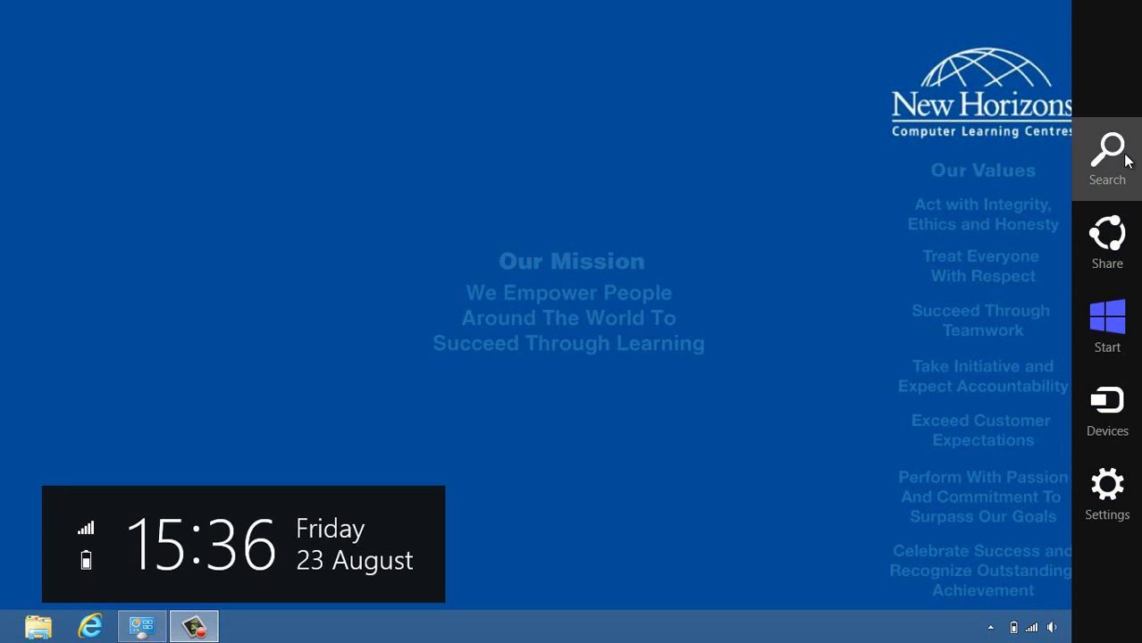
Search the Windows 8 apps for 'power' so PowerPoint 2013 appears in the results.
{"action": "left_click", "coordinate": [1106, 159]}
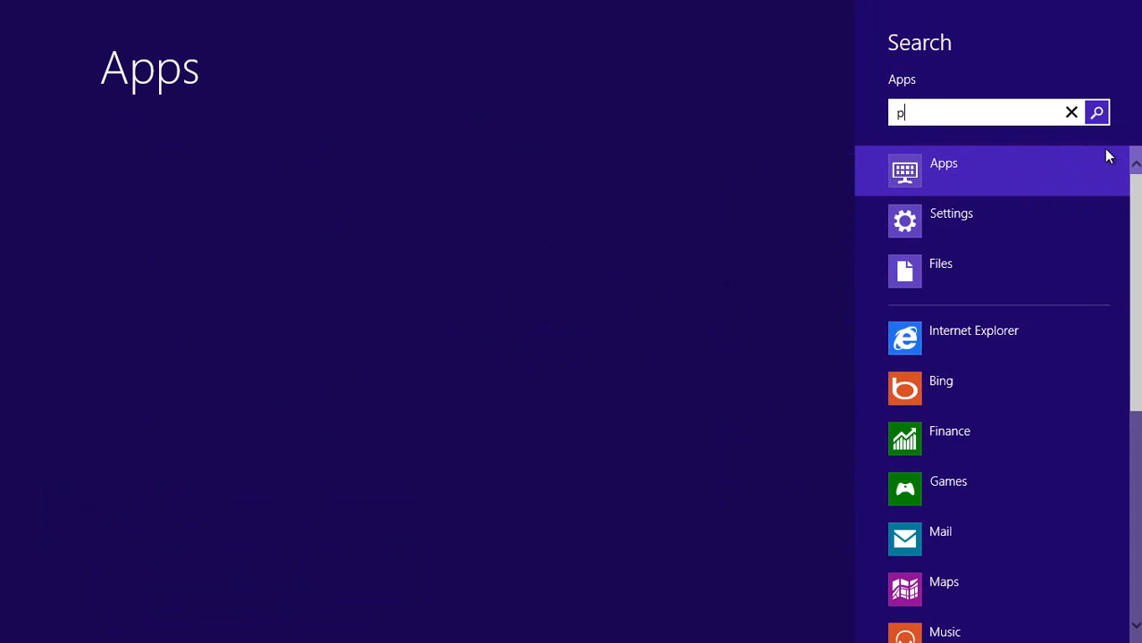
{"action": "type", "text": "ower"}
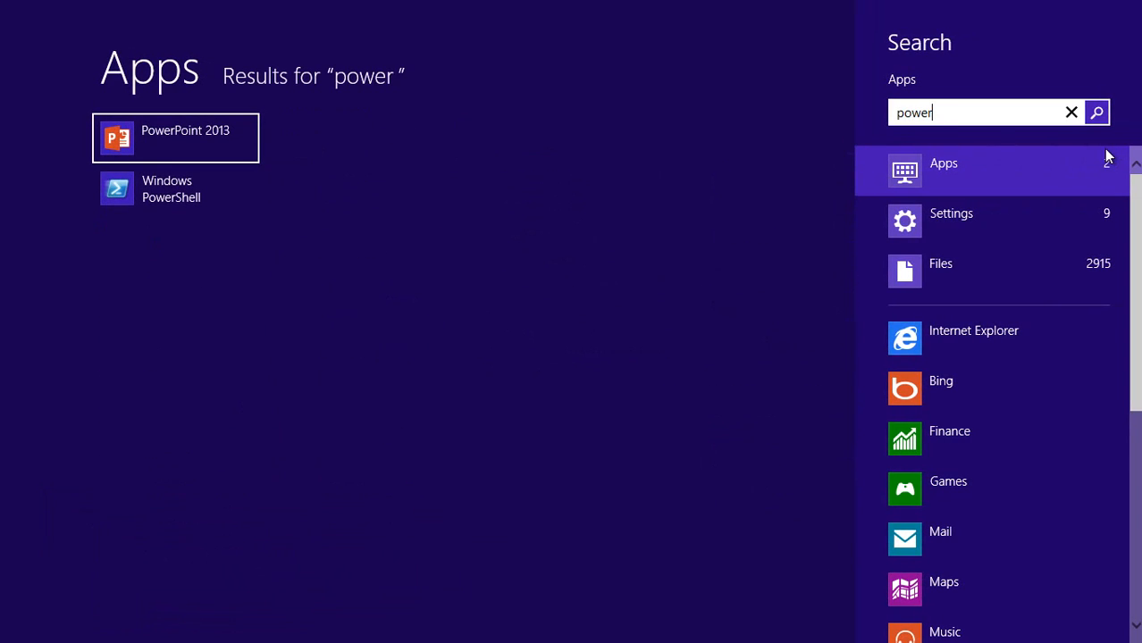
{"action": "mouse_move", "coordinate": [239, 148]}
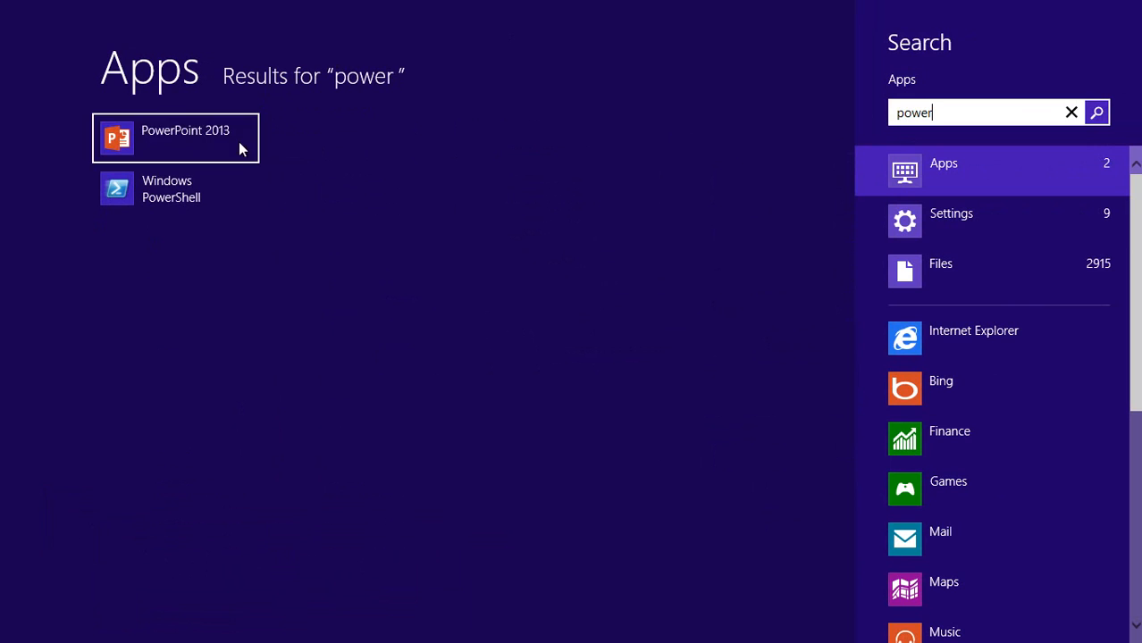
{"action": "mouse_move", "coordinate": [190, 150]}
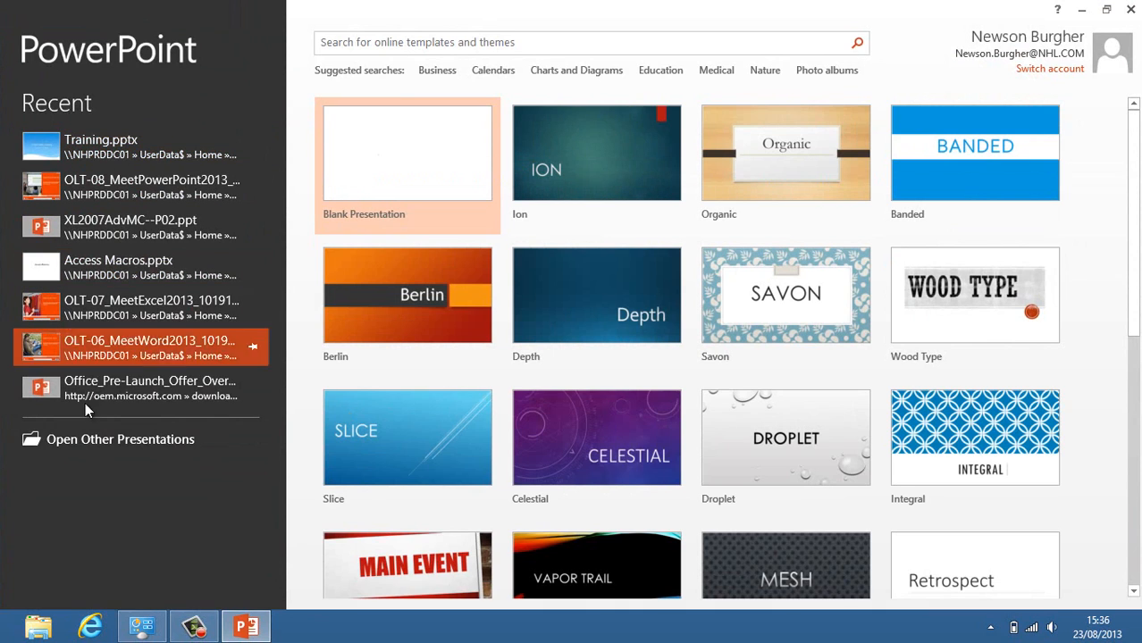
{"action": "mouse_move", "coordinate": [97, 84]}
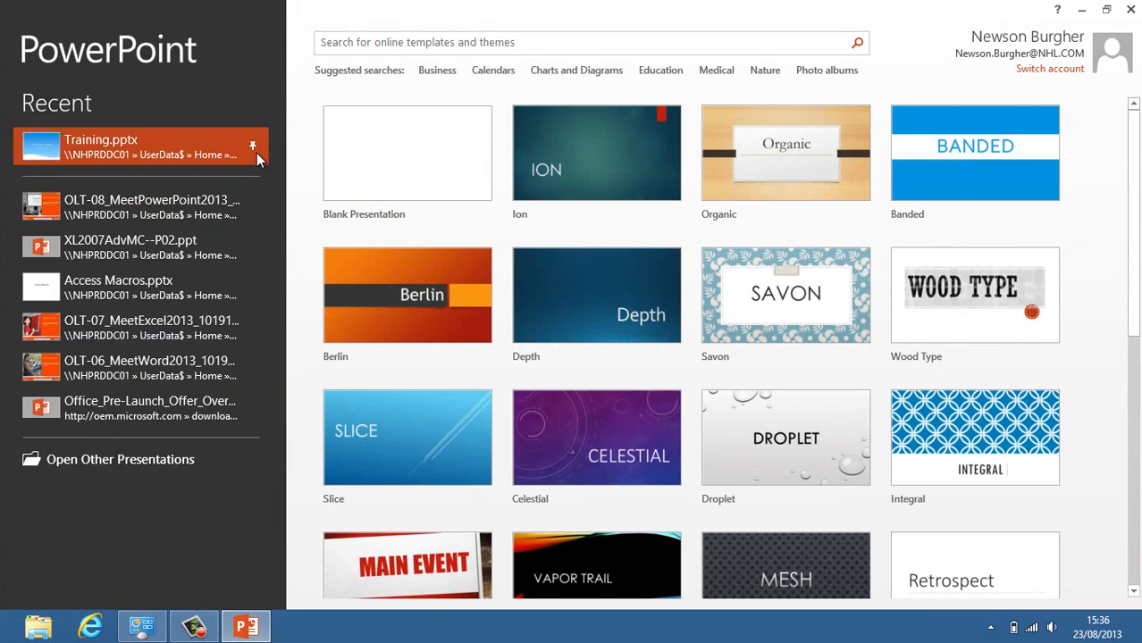
{"action": "mouse_move", "coordinate": [95, 134]}
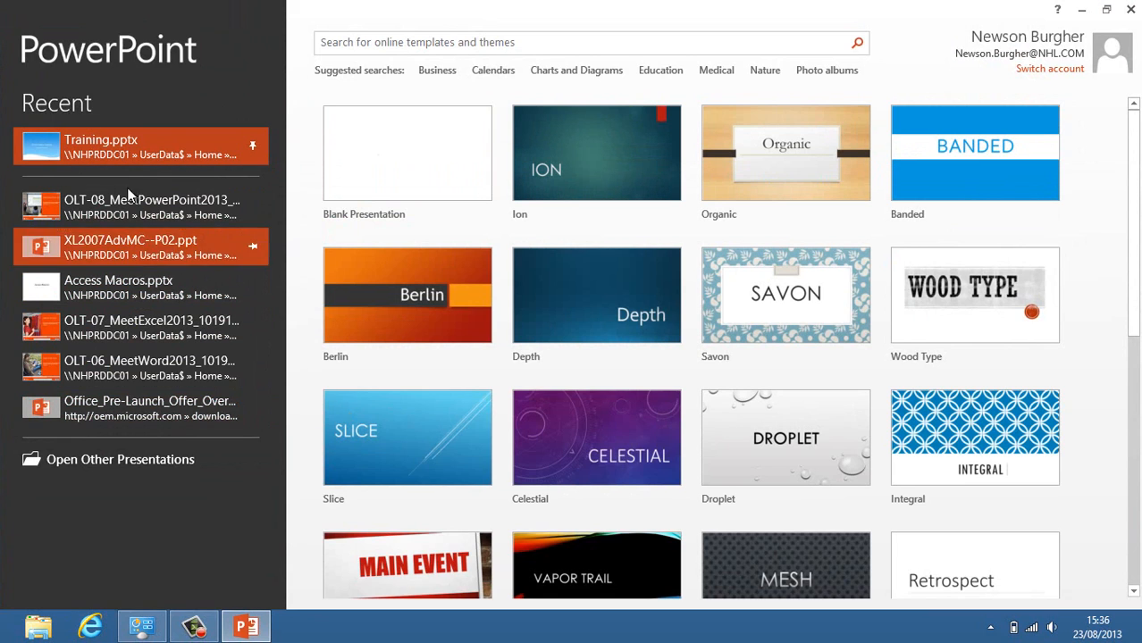
{"action": "mouse_move", "coordinate": [264, 152]}
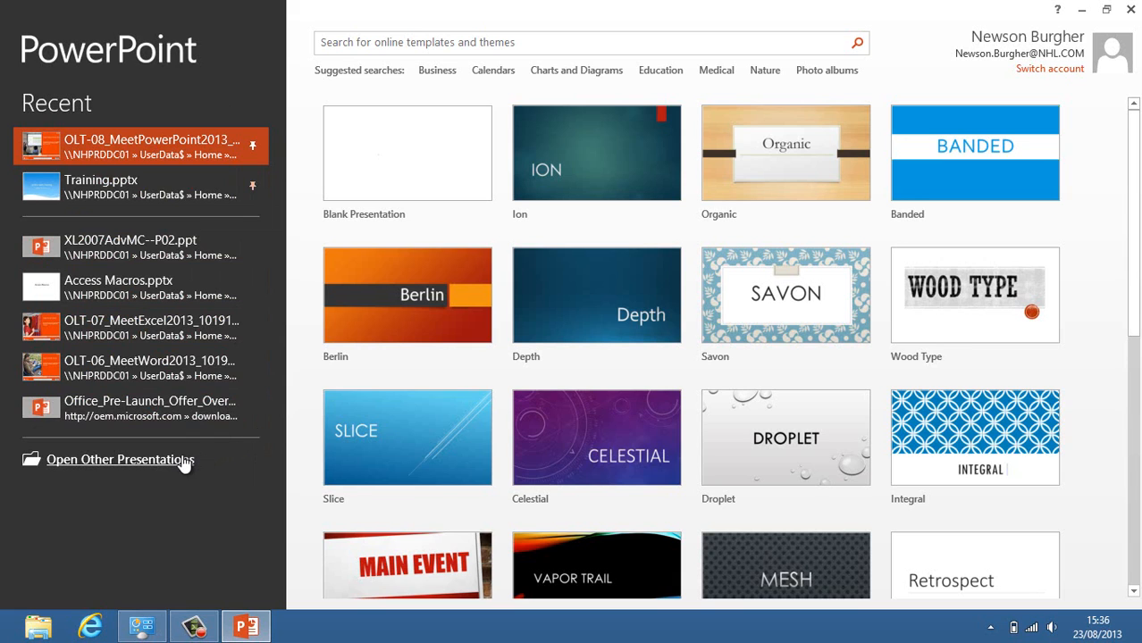
{"action": "mouse_move", "coordinate": [157, 465]}
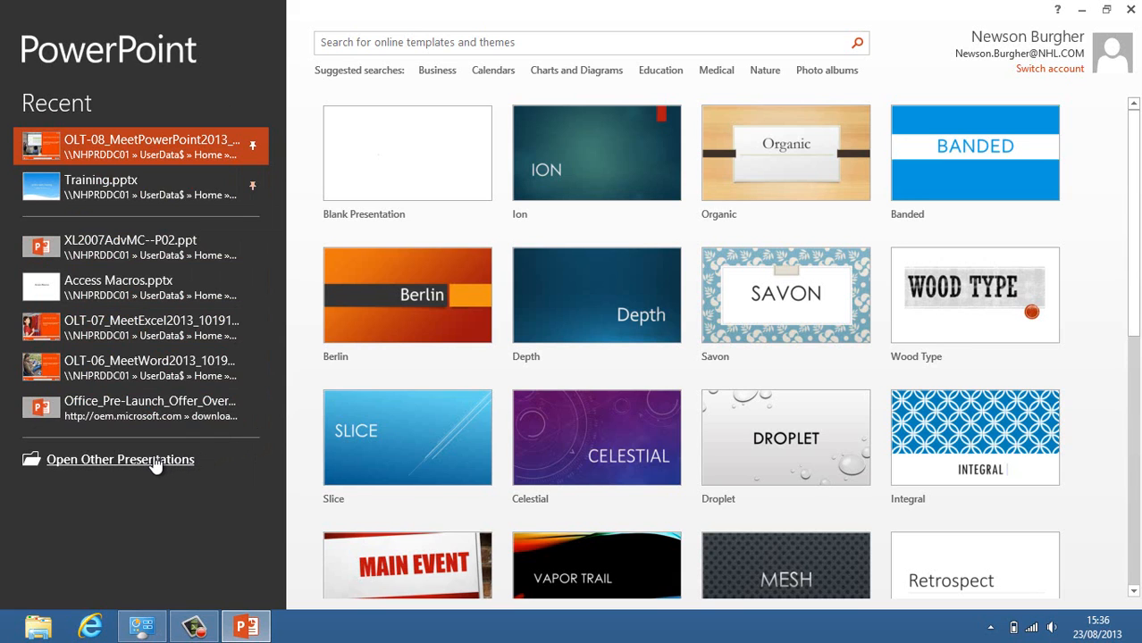
Show the Add a Place page offering Office 365 SharePoint and SkyDrive.
{"action": "left_click", "coordinate": [119, 459]}
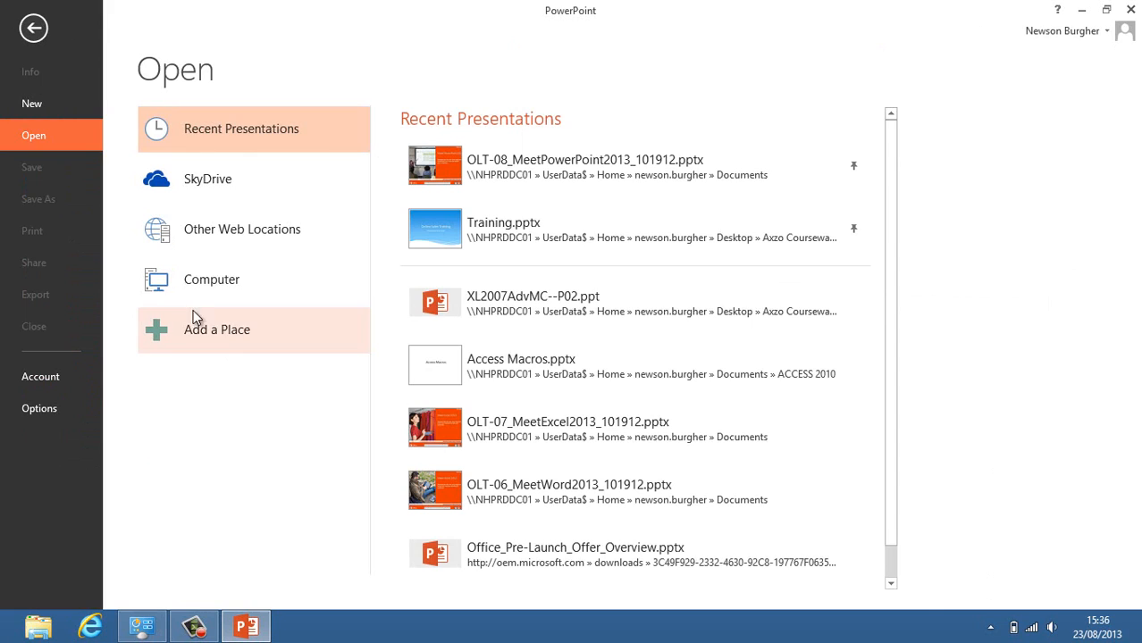
{"action": "mouse_move", "coordinate": [213, 177]}
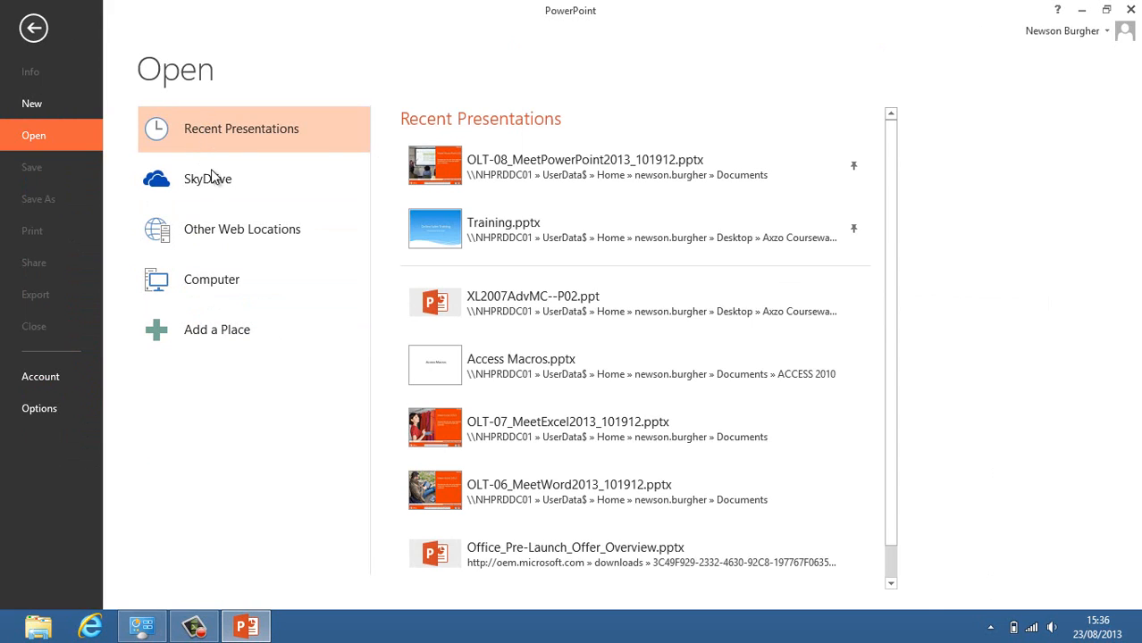
{"action": "mouse_move", "coordinate": [284, 197]}
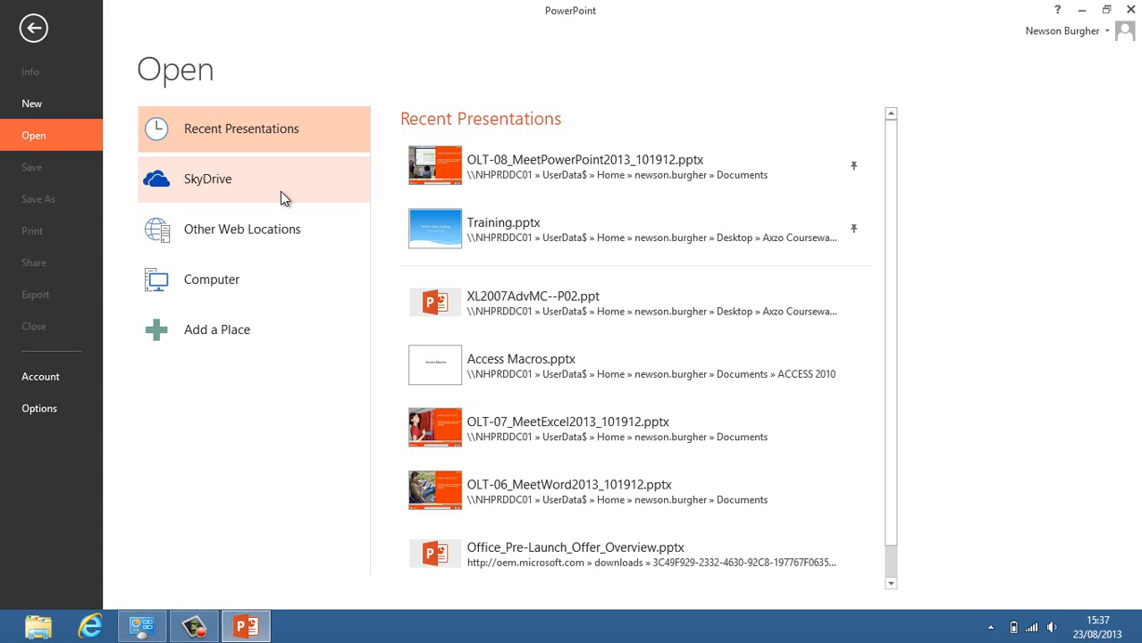
{"action": "mouse_move", "coordinate": [282, 204]}
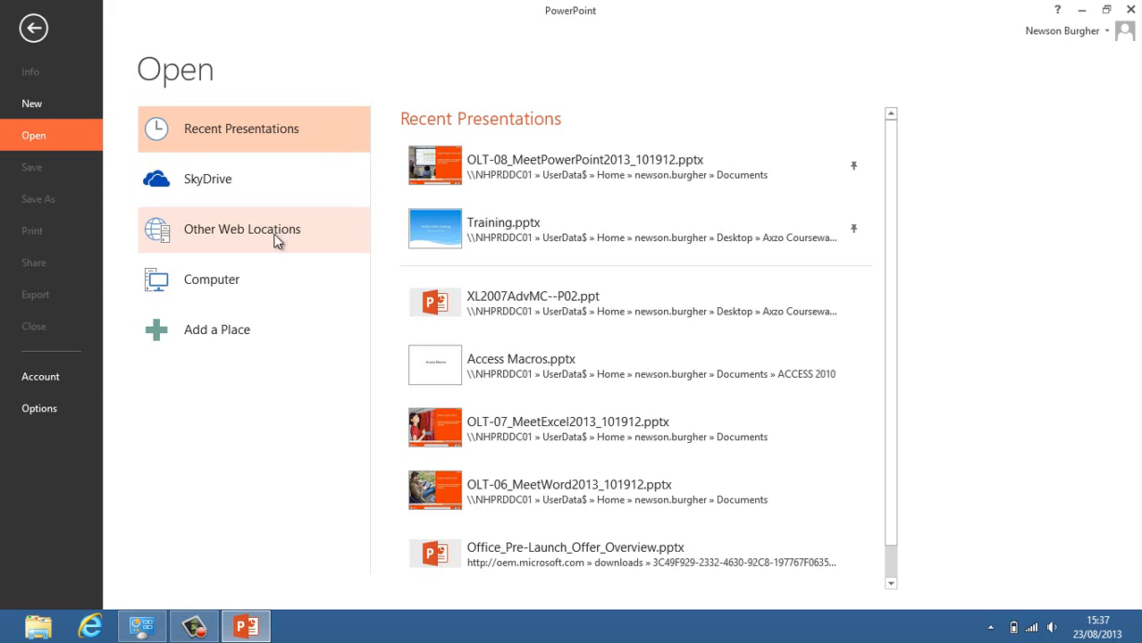
{"action": "mouse_move", "coordinate": [253, 329]}
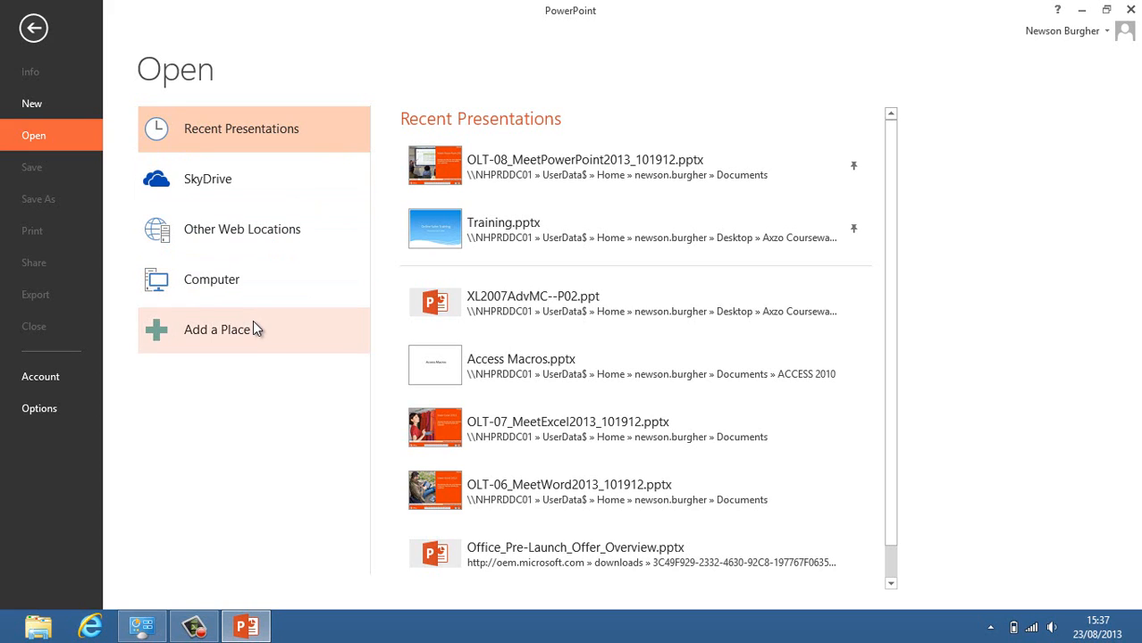
{"action": "left_click", "coordinate": [218, 329]}
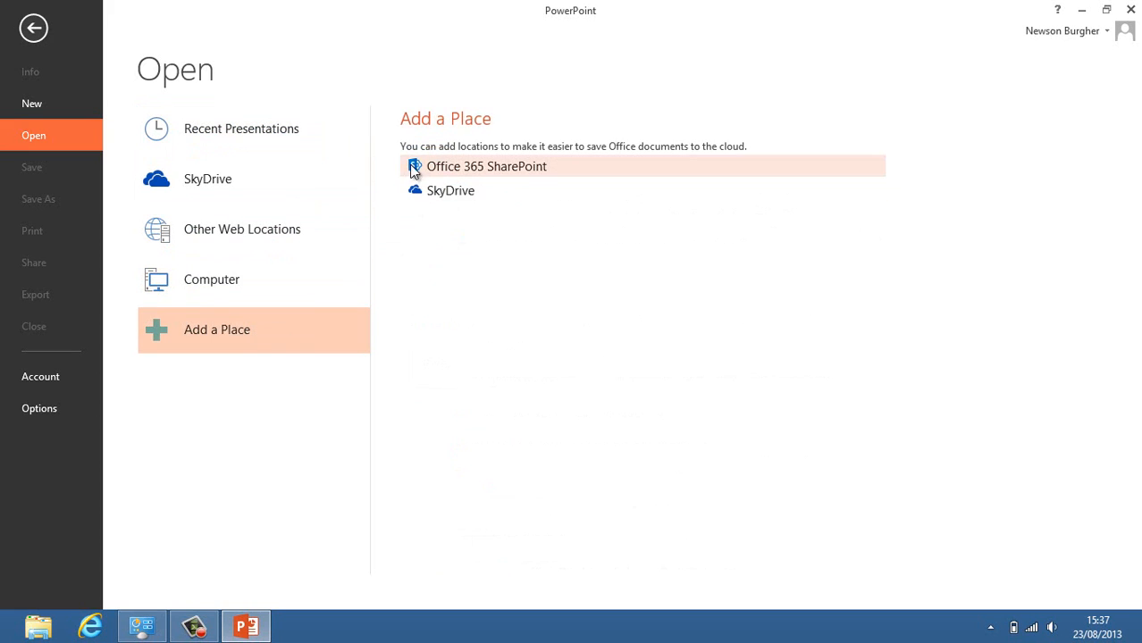
{"action": "mouse_move", "coordinate": [468, 211]}
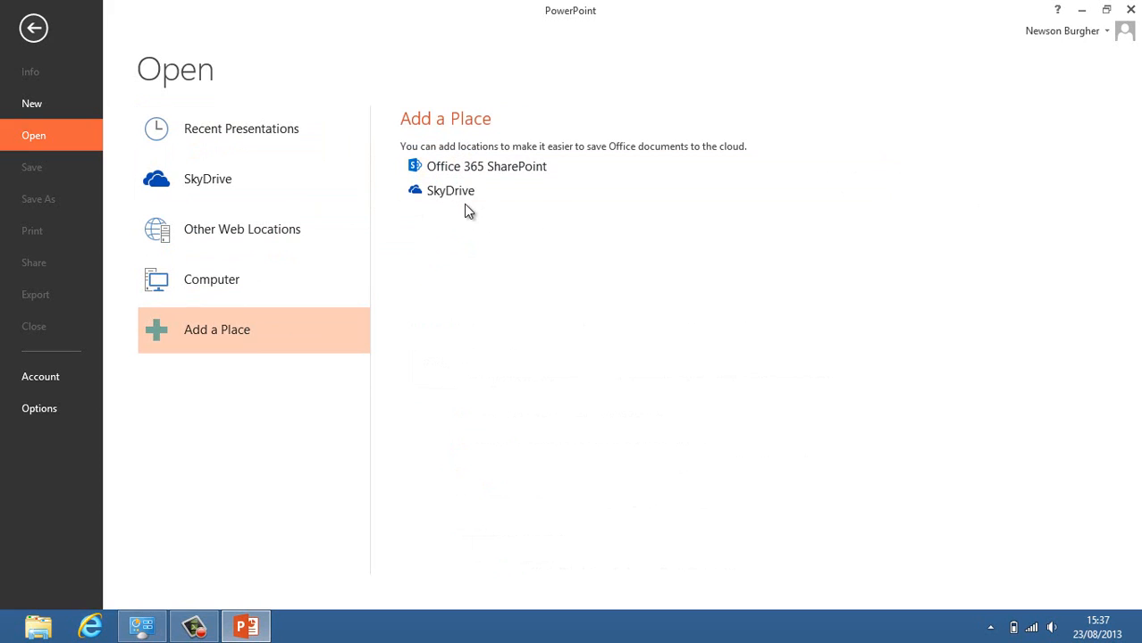
{"action": "mouse_move", "coordinate": [463, 218]}
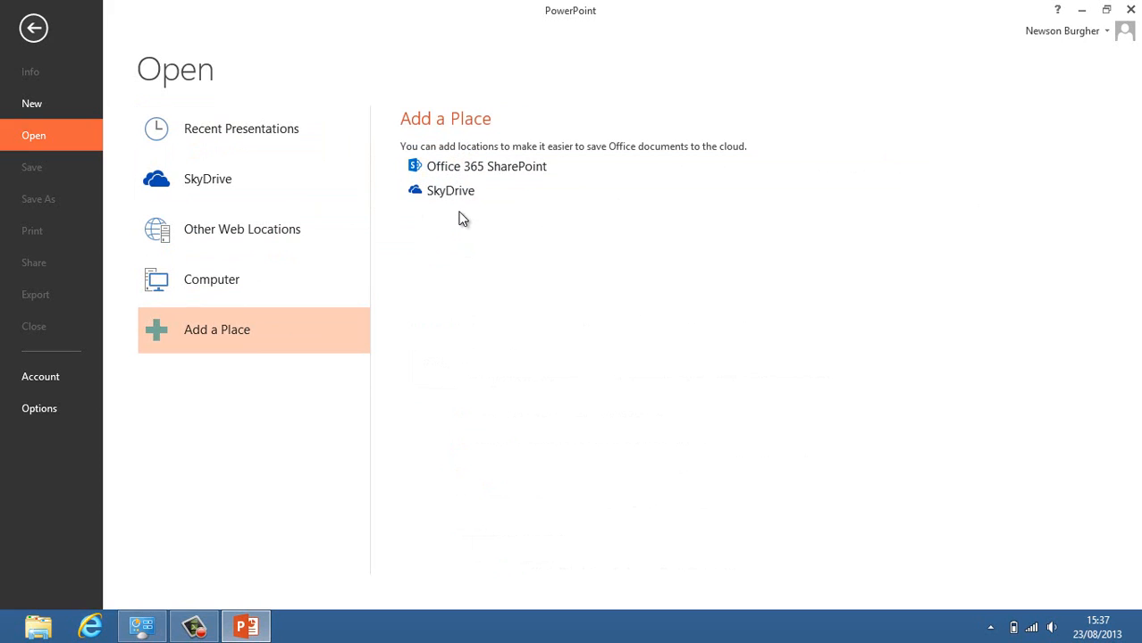
{"action": "mouse_move", "coordinate": [34, 28]}
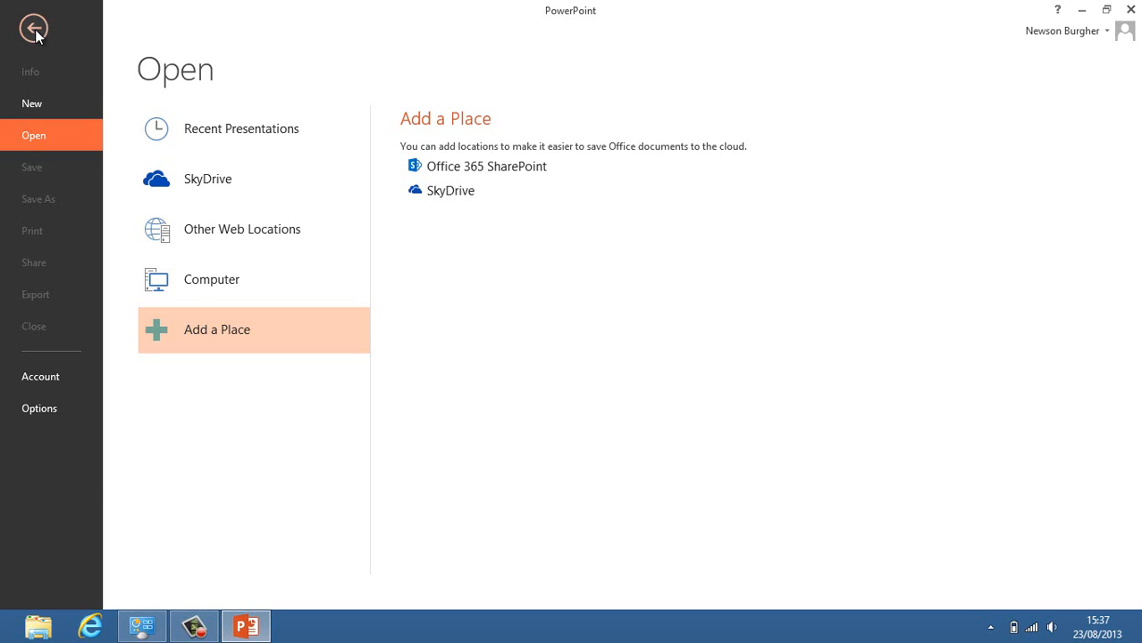
{"action": "left_click", "coordinate": [33, 28]}
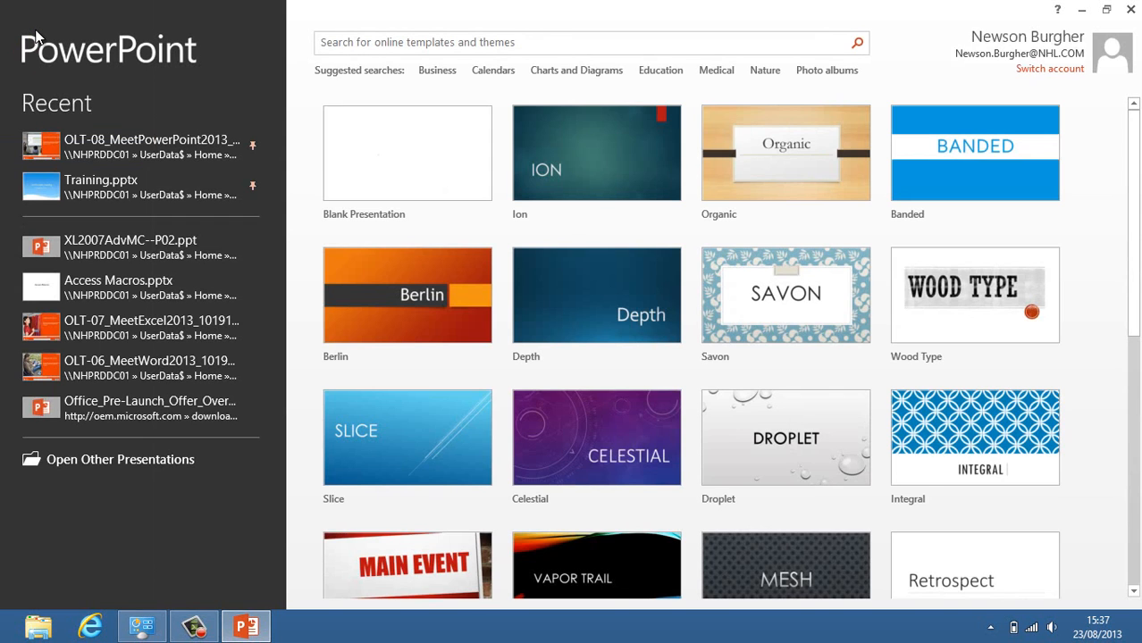
{"action": "mouse_move", "coordinate": [125, 16]}
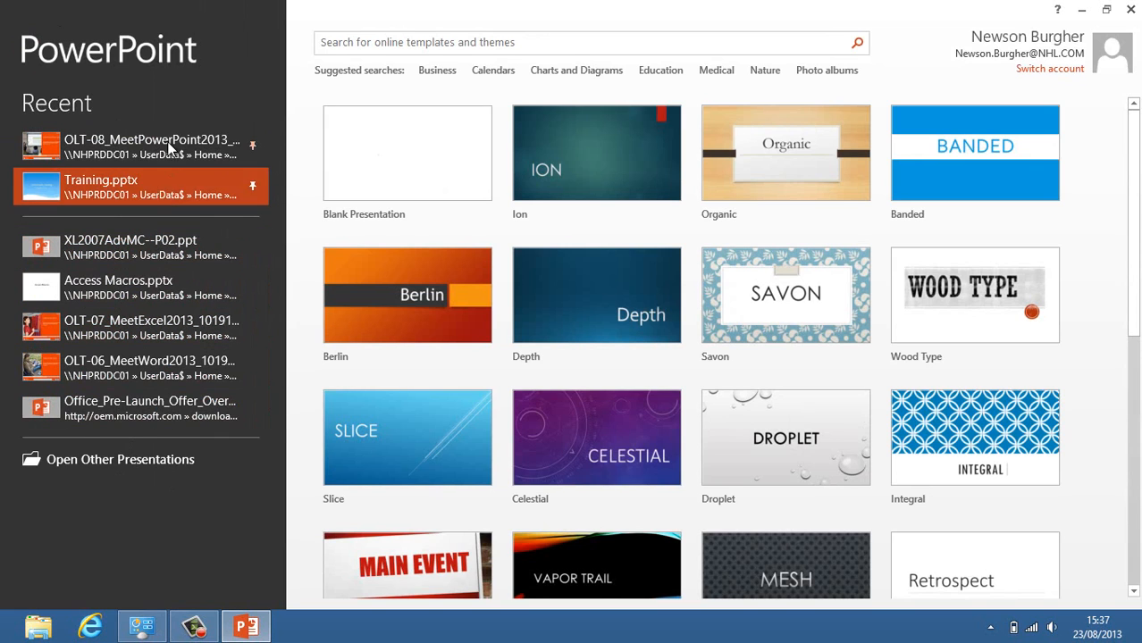
{"action": "left_click", "coordinate": [253, 154]}
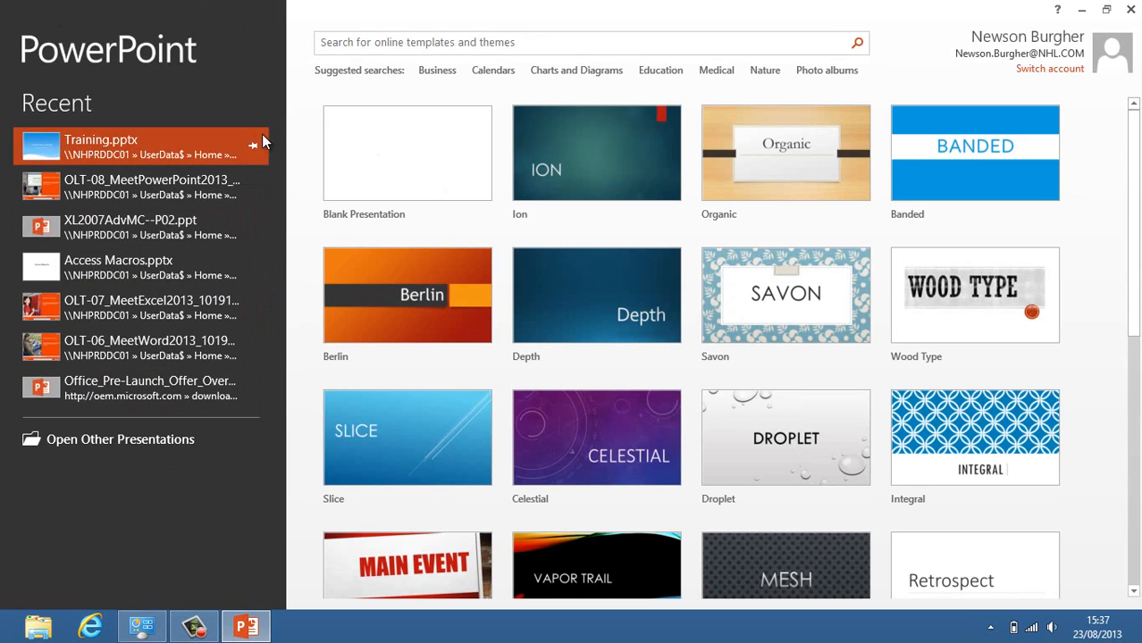
{"action": "mouse_move", "coordinate": [651, 268]}
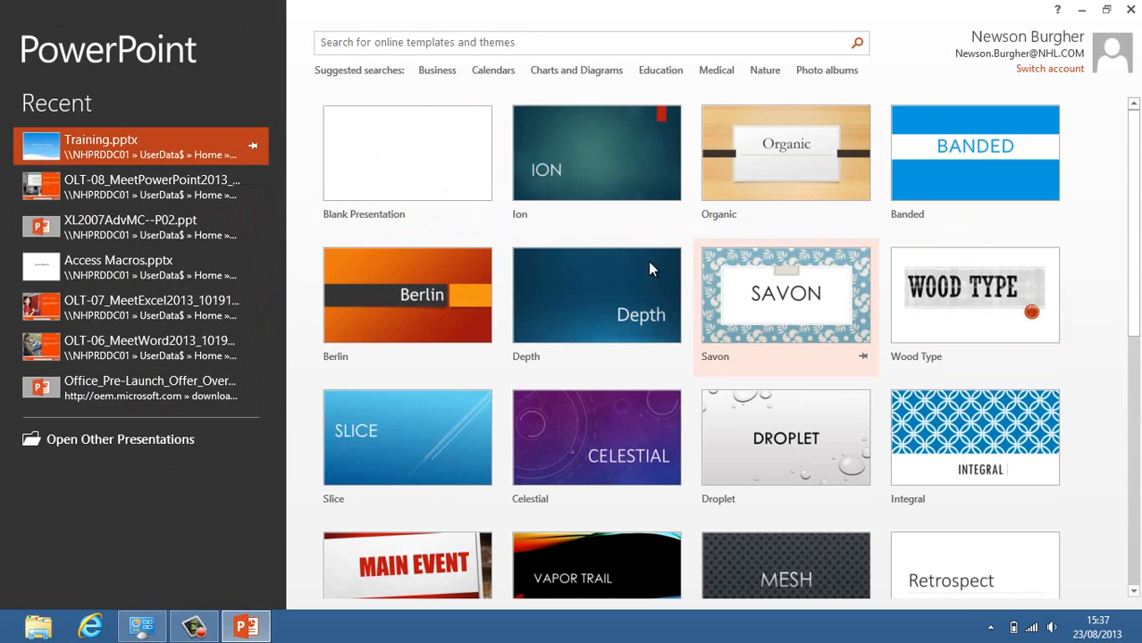
{"action": "mouse_move", "coordinate": [1129, 313]}
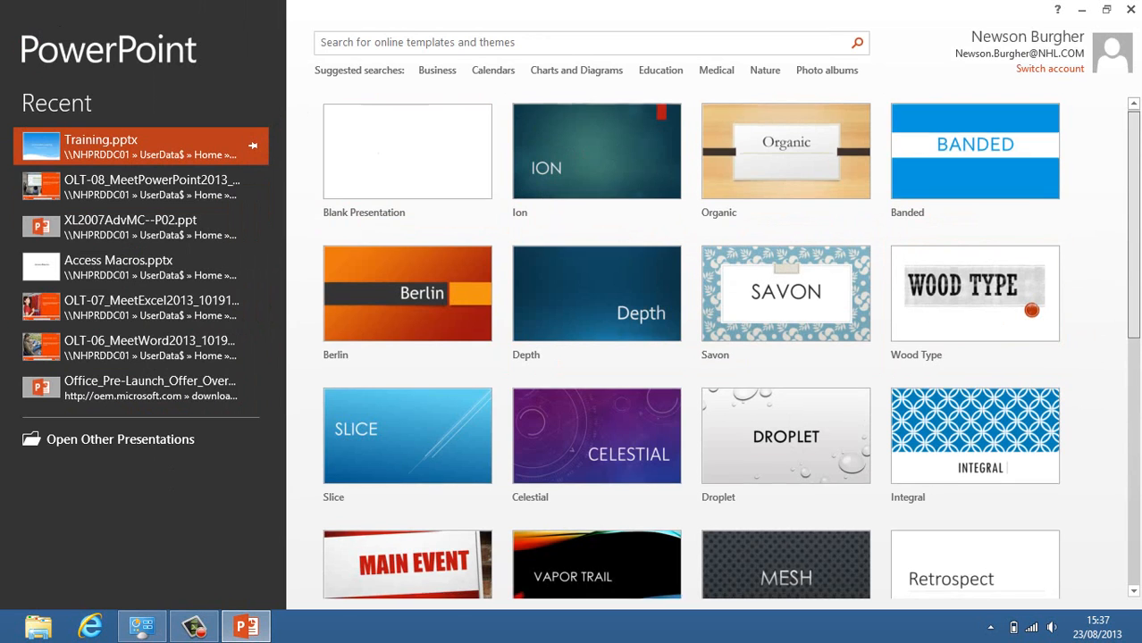
{"action": "scroll", "scroll_direction": "down", "scroll_amount": 3}
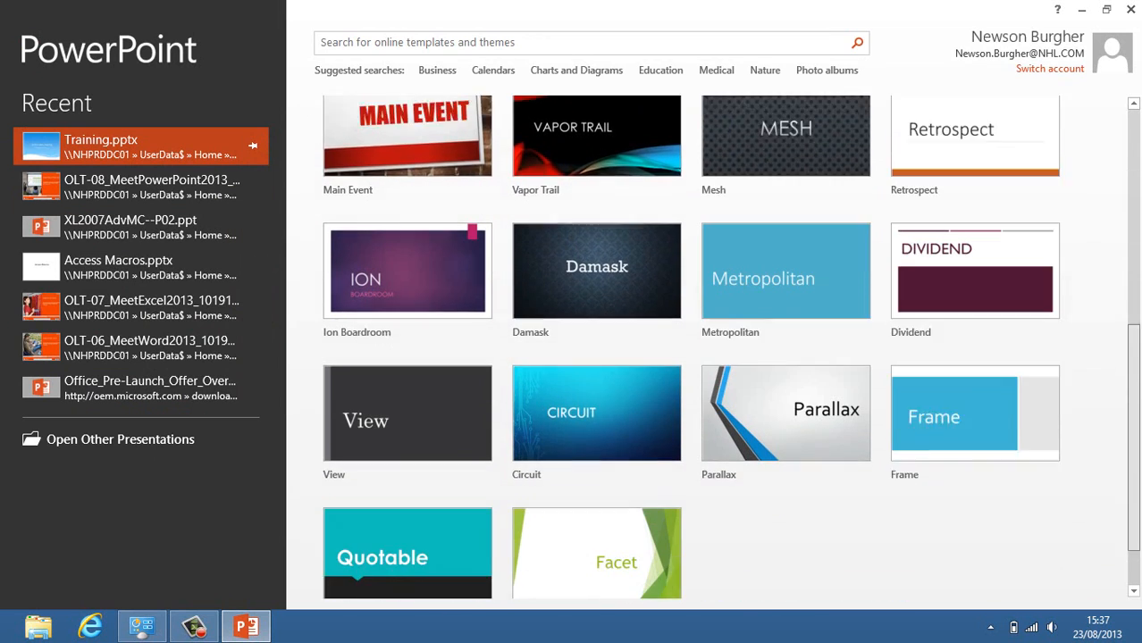
{"action": "scroll", "scroll_direction": "up", "scroll_amount": 3}
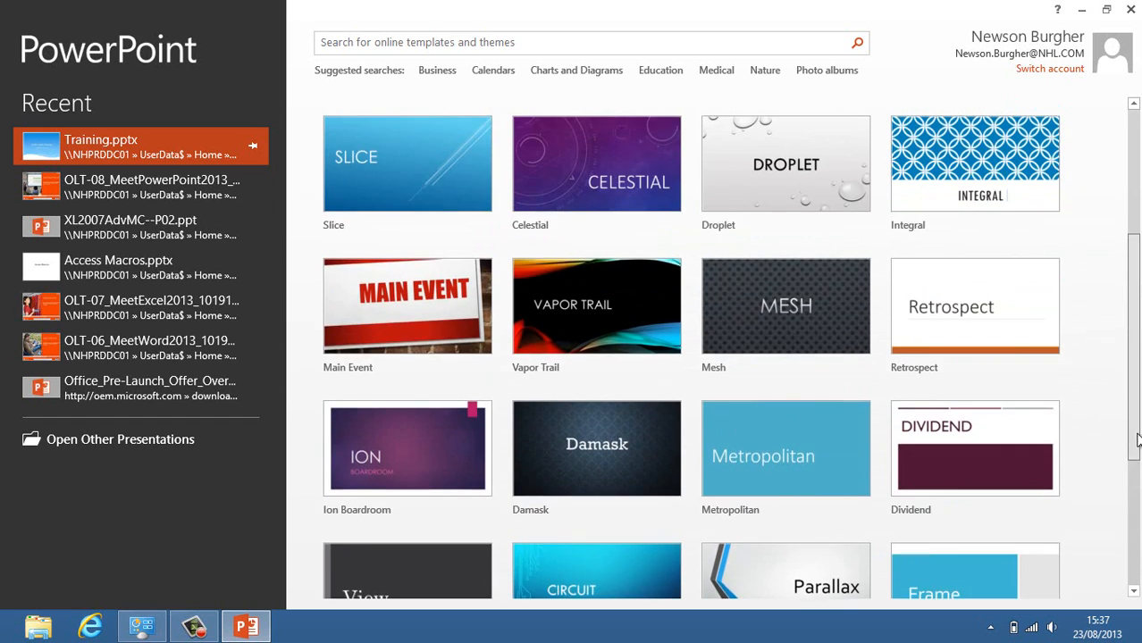
{"action": "scroll", "scroll_direction": "up", "scroll_amount": 3}
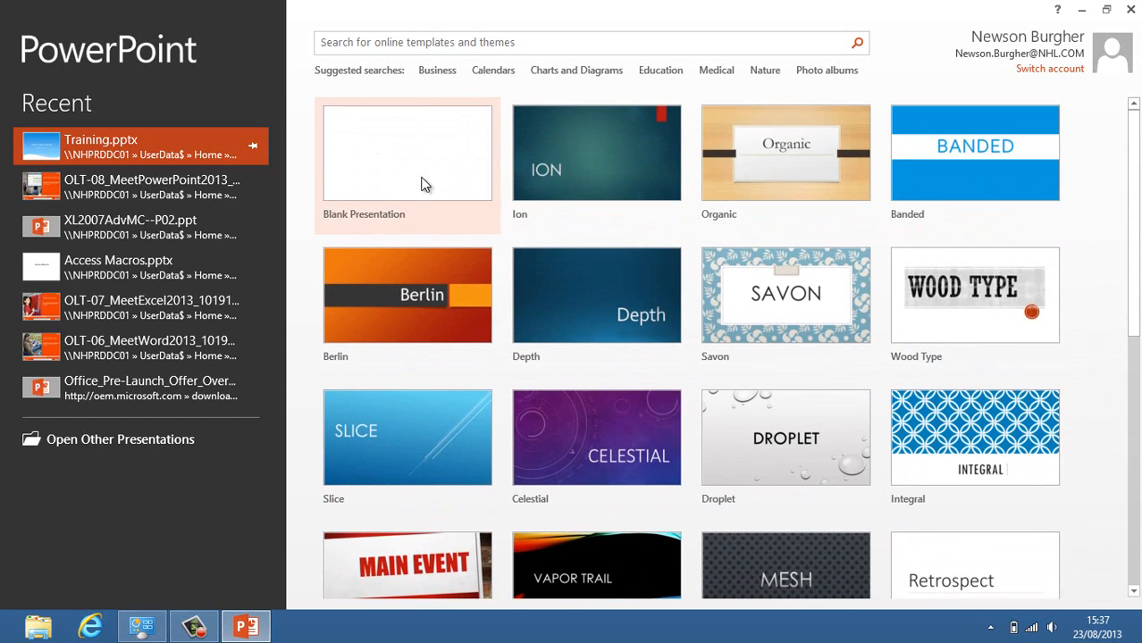
{"action": "mouse_move", "coordinate": [561, 170]}
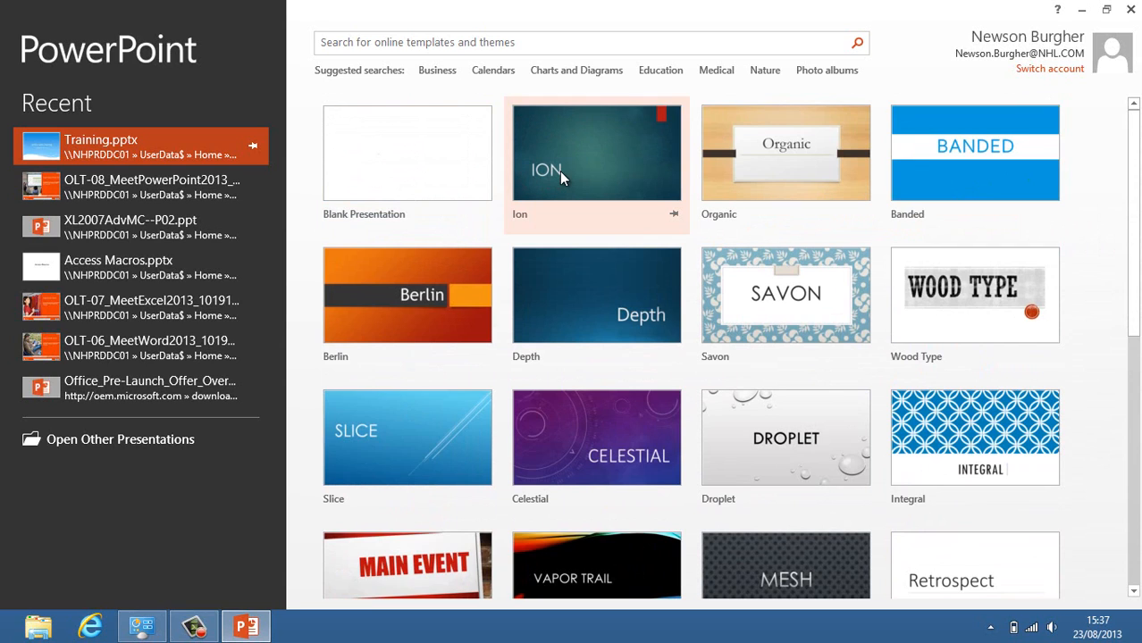
{"action": "mouse_move", "coordinate": [736, 187]}
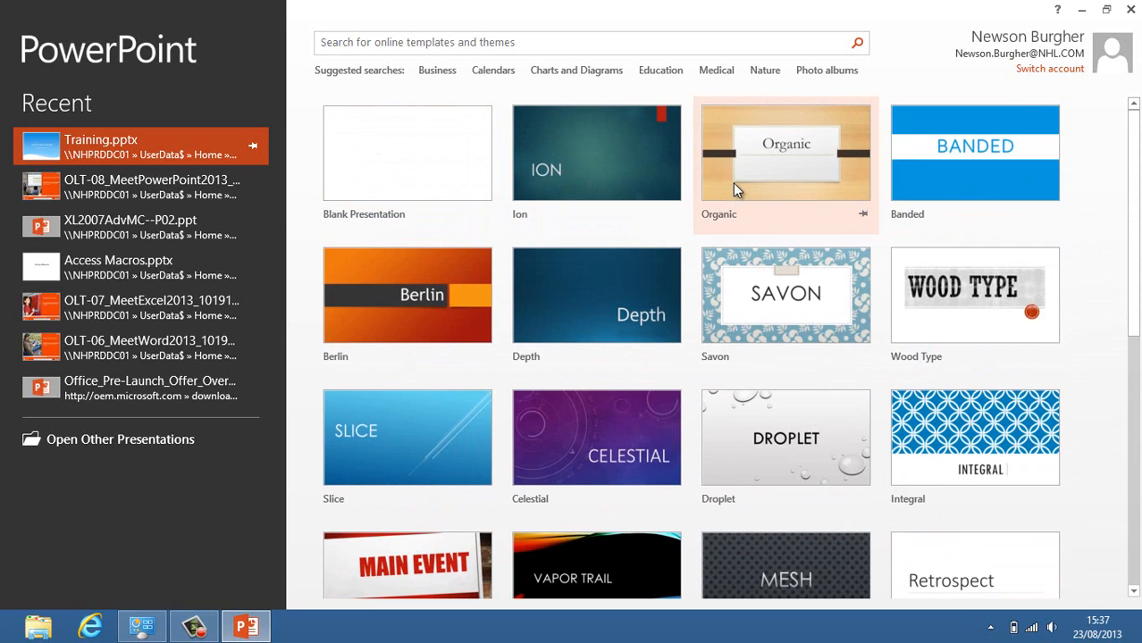
{"action": "mouse_move", "coordinate": [757, 214]}
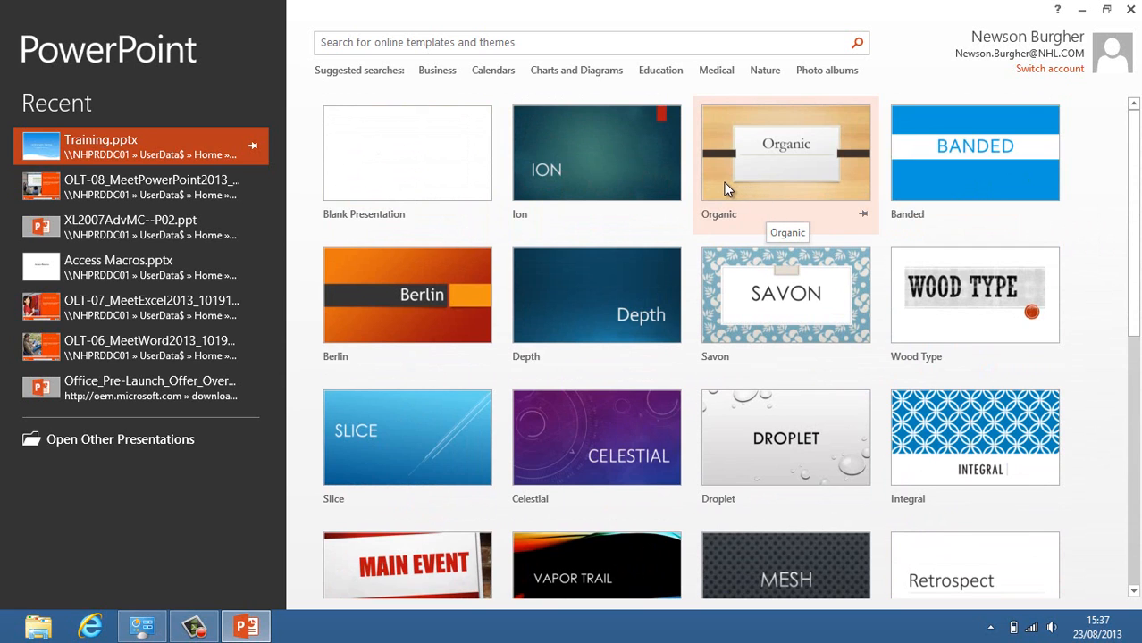
Preview the Organic theme through its colour variants, ending on the tan pinned-card variant.
{"action": "left_click", "coordinate": [786, 152]}
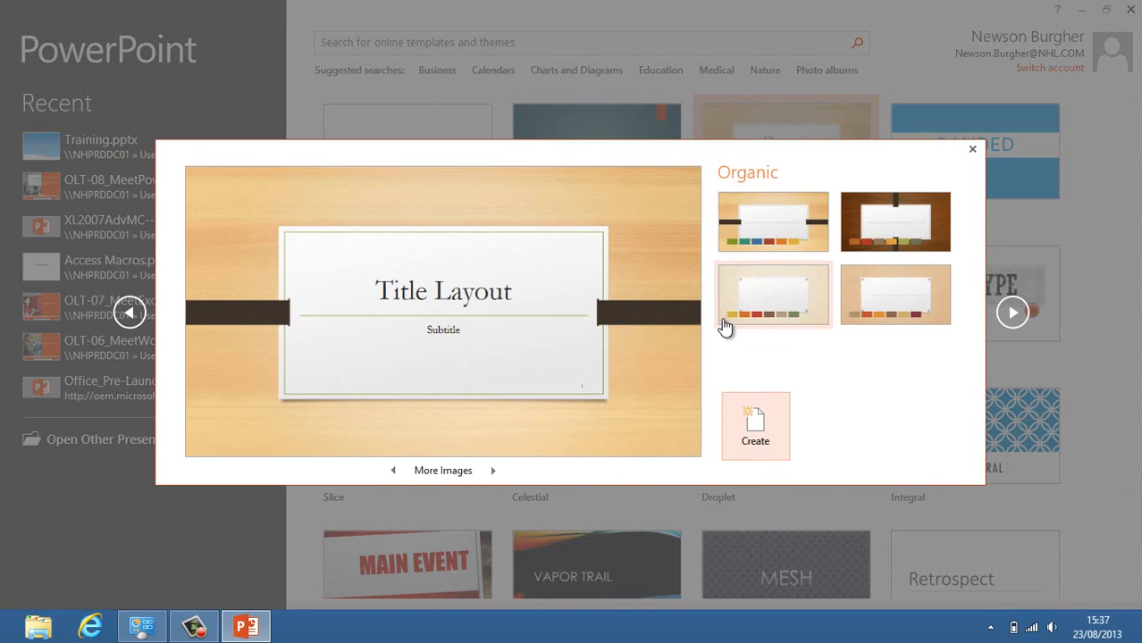
{"action": "mouse_move", "coordinate": [553, 233]}
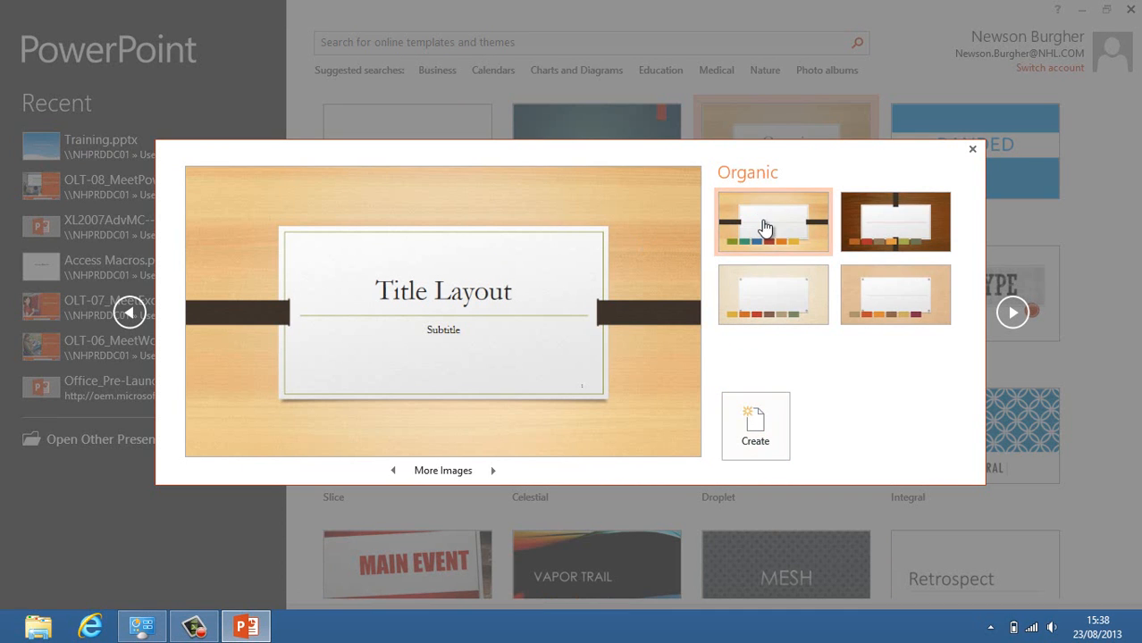
{"action": "left_click", "coordinate": [893, 222]}
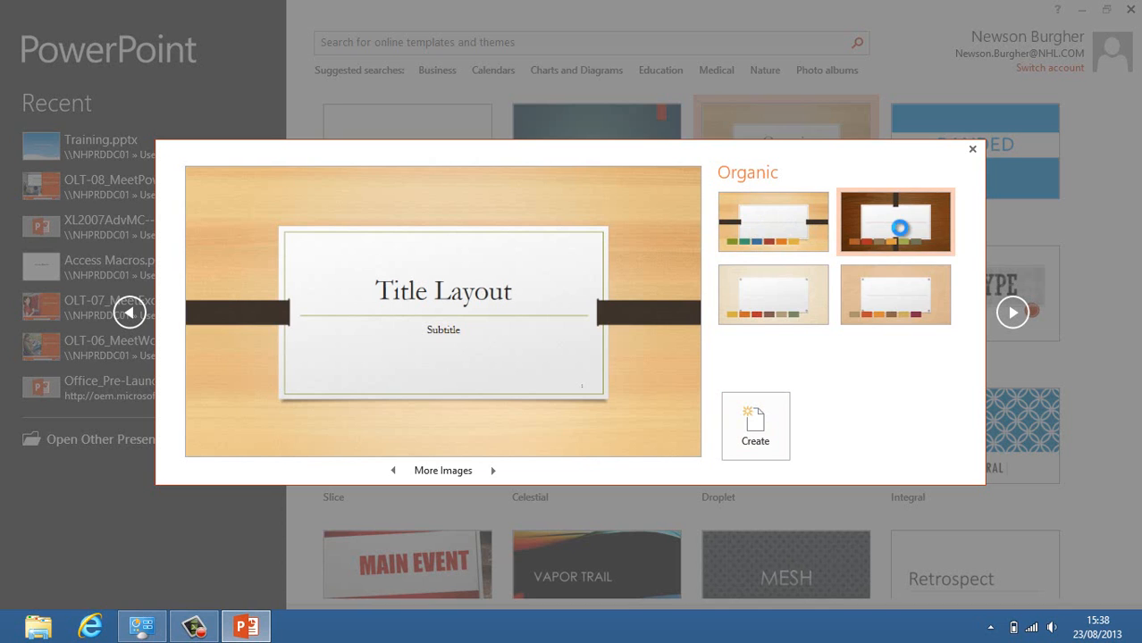
{"action": "left_click", "coordinate": [772, 295]}
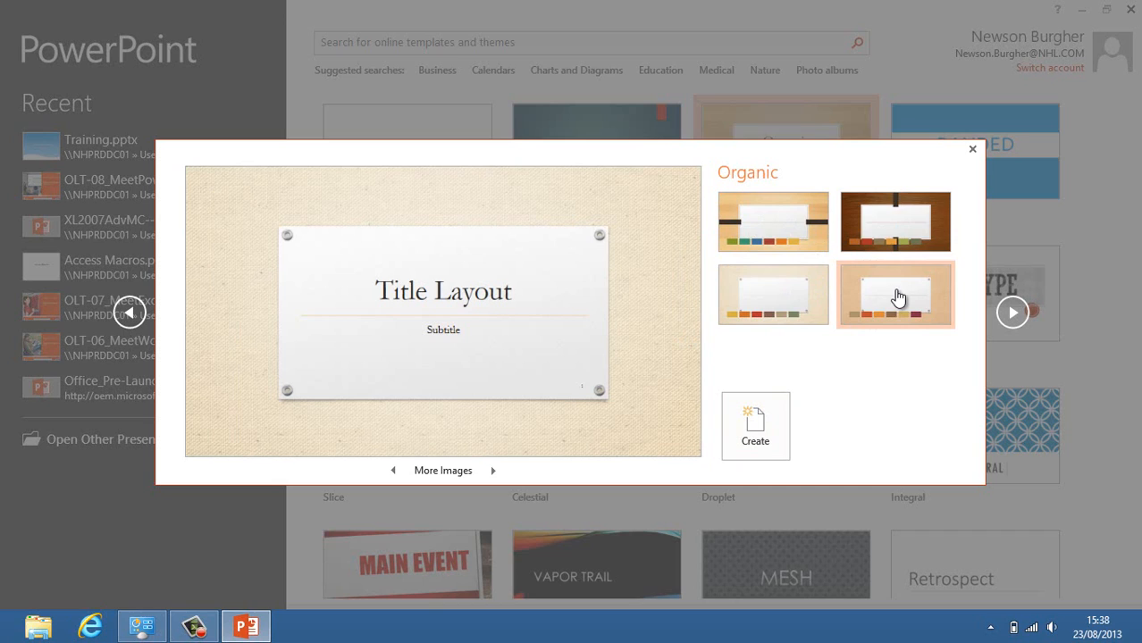
{"action": "left_click", "coordinate": [894, 295]}
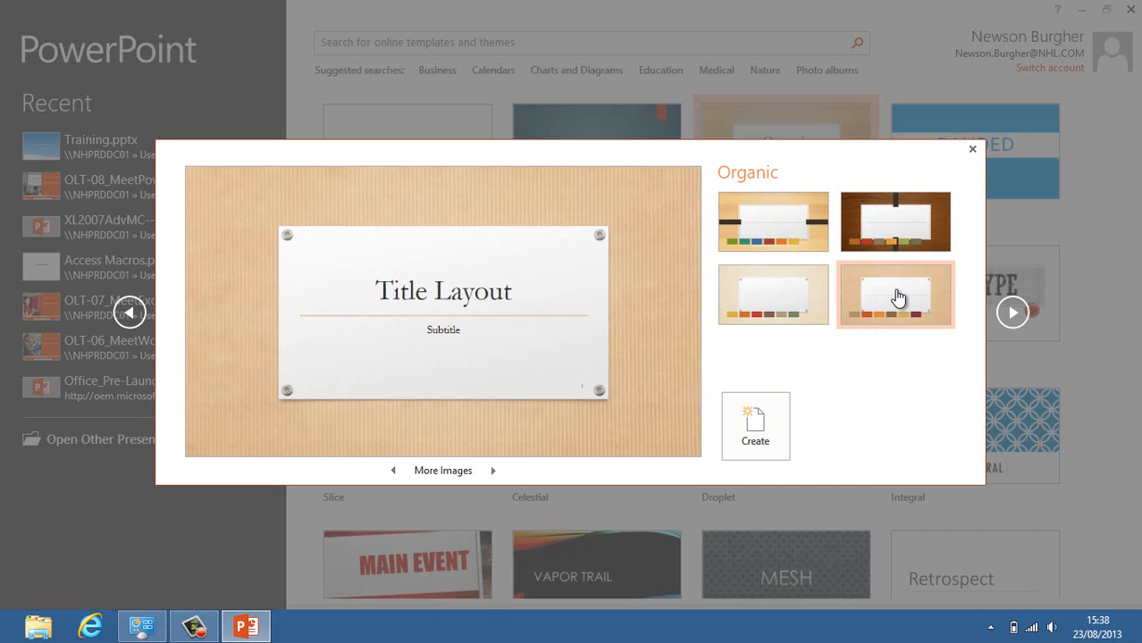
{"action": "mouse_move", "coordinate": [754, 425]}
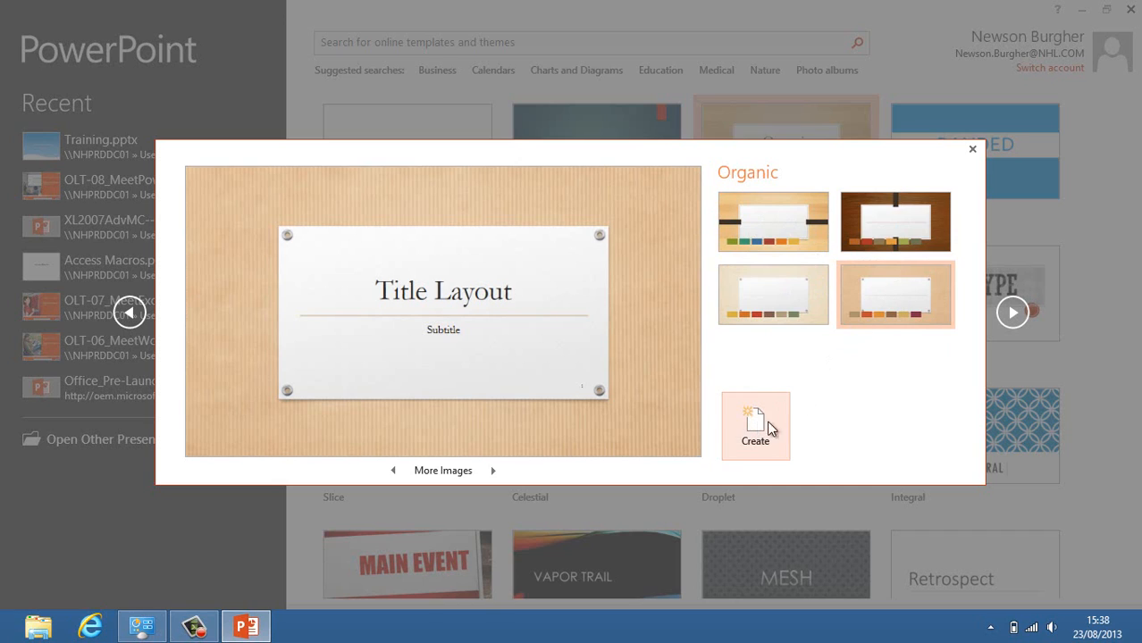
{"action": "mouse_move", "coordinate": [1012, 311]}
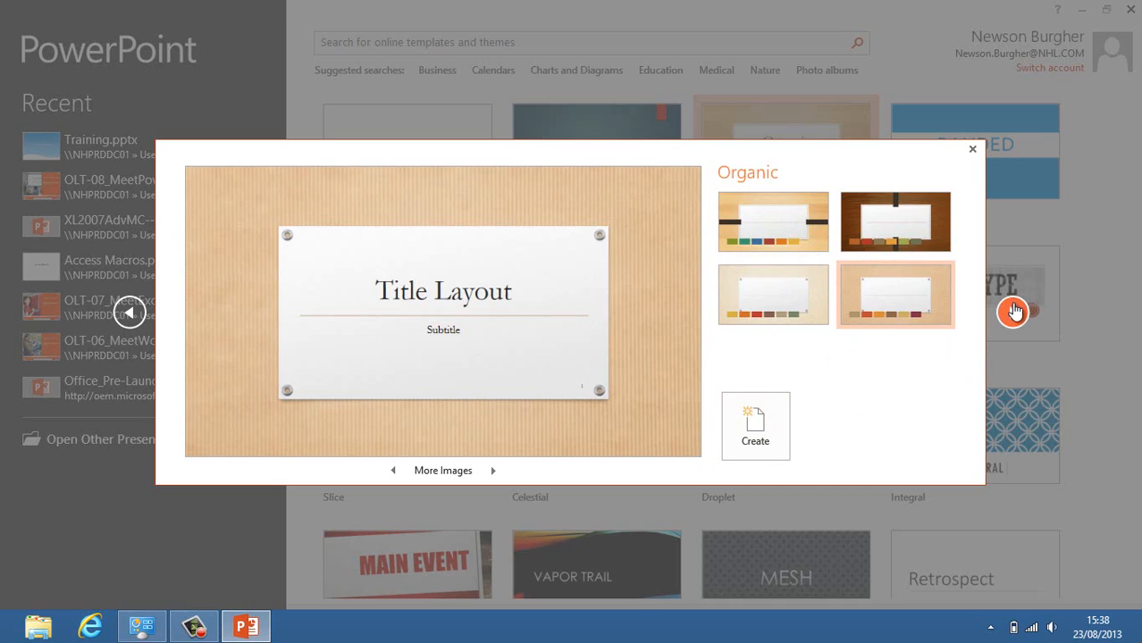
{"action": "mouse_move", "coordinate": [793, 370]}
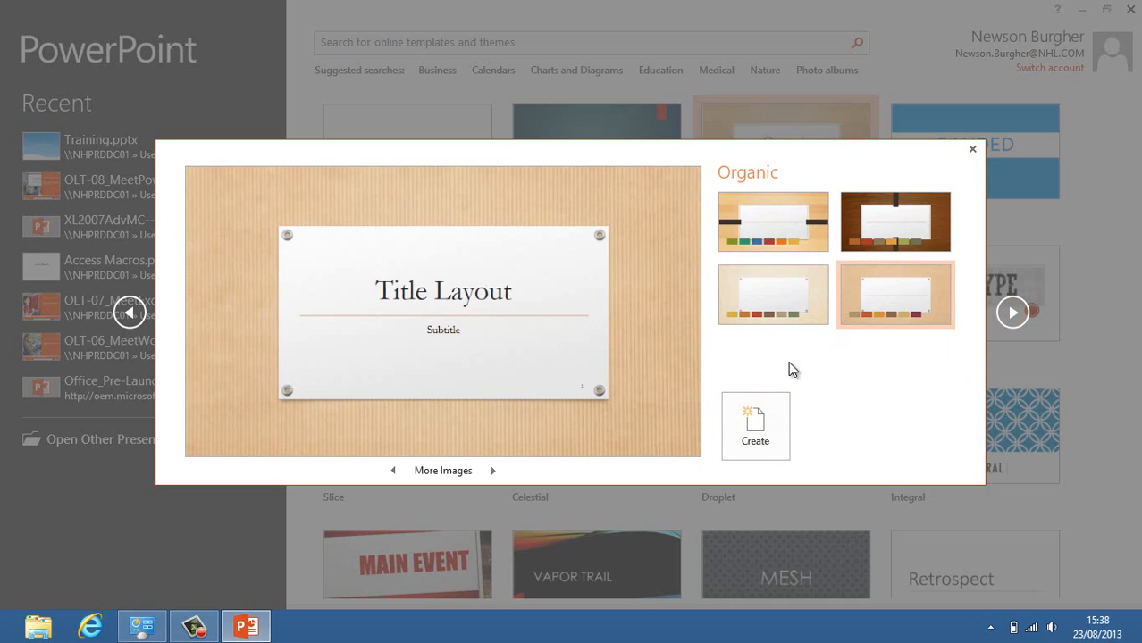
{"action": "mouse_move", "coordinate": [879, 425]}
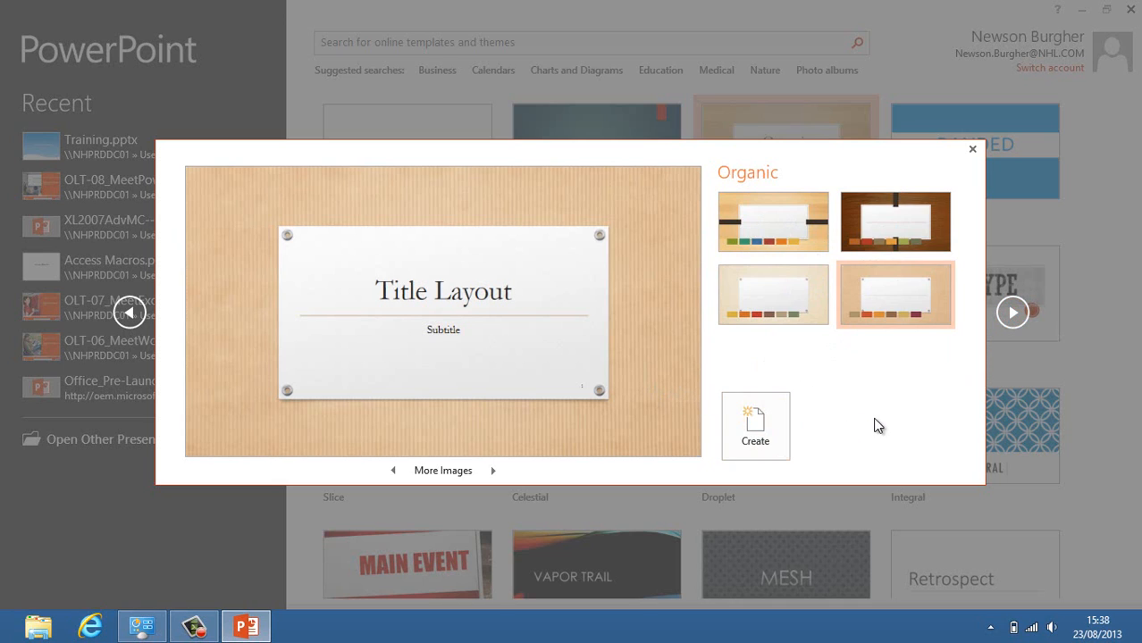
{"action": "mouse_move", "coordinate": [1011, 313]}
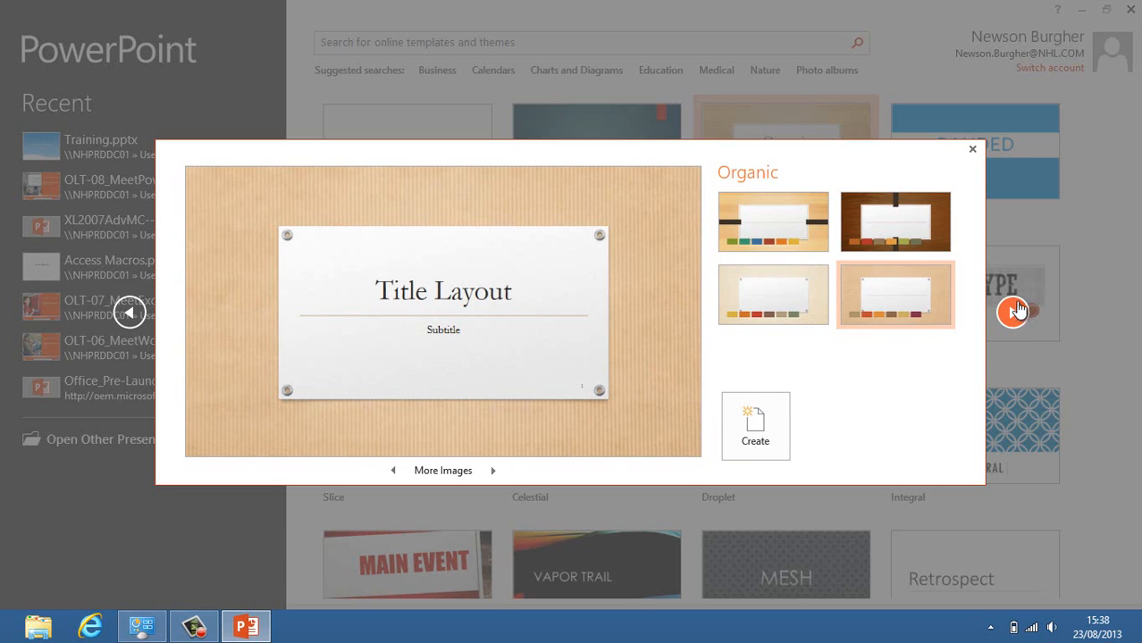
{"action": "mouse_move", "coordinate": [847, 122]}
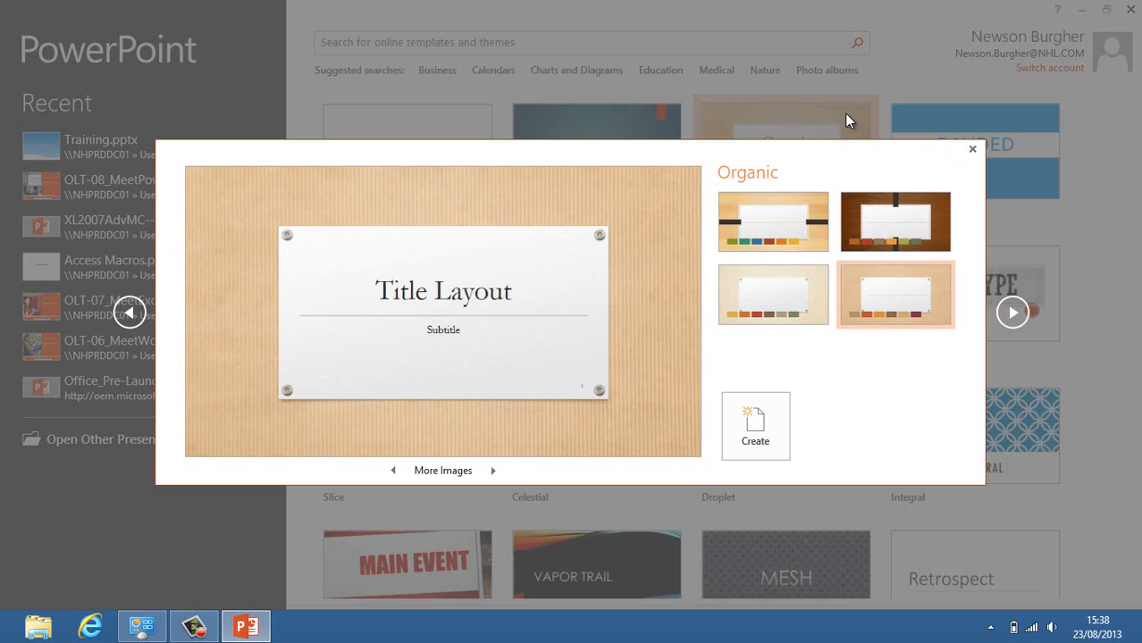
{"action": "mouse_move", "coordinate": [1075, 250]}
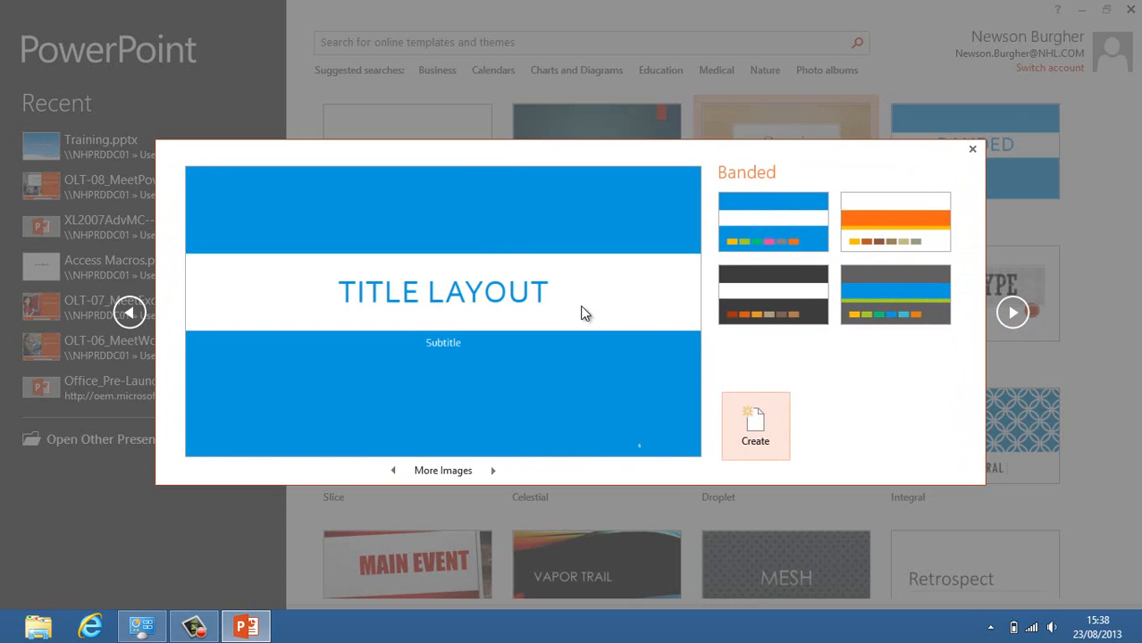
{"action": "mouse_move", "coordinate": [794, 253]}
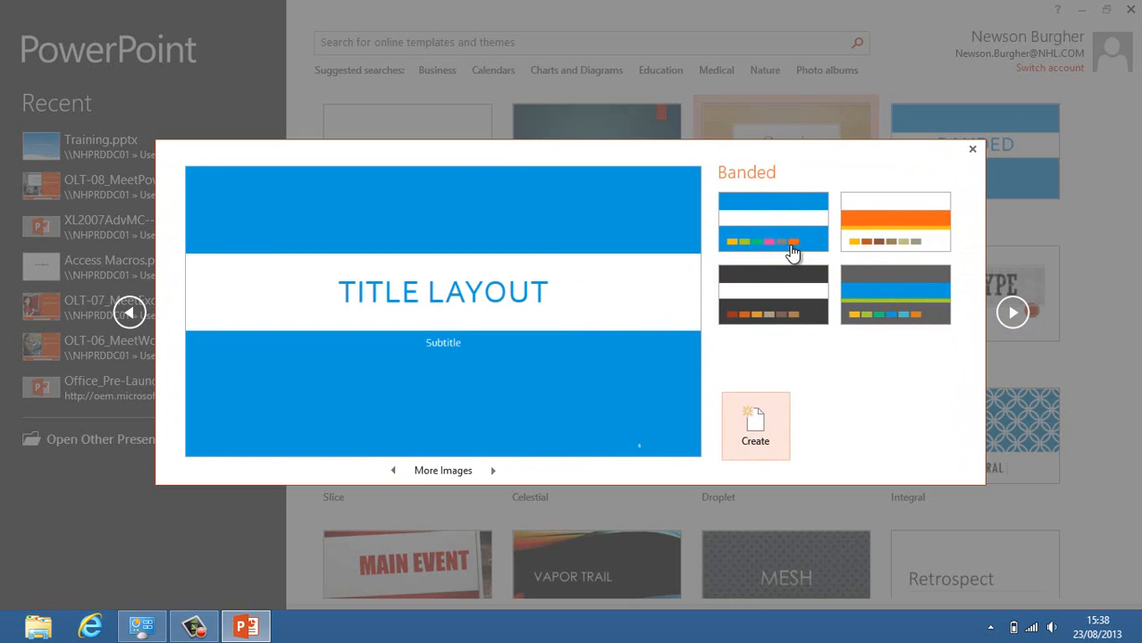
{"action": "mouse_move", "coordinate": [872, 223]}
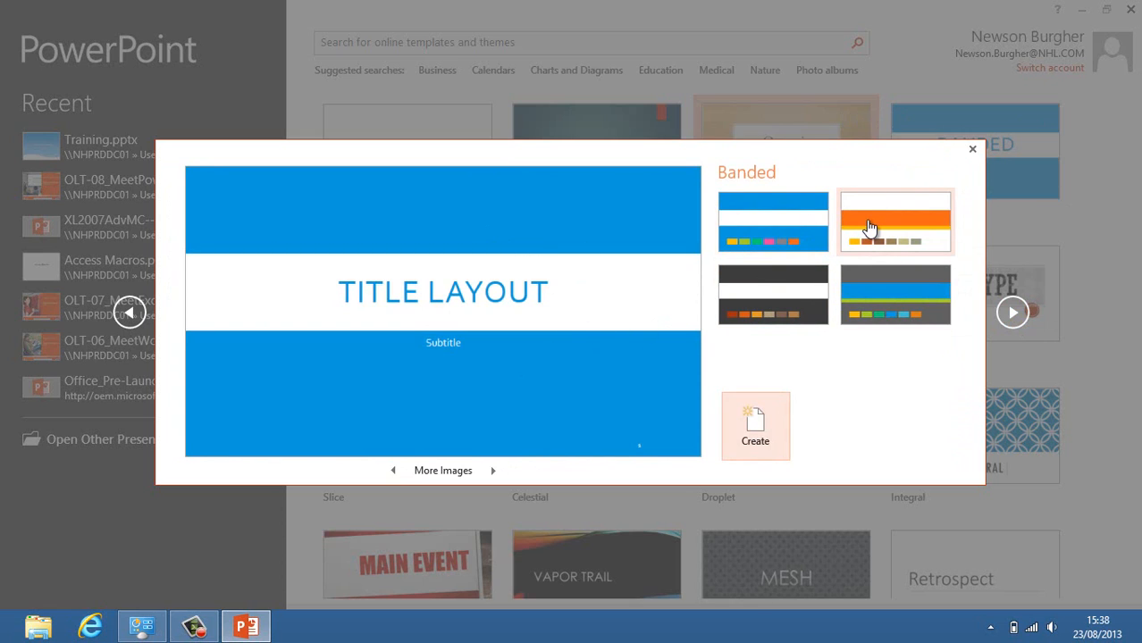
Preview a different Banded colour variant.
{"action": "left_click", "coordinate": [893, 221]}
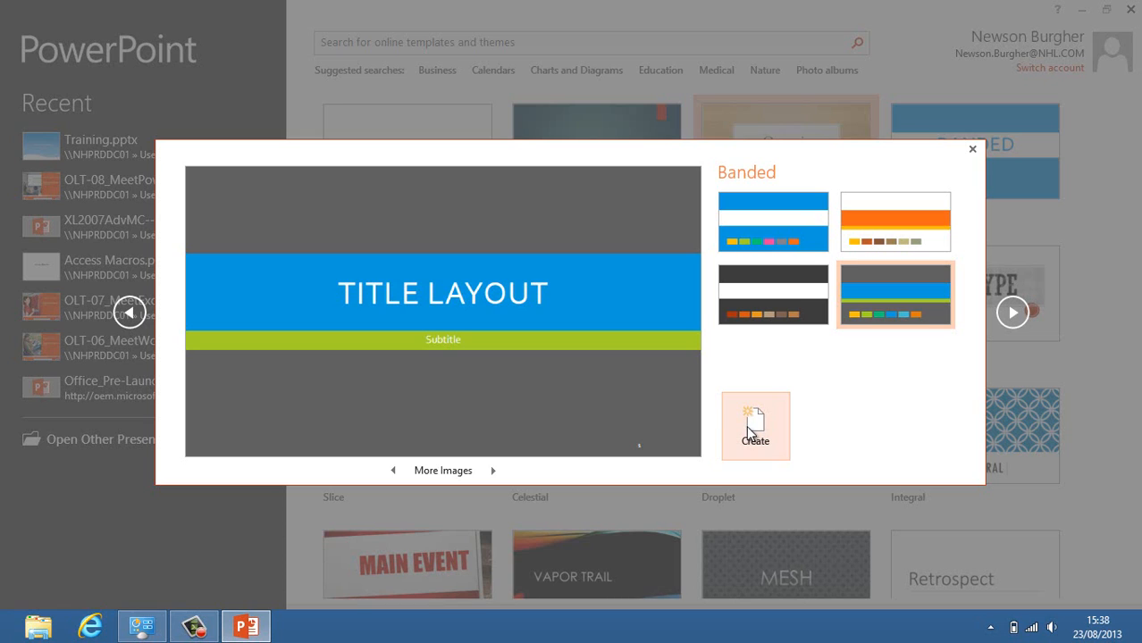
{"action": "mouse_move", "coordinate": [850, 415]}
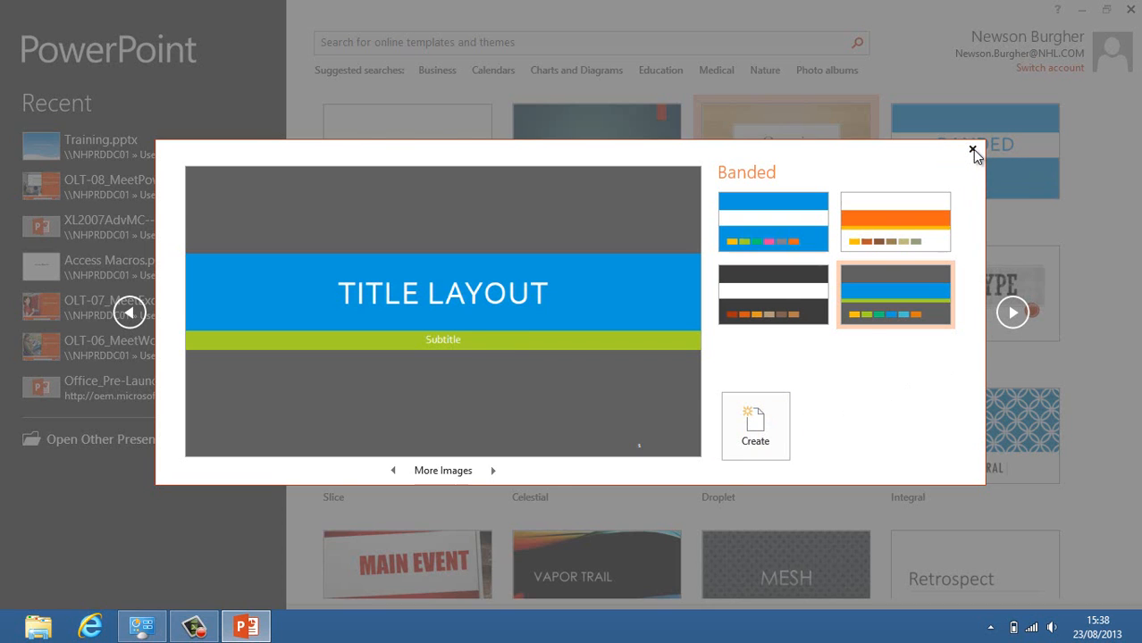
{"action": "left_click", "coordinate": [972, 150]}
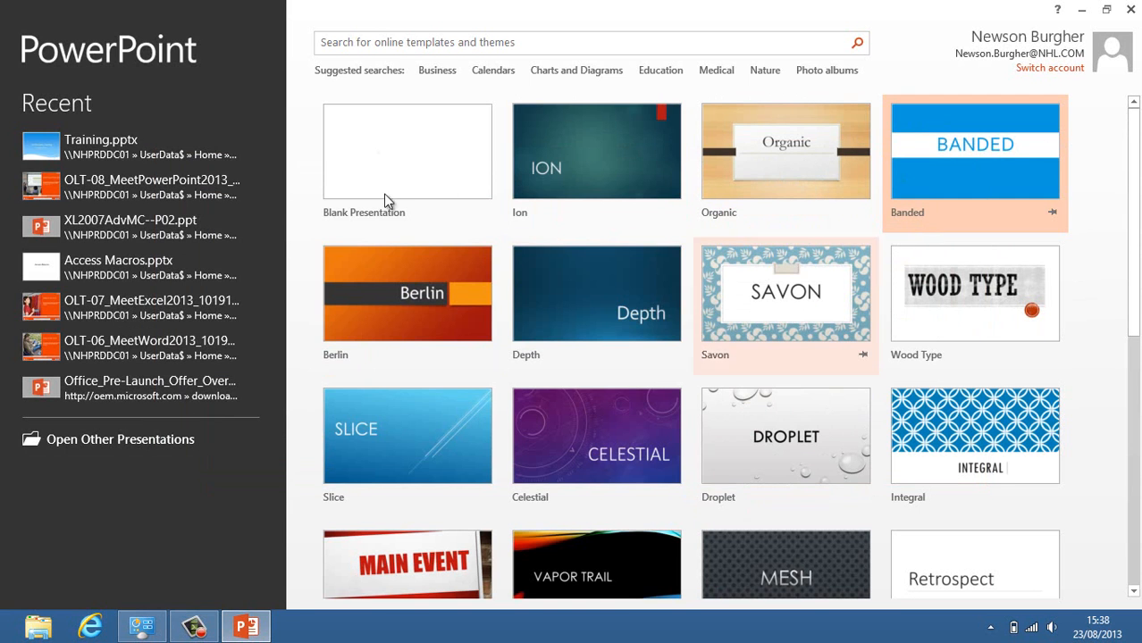
{"action": "mouse_move", "coordinate": [786, 339]}
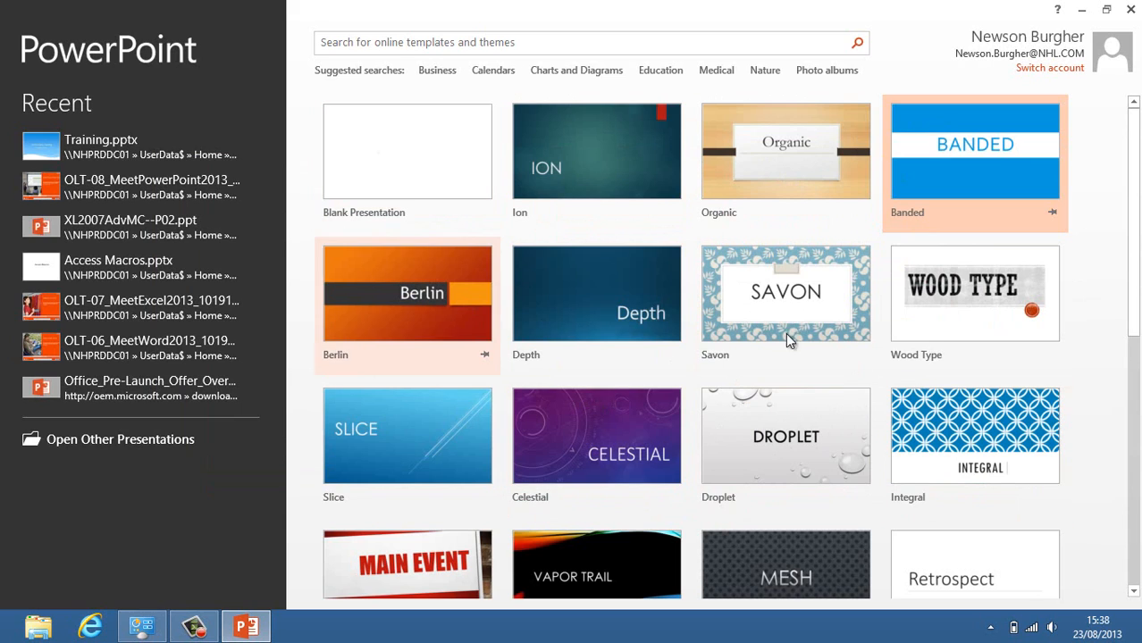
{"action": "mouse_move", "coordinate": [954, 368]}
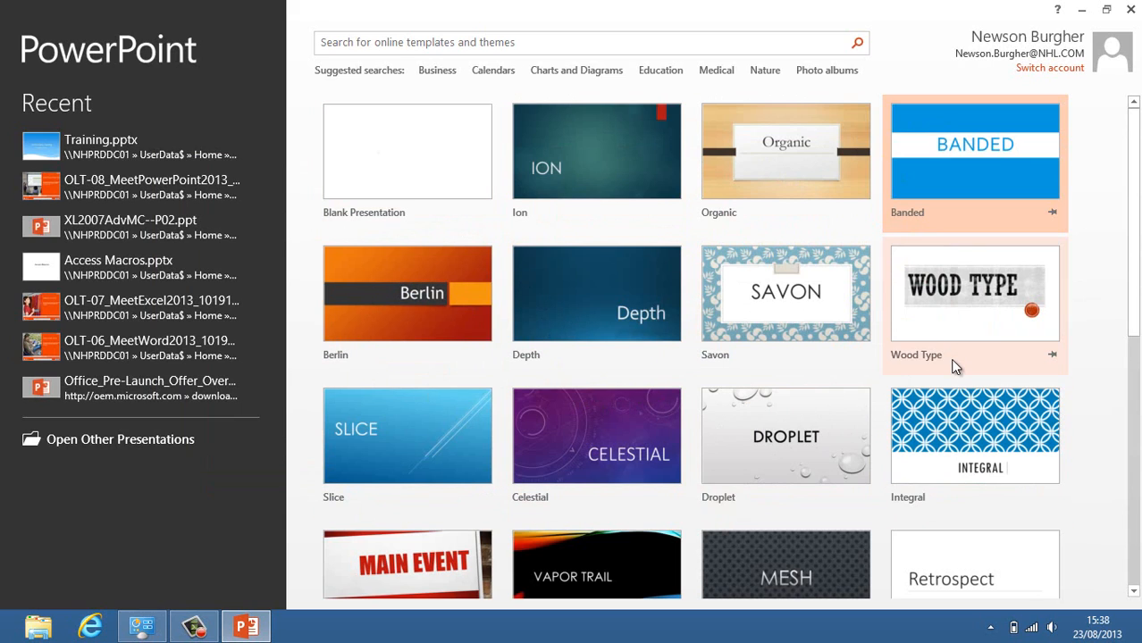
{"action": "mouse_move", "coordinate": [1081, 218]}
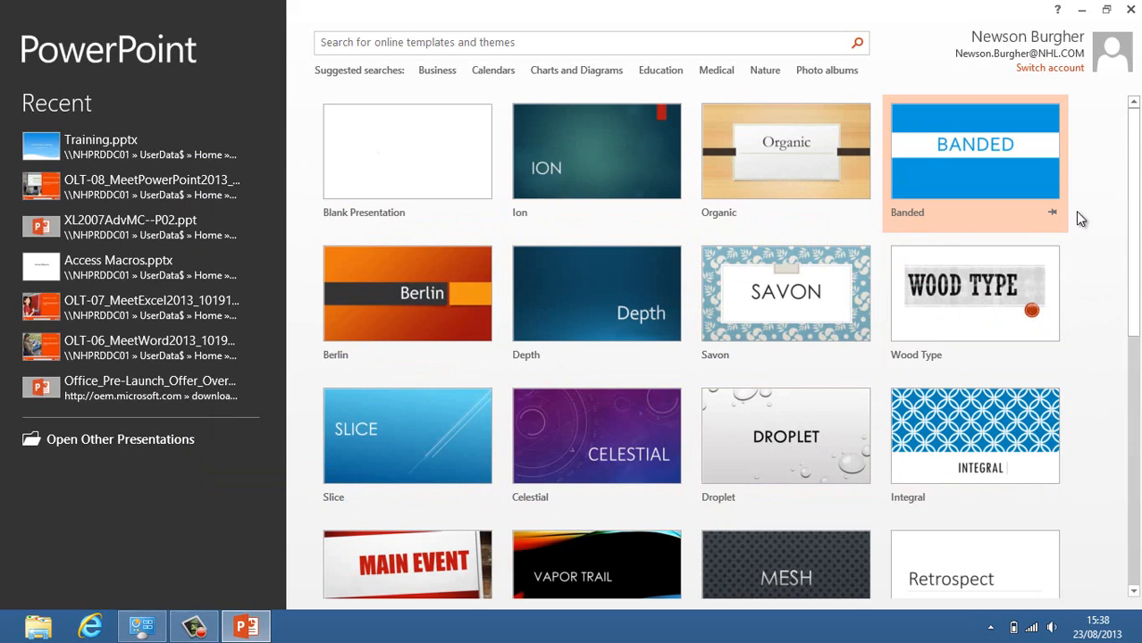
{"action": "mouse_move", "coordinate": [1088, 82]}
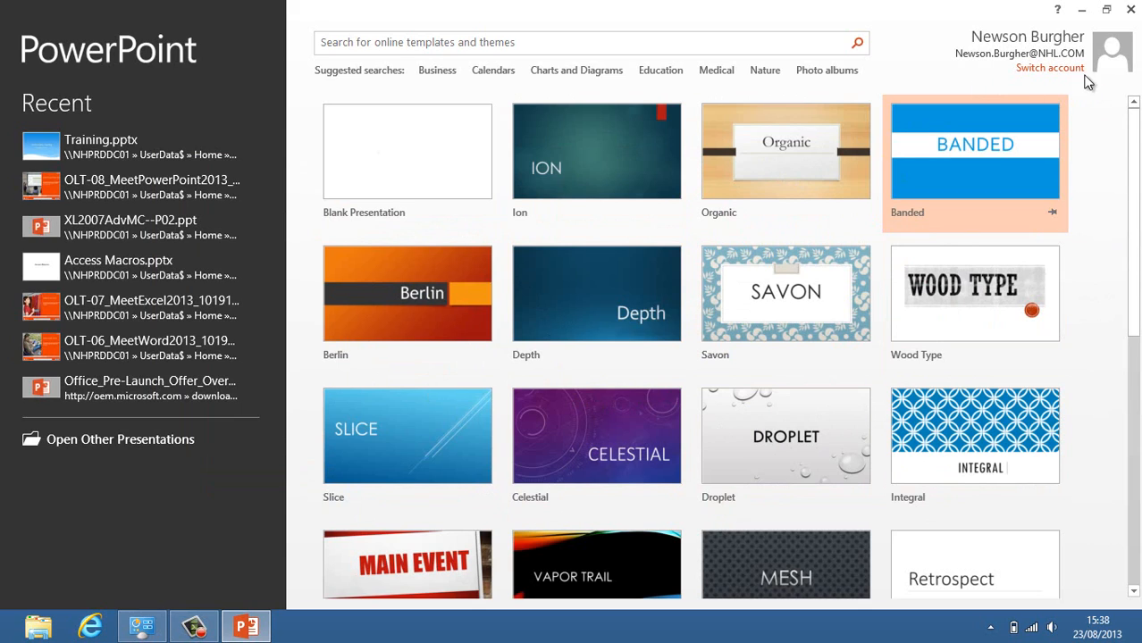
{"action": "mouse_move", "coordinate": [1122, 103]}
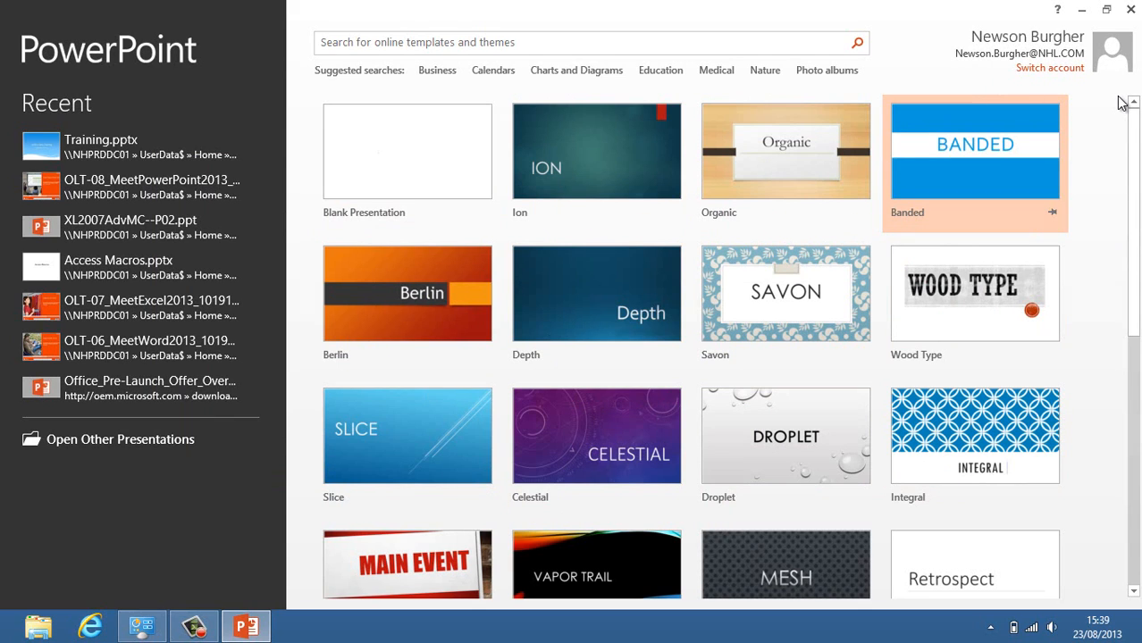
{"action": "mouse_move", "coordinate": [1033, 14]}
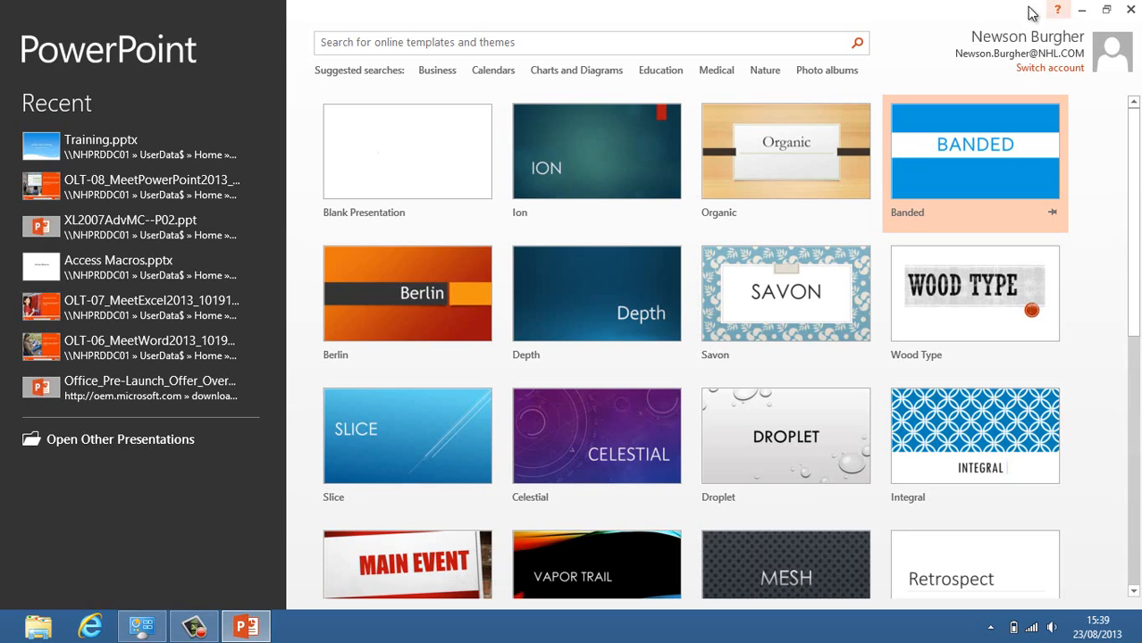
{"action": "mouse_move", "coordinate": [1031, 75]}
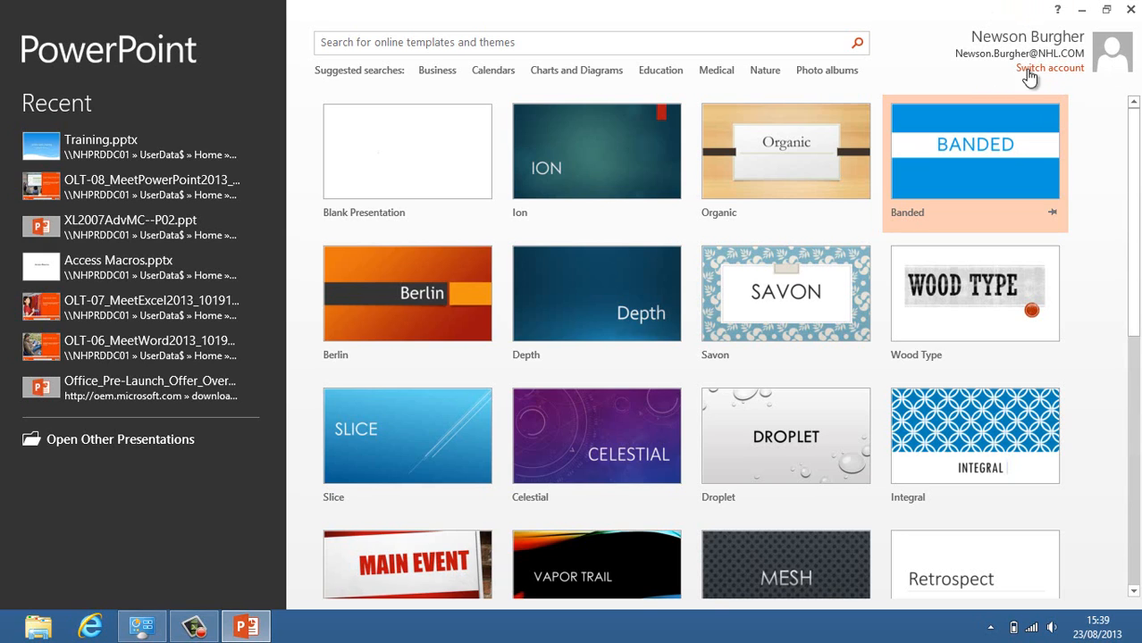
{"action": "mouse_move", "coordinate": [1040, 58]}
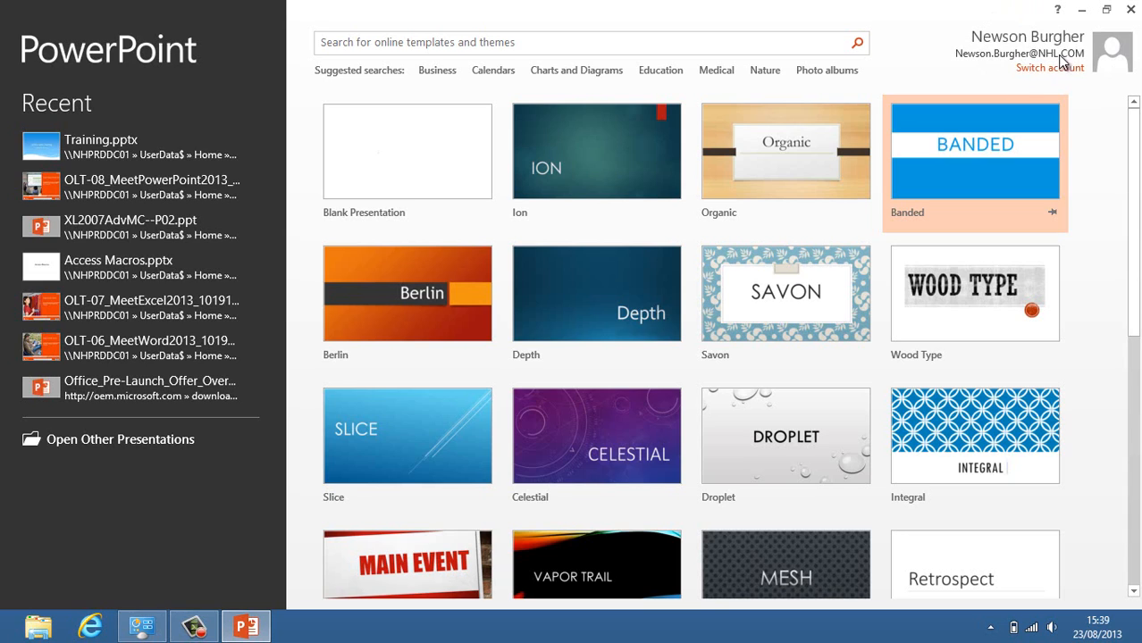
{"action": "mouse_move", "coordinate": [972, 56]}
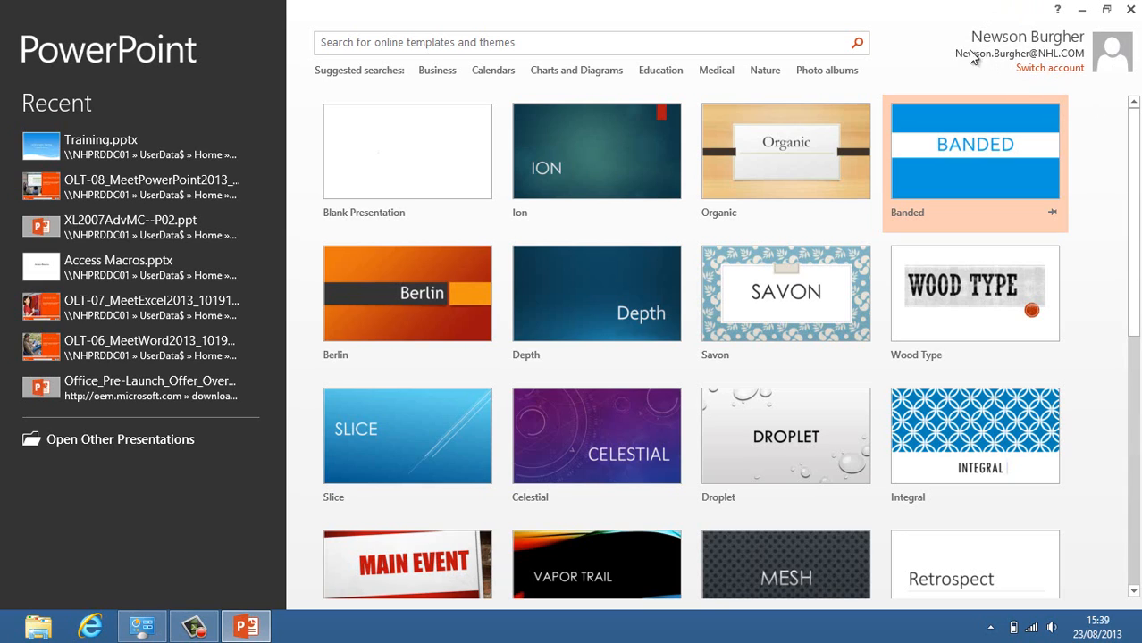
{"action": "mouse_move", "coordinate": [1031, 82]}
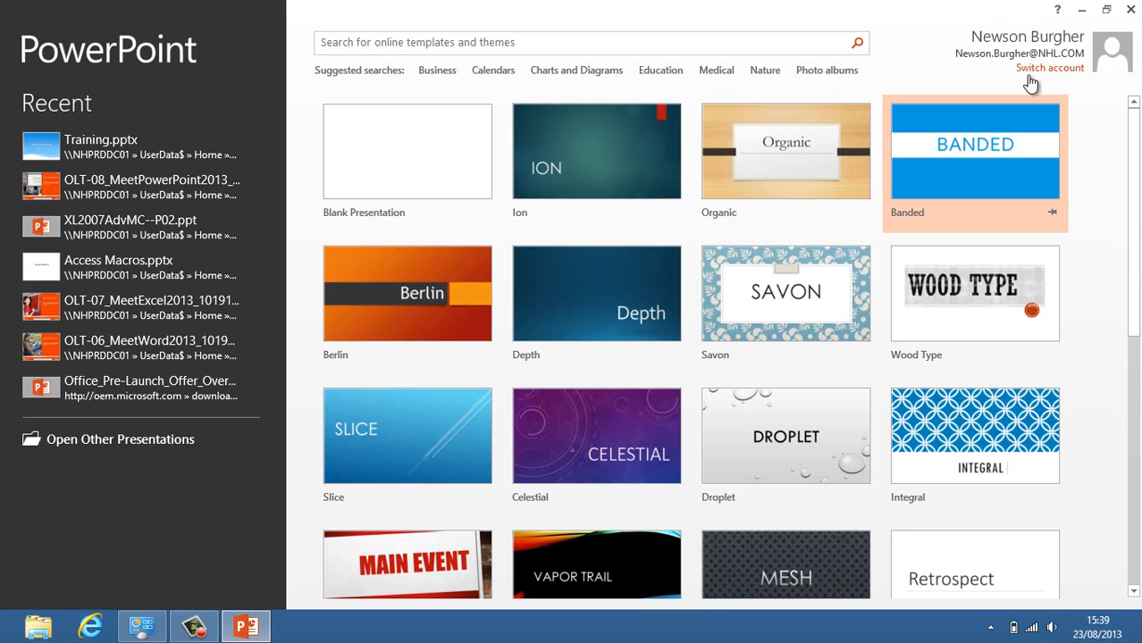
{"action": "mouse_move", "coordinate": [1015, 39]}
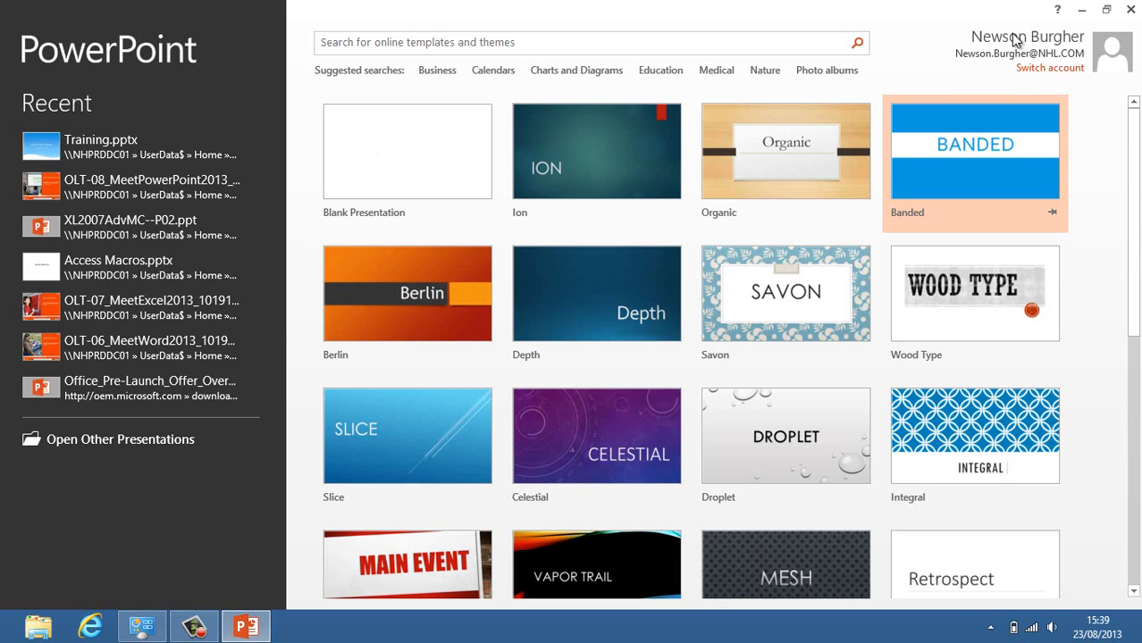
{"action": "mouse_move", "coordinate": [1050, 68]}
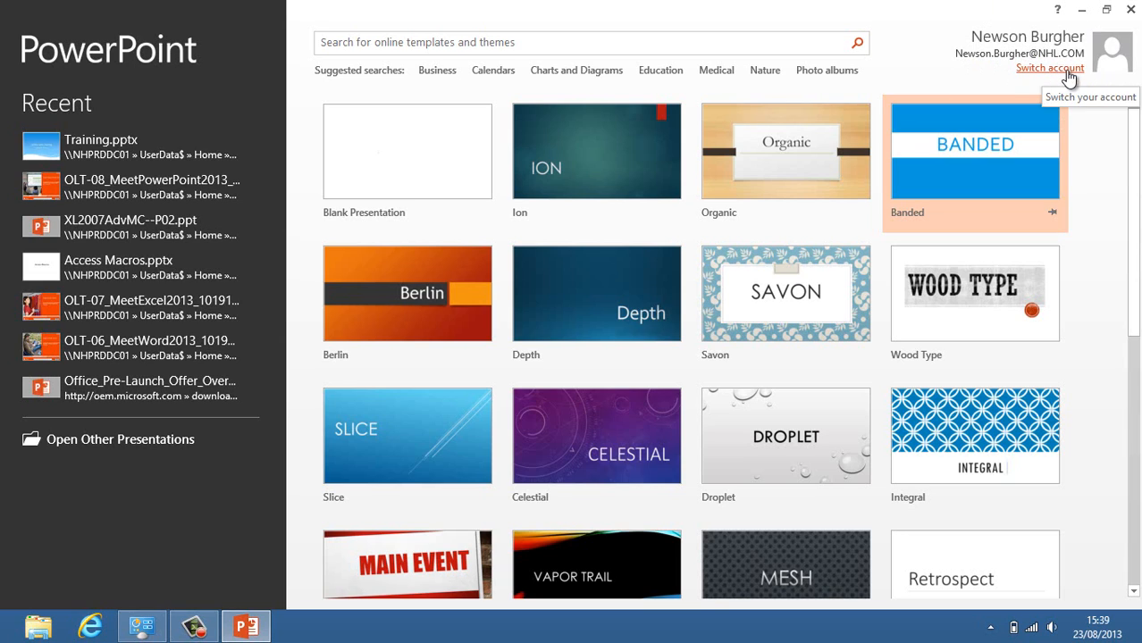
{"action": "mouse_move", "coordinate": [1095, 125]}
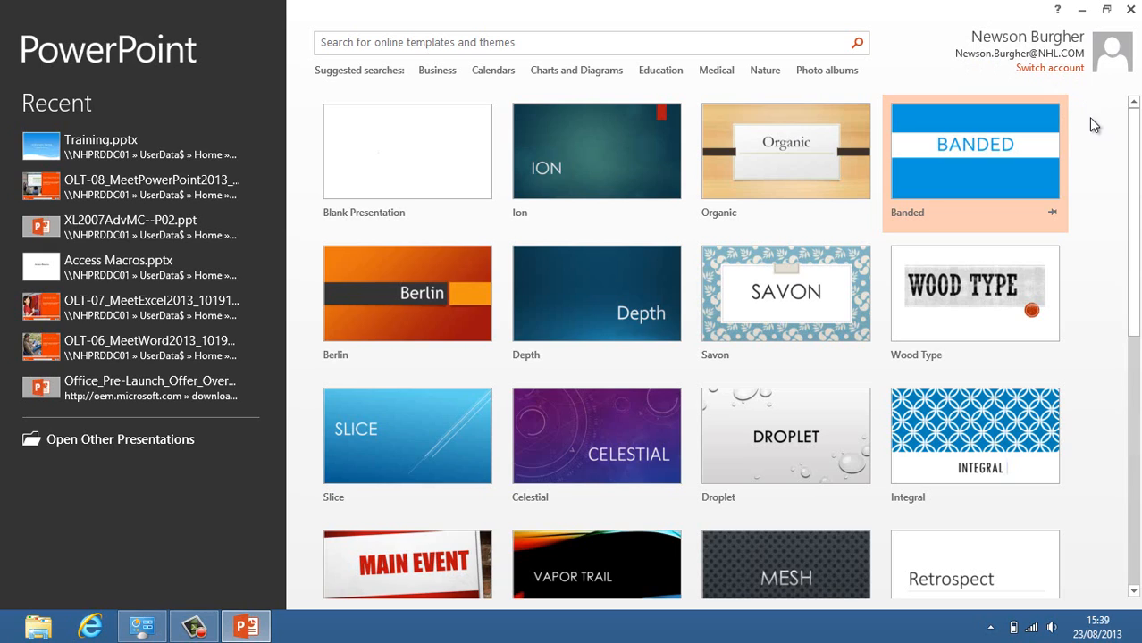
{"action": "mouse_move", "coordinate": [1051, 93]}
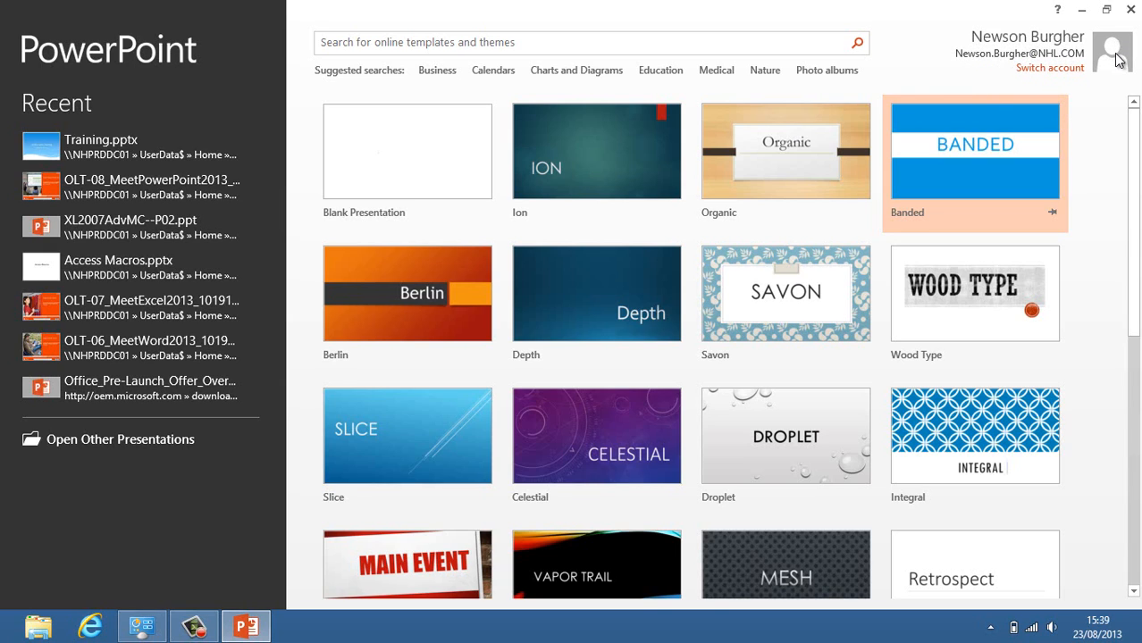
{"action": "mouse_move", "coordinate": [1122, 100]}
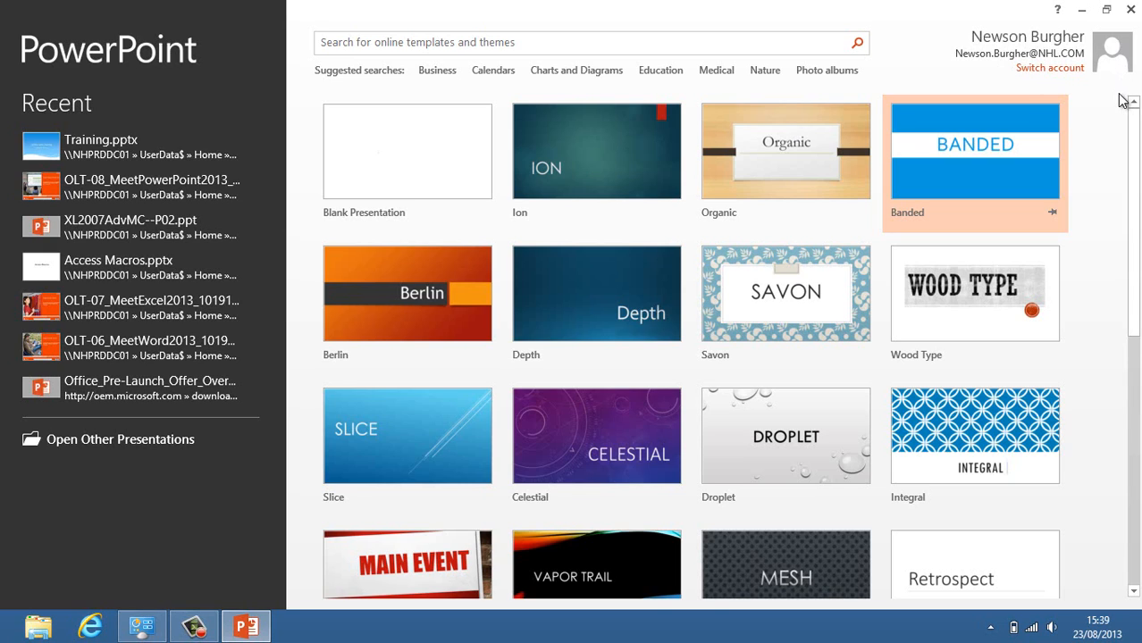
{"action": "mouse_move", "coordinate": [964, 93]}
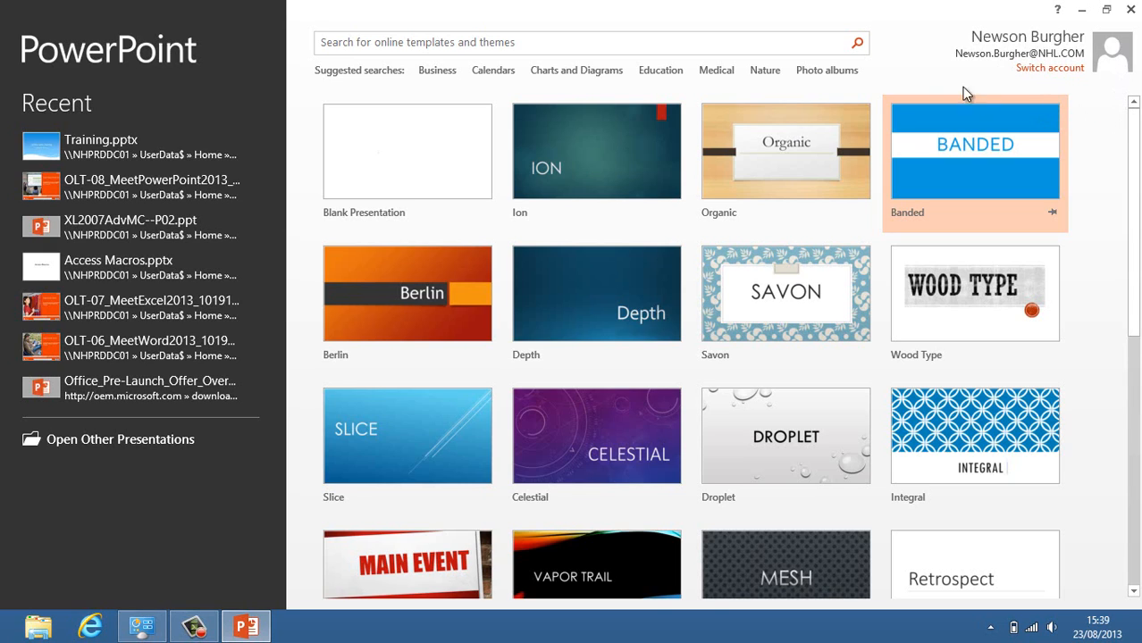
{"action": "mouse_move", "coordinate": [951, 75]}
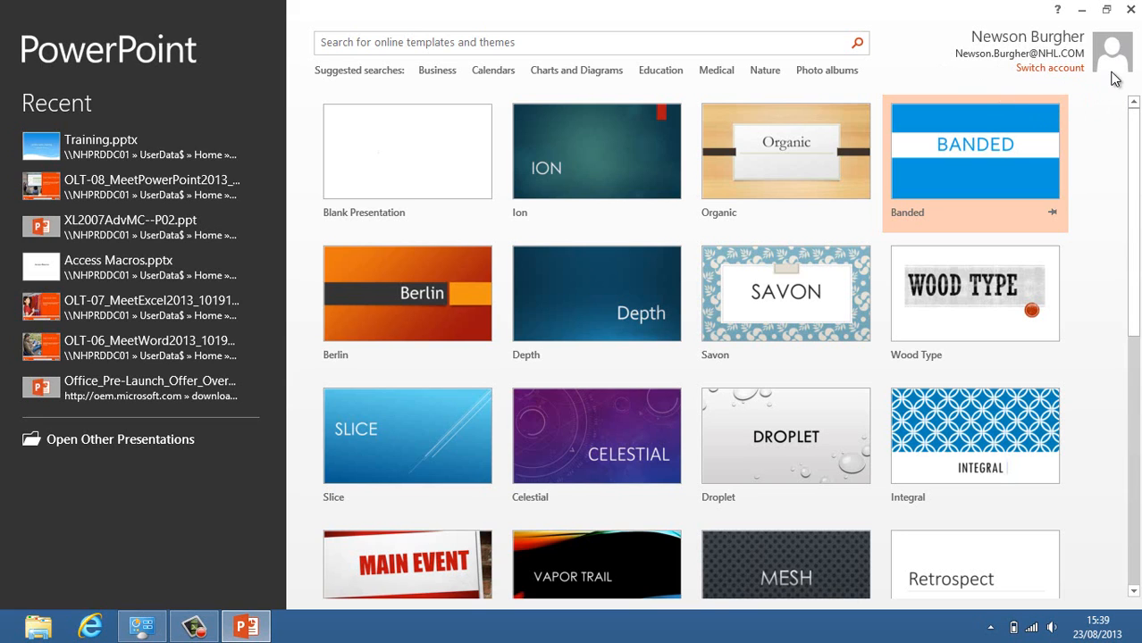
{"action": "mouse_move", "coordinate": [1050, 68]}
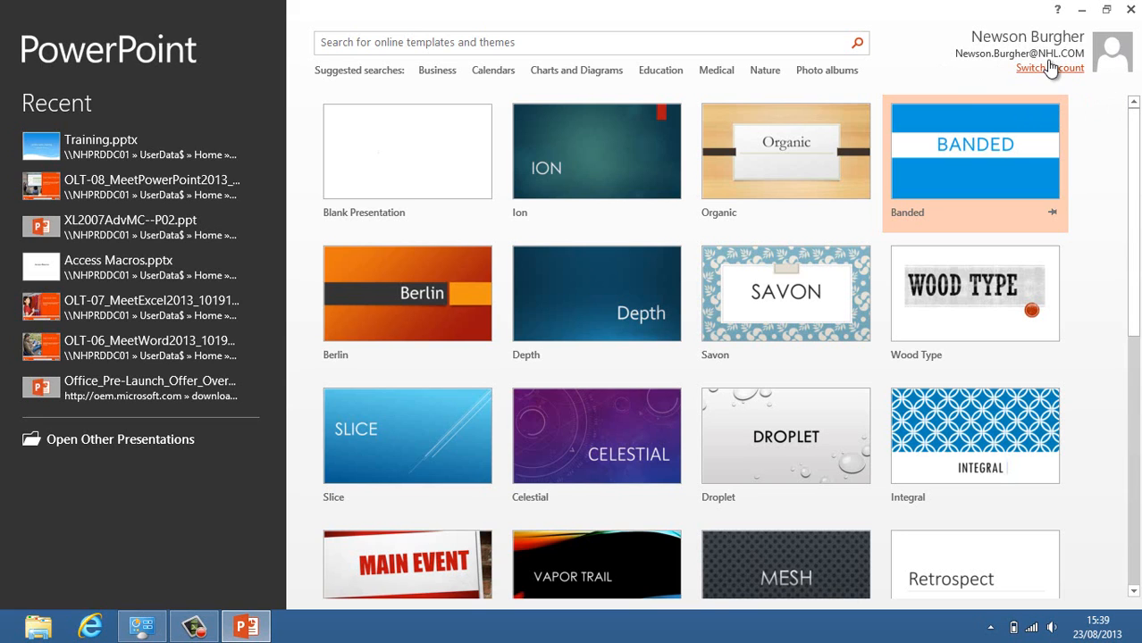
Show the Accounts panel listing the NHL.COM account and the other Hotmail account.
{"action": "left_click", "coordinate": [1048, 67]}
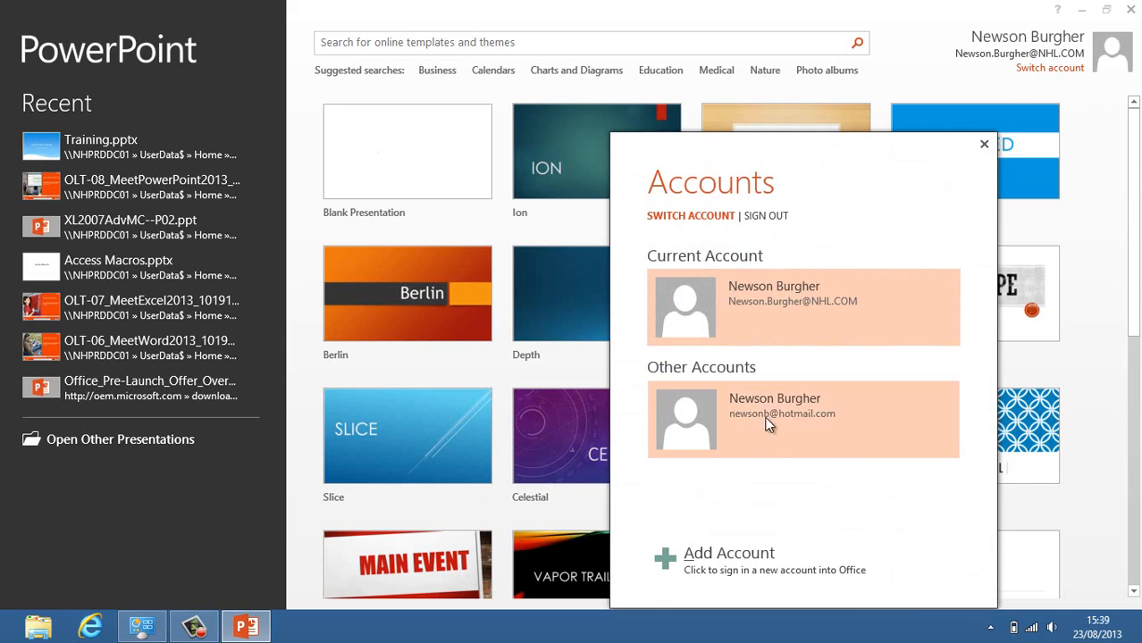
{"action": "mouse_move", "coordinate": [779, 400]}
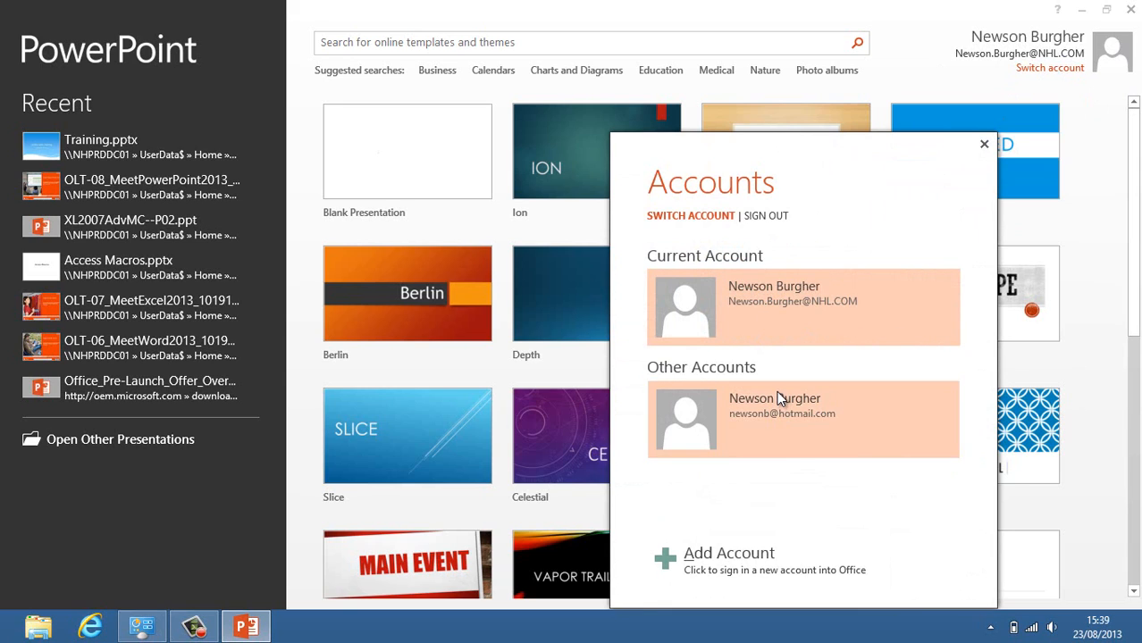
{"action": "mouse_move", "coordinate": [740, 557]}
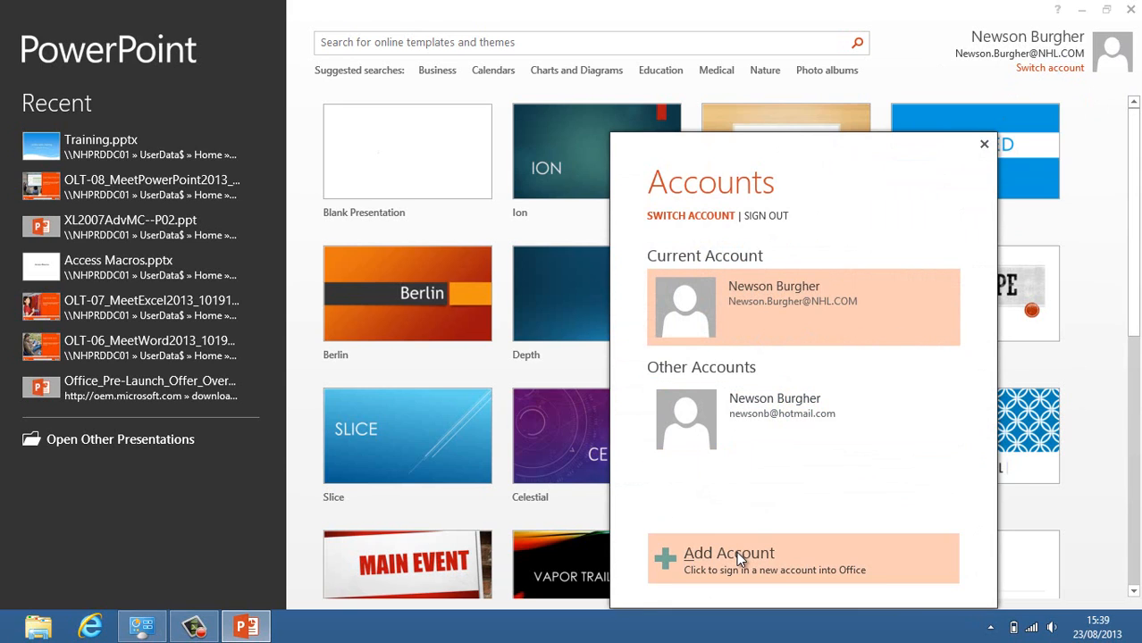
{"action": "mouse_move", "coordinate": [766, 217]}
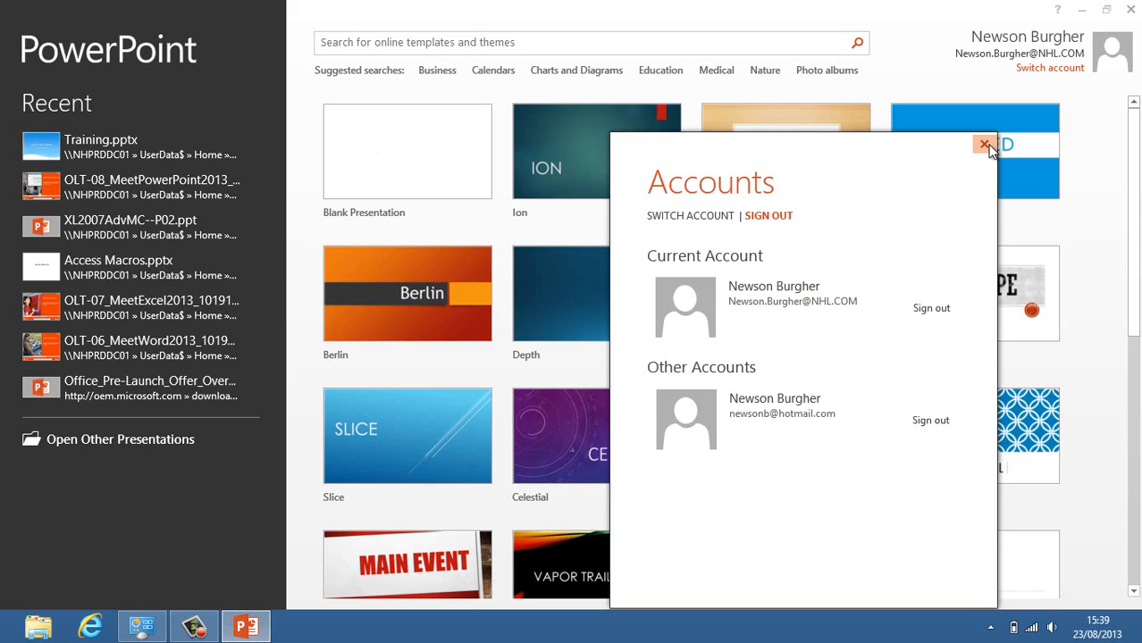
Close the Accounts panel, returning to the theme gallery start screen.
{"action": "left_click", "coordinate": [986, 143]}
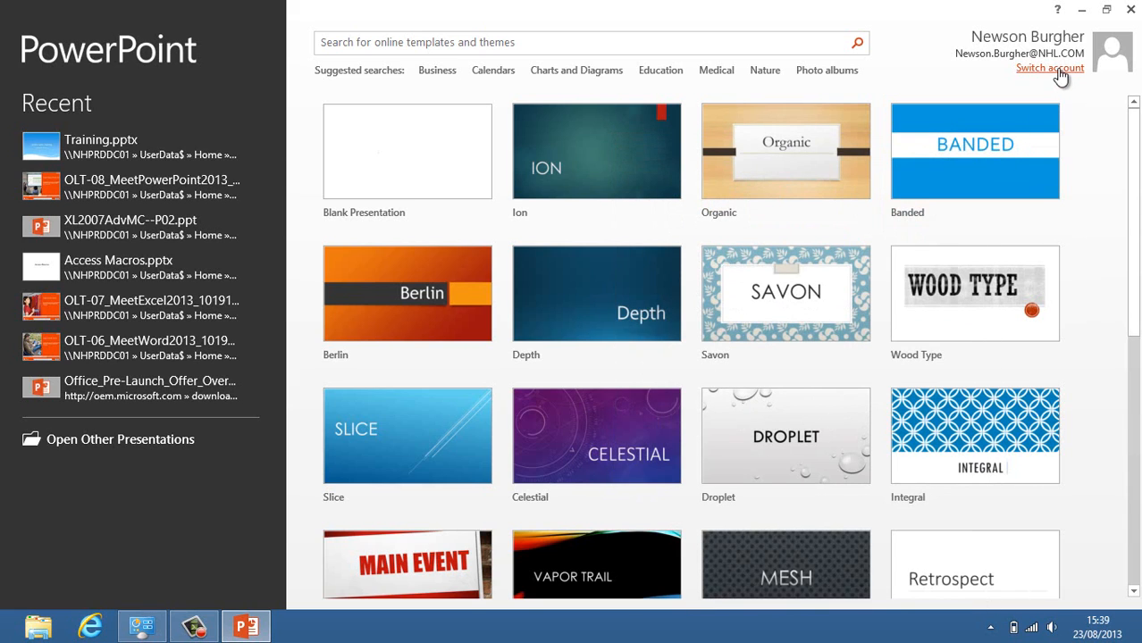
{"action": "mouse_move", "coordinate": [640, 47]}
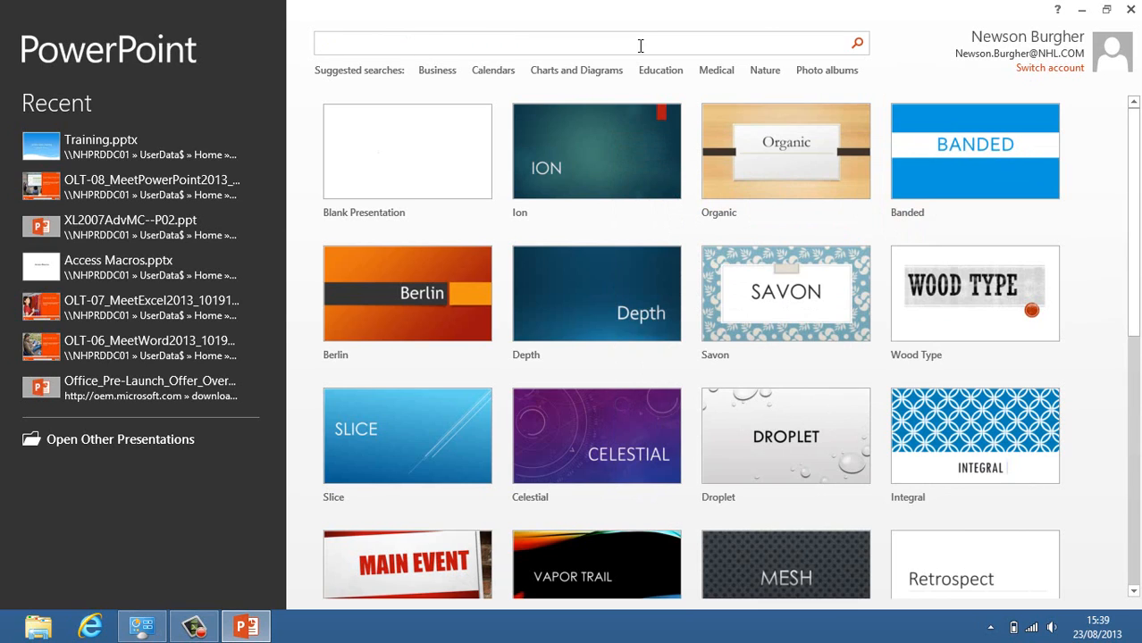
{"action": "mouse_move", "coordinate": [547, 93]}
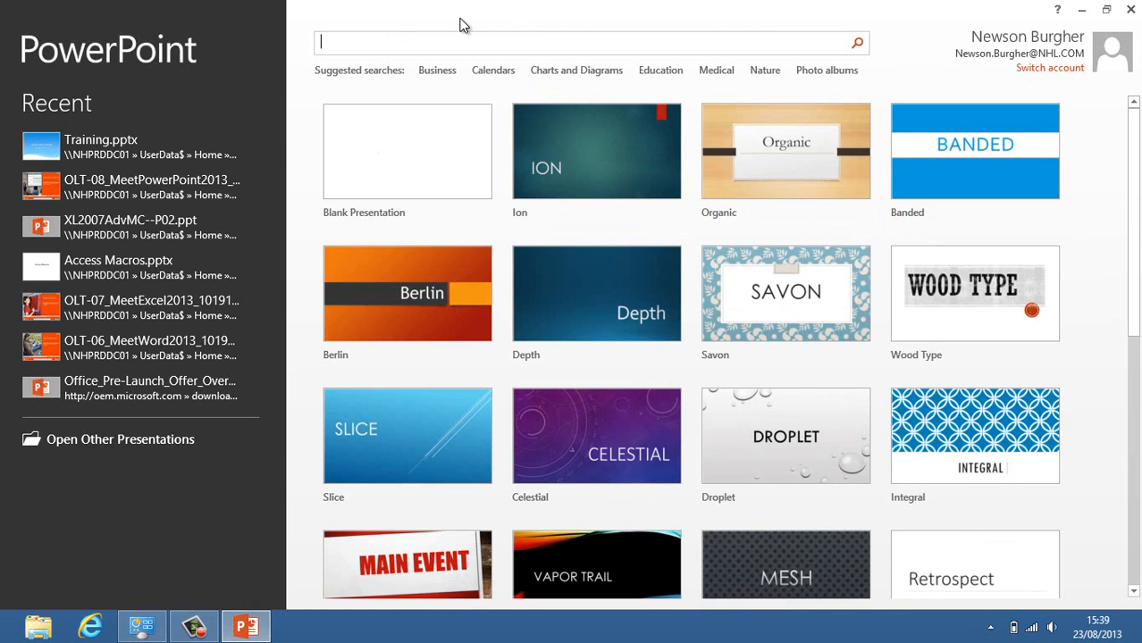
Run the suggested Business search to list online Business templates.
{"action": "left_click", "coordinate": [437, 69]}
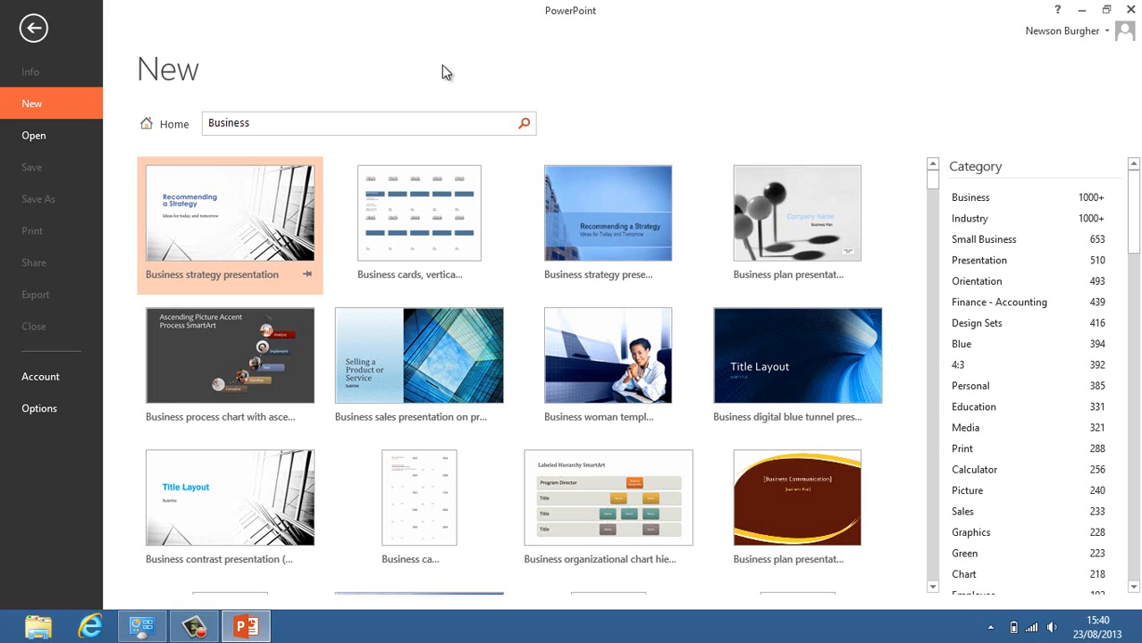
{"action": "mouse_move", "coordinate": [490, 57]}
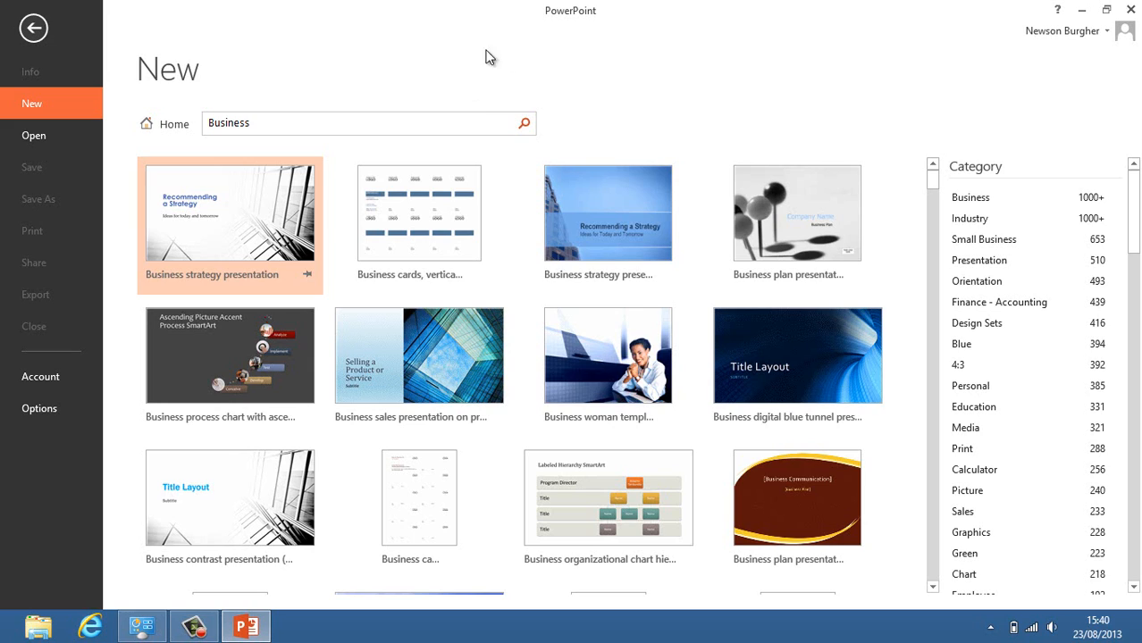
{"action": "mouse_move", "coordinate": [958, 173]}
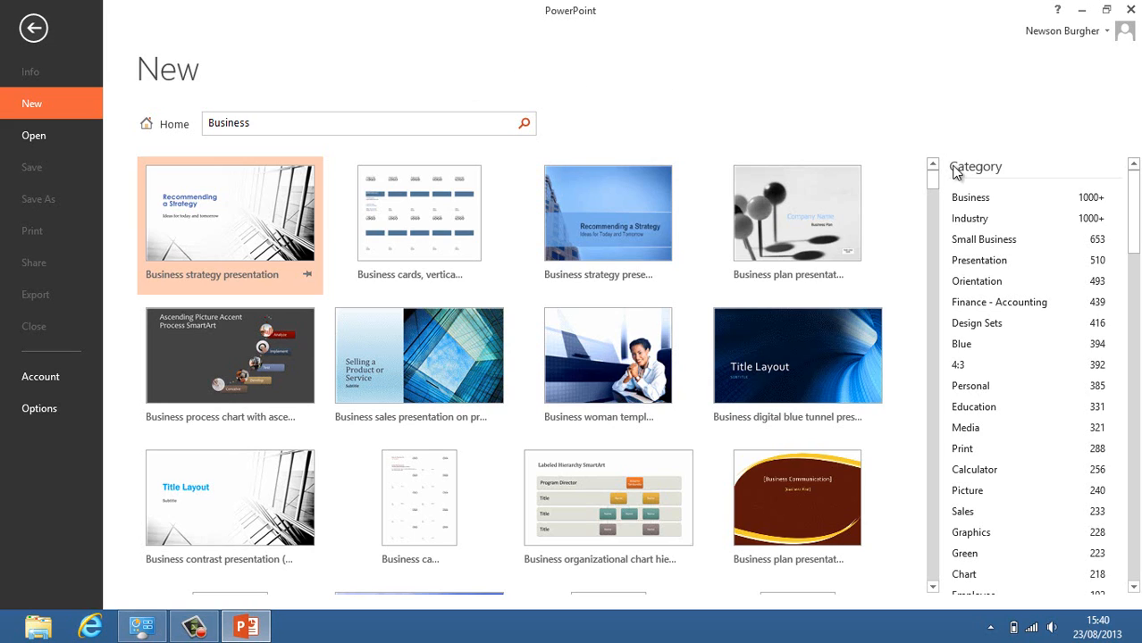
{"action": "mouse_move", "coordinate": [997, 171]}
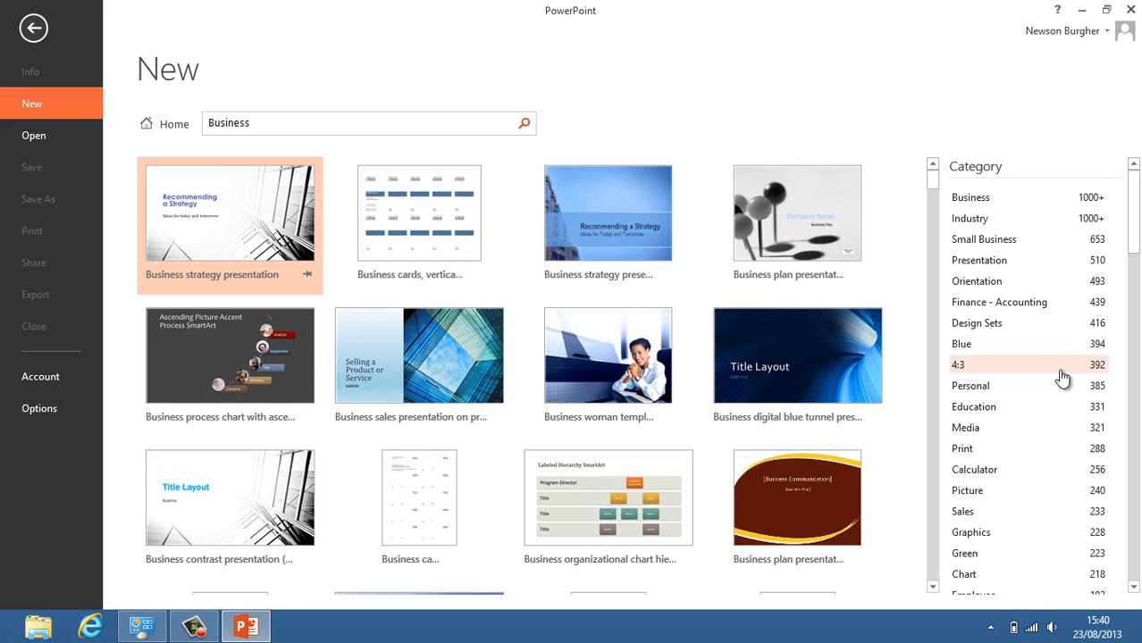
{"action": "mouse_move", "coordinate": [997, 302]}
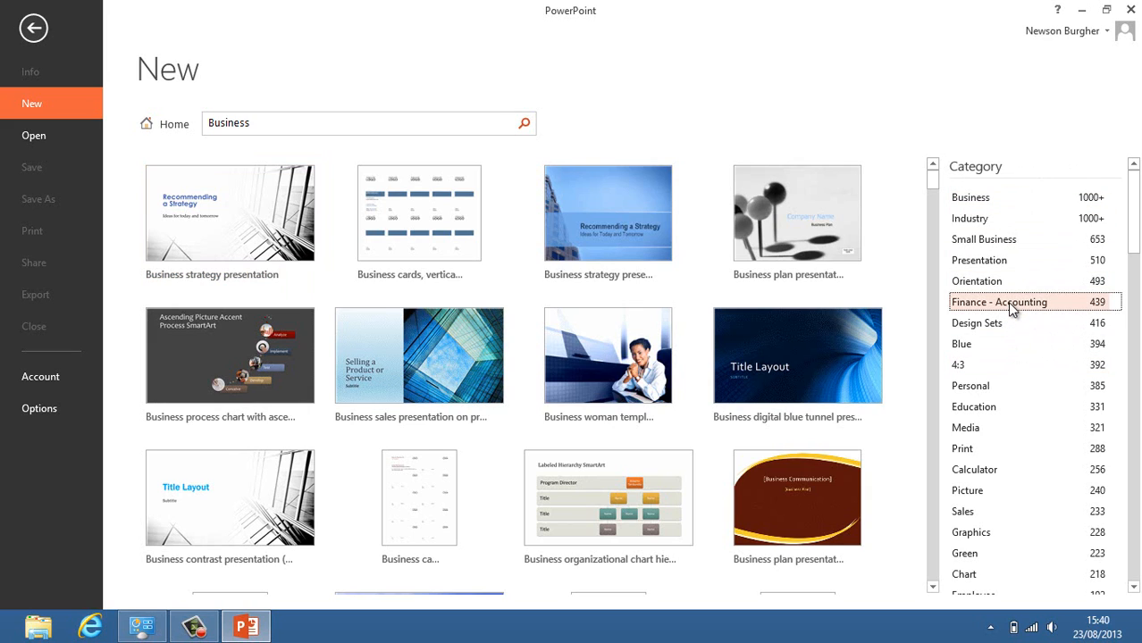
Filter the Business results to the Finance - Accounting category.
{"action": "left_click", "coordinate": [997, 302]}
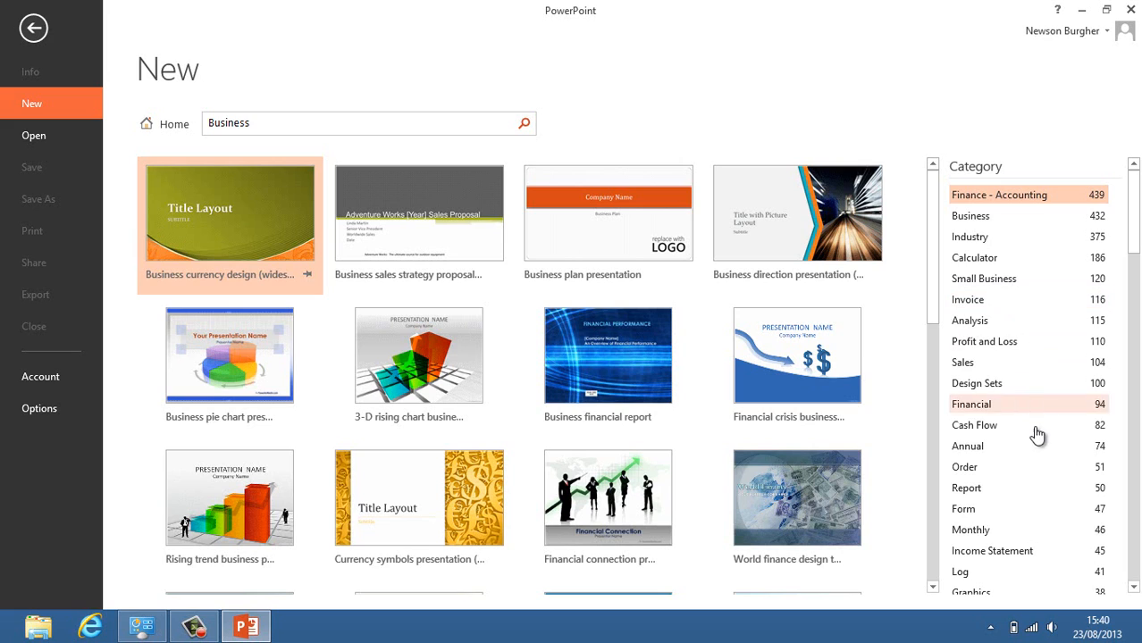
{"action": "mouse_move", "coordinate": [1057, 507]}
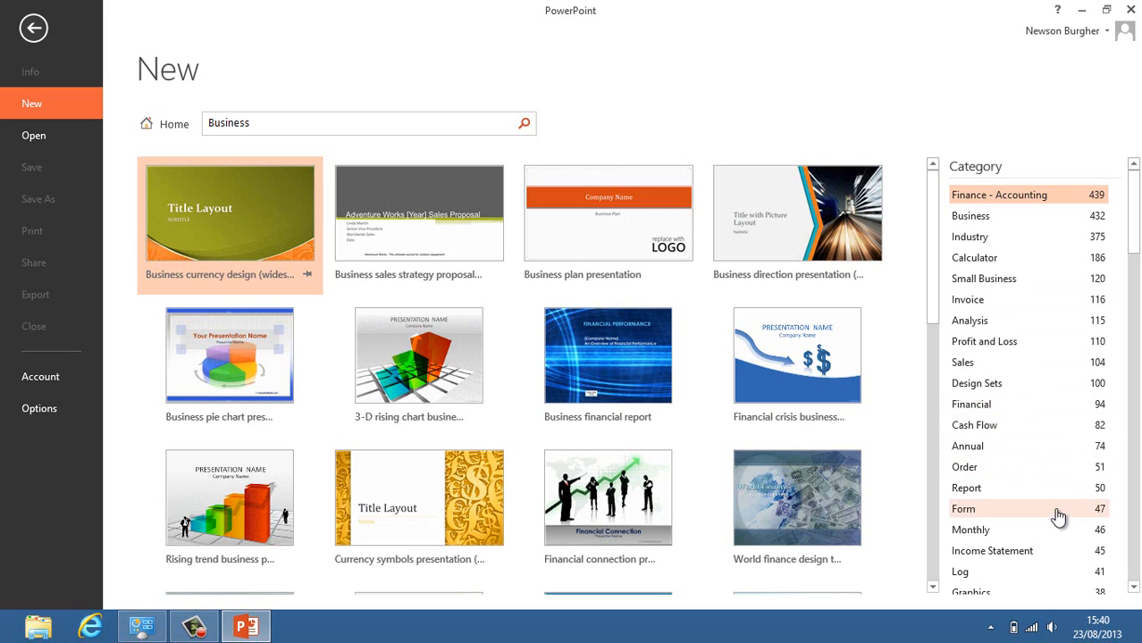
Add the Form filter, then expand and collapse the Excel and Word template result groups.
{"action": "left_click", "coordinate": [963, 507]}
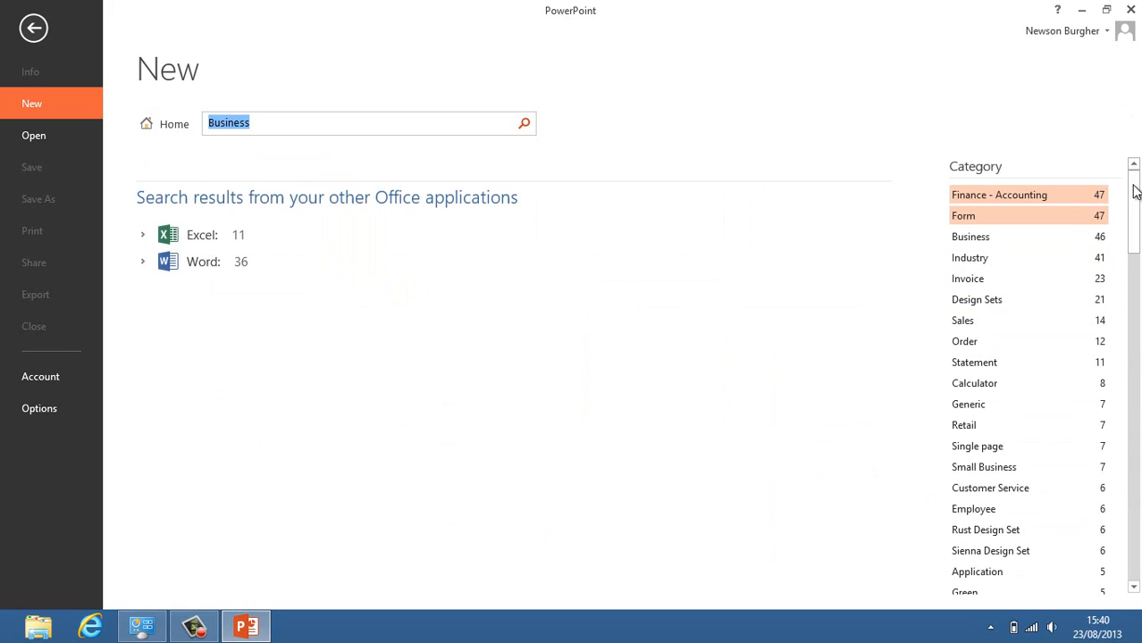
{"action": "mouse_move", "coordinate": [949, 268]}
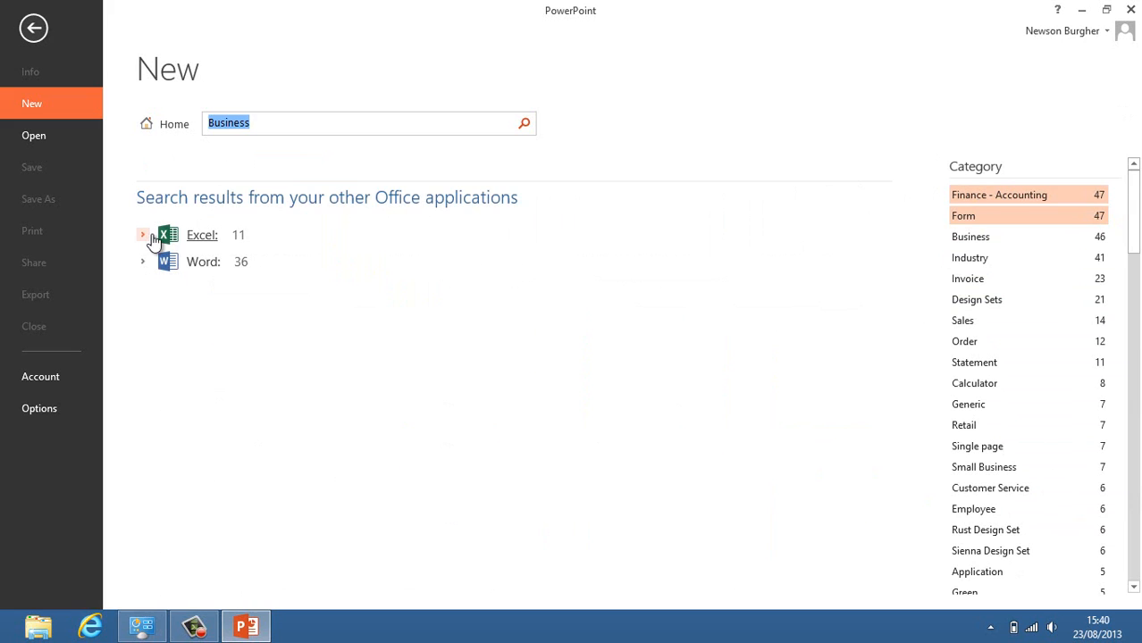
{"action": "left_click", "coordinate": [142, 235]}
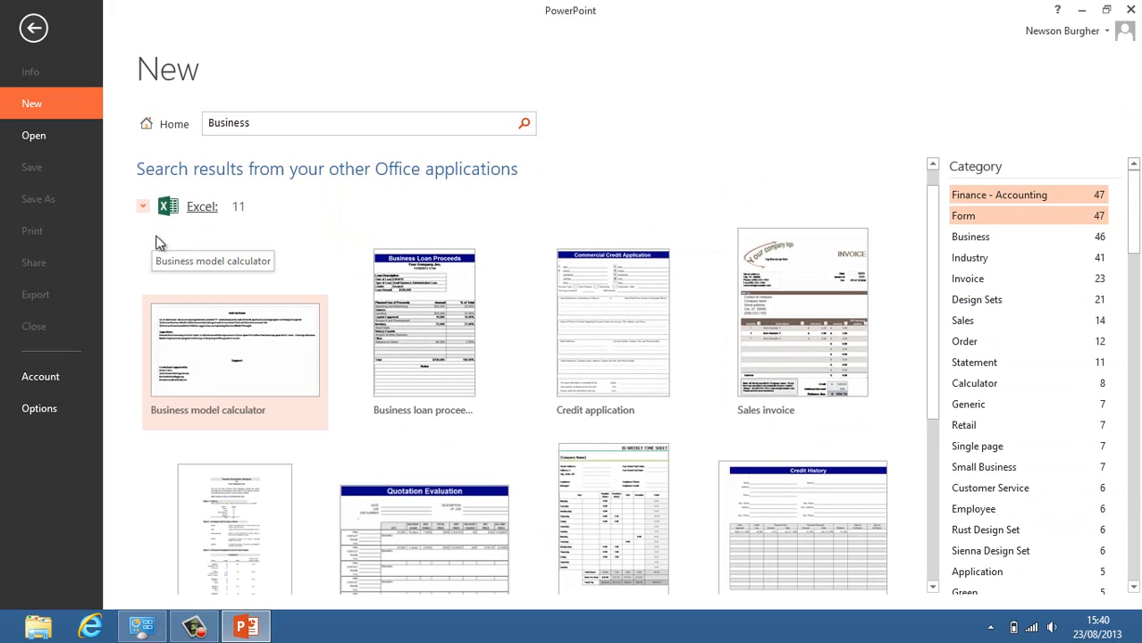
{"action": "mouse_move", "coordinate": [397, 278]}
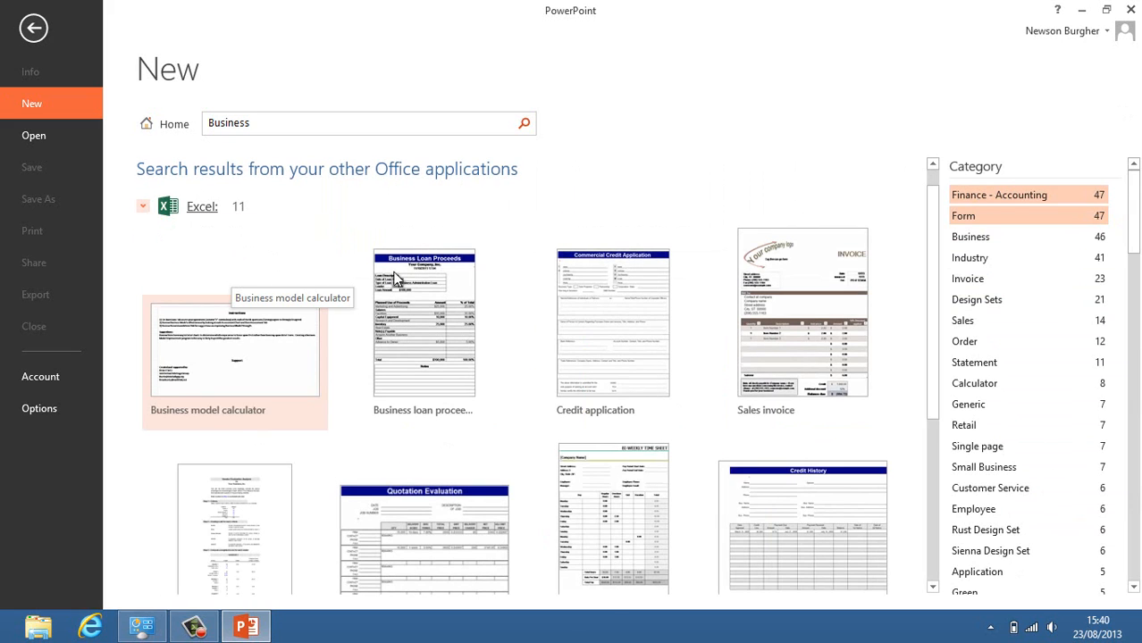
{"action": "mouse_move", "coordinate": [719, 222]}
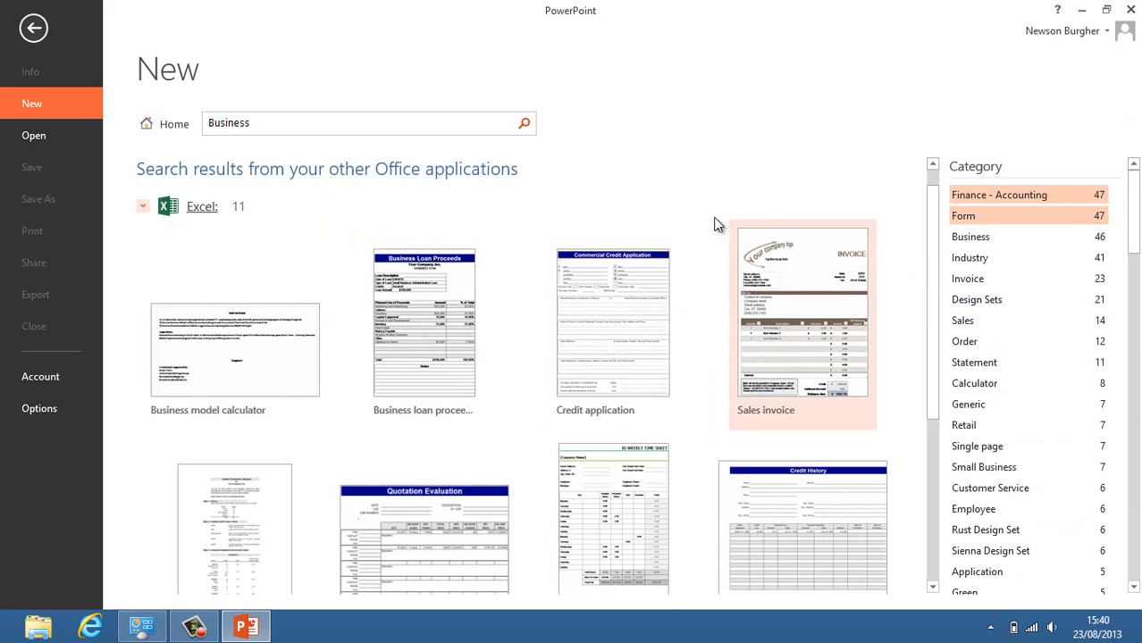
{"action": "left_click", "coordinate": [143, 208]}
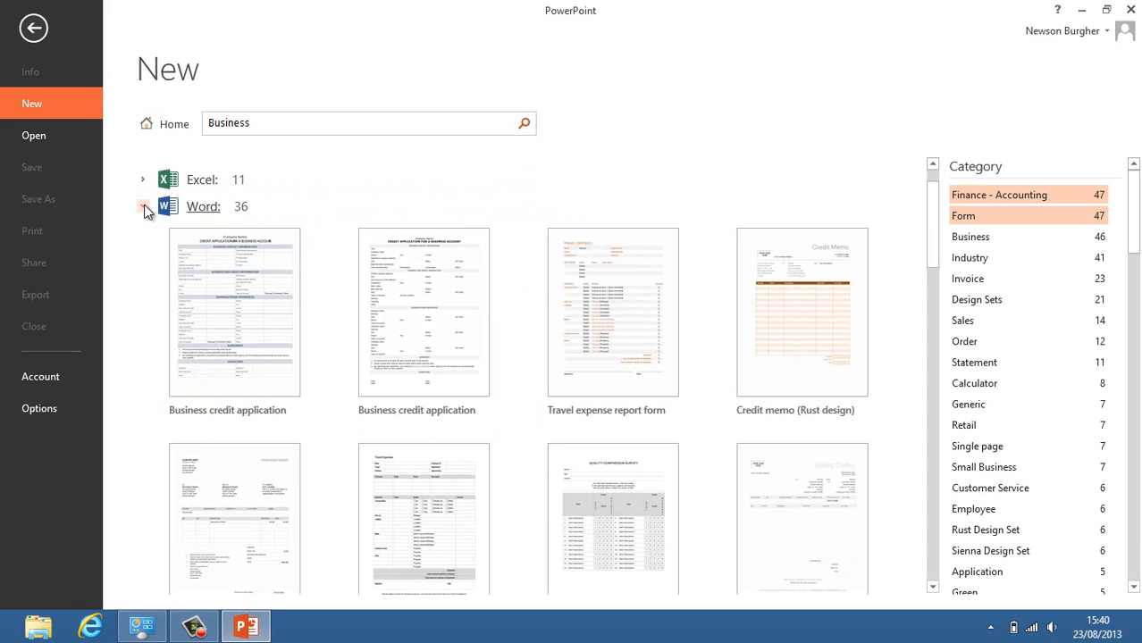
{"action": "left_click", "coordinate": [143, 207]}
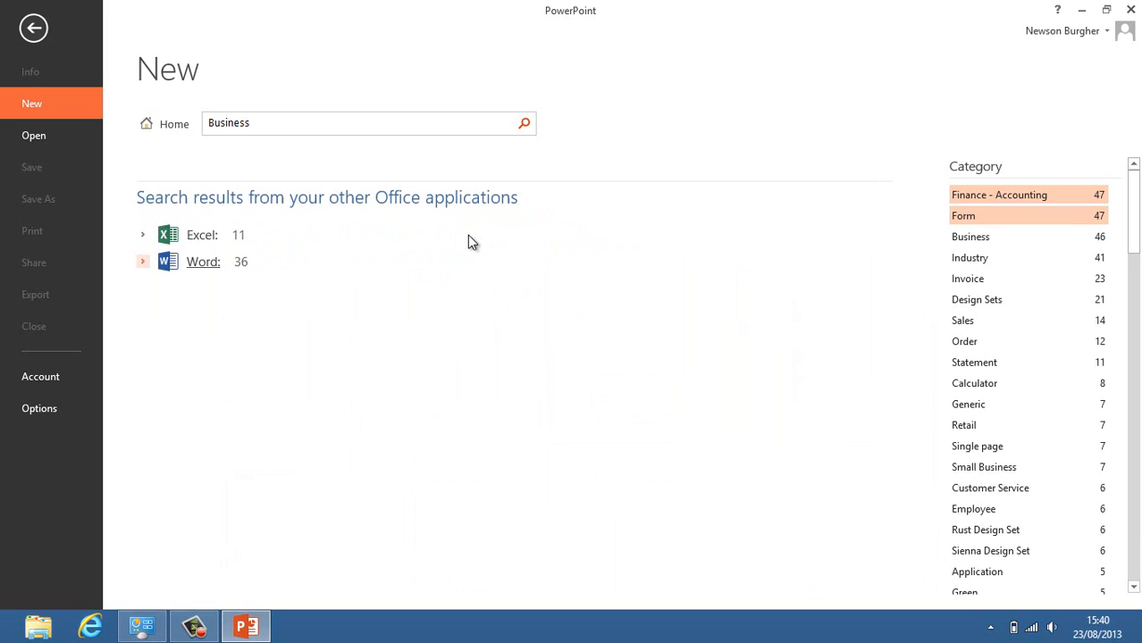
{"action": "mouse_move", "coordinate": [331, 136]}
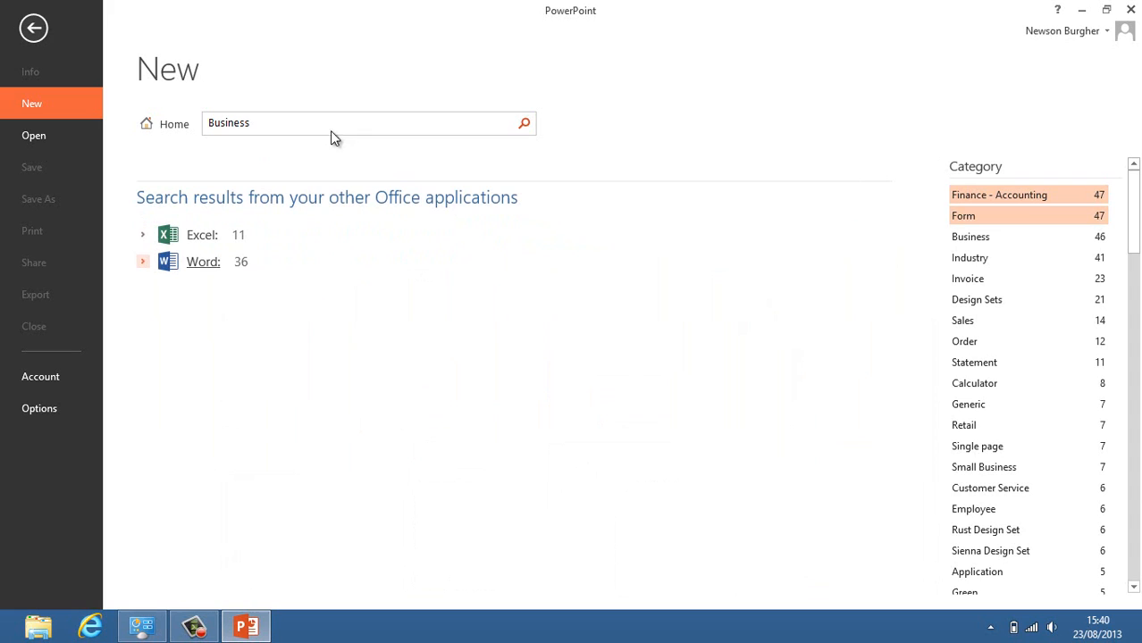
{"action": "mouse_move", "coordinate": [329, 200]}
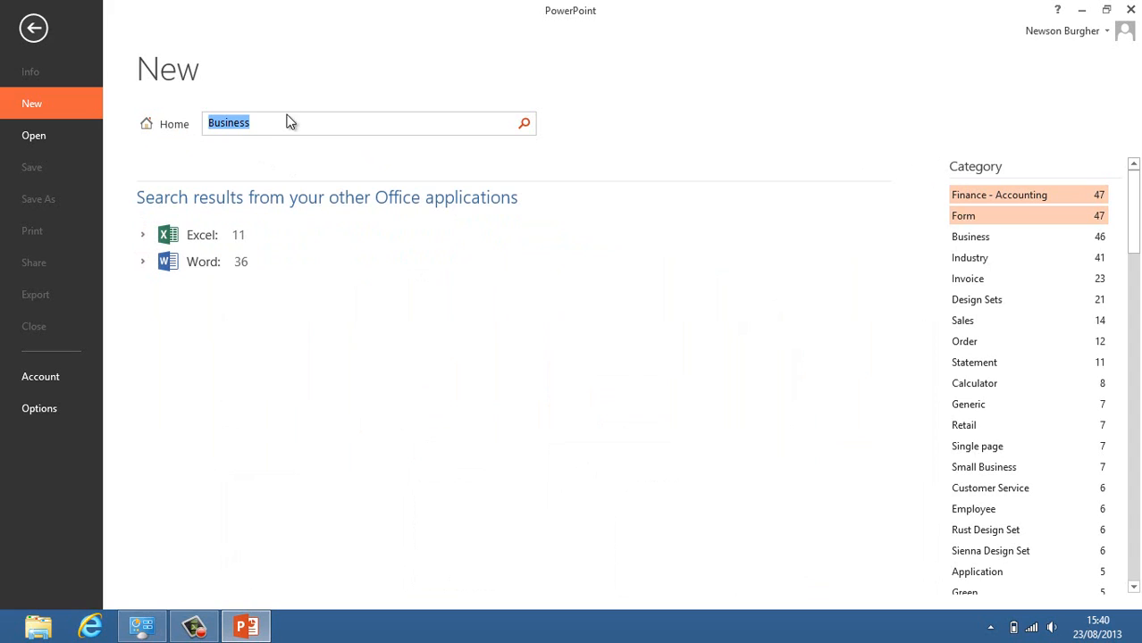
Rerun the Business search to show presentation templates without the category filters.
{"action": "left_click", "coordinate": [289, 123]}
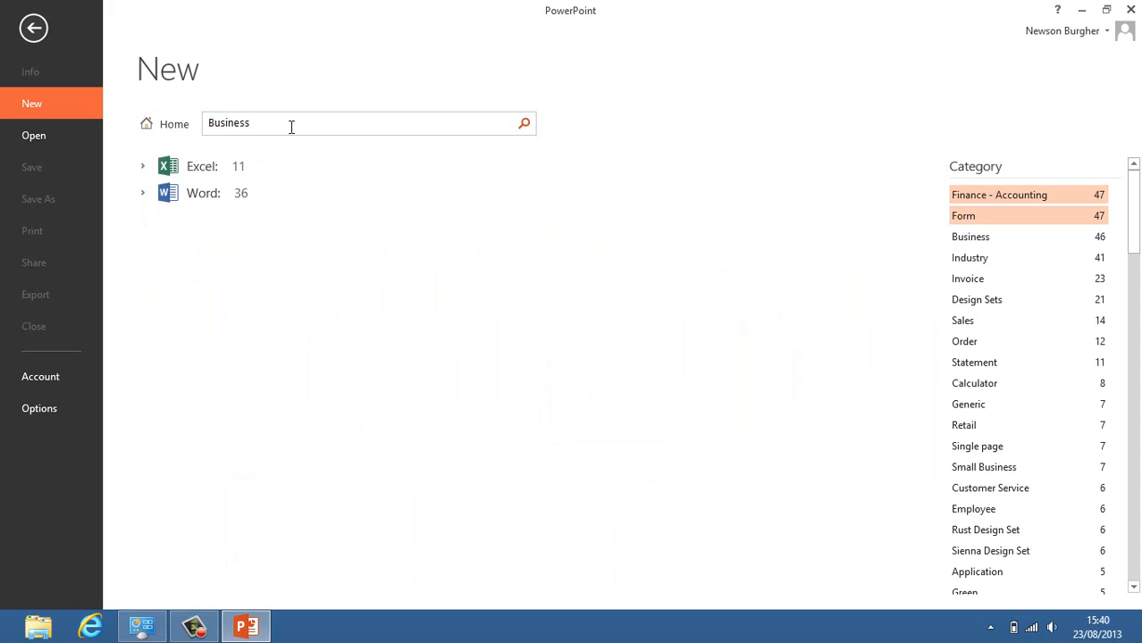
{"action": "left_click", "coordinate": [523, 123]}
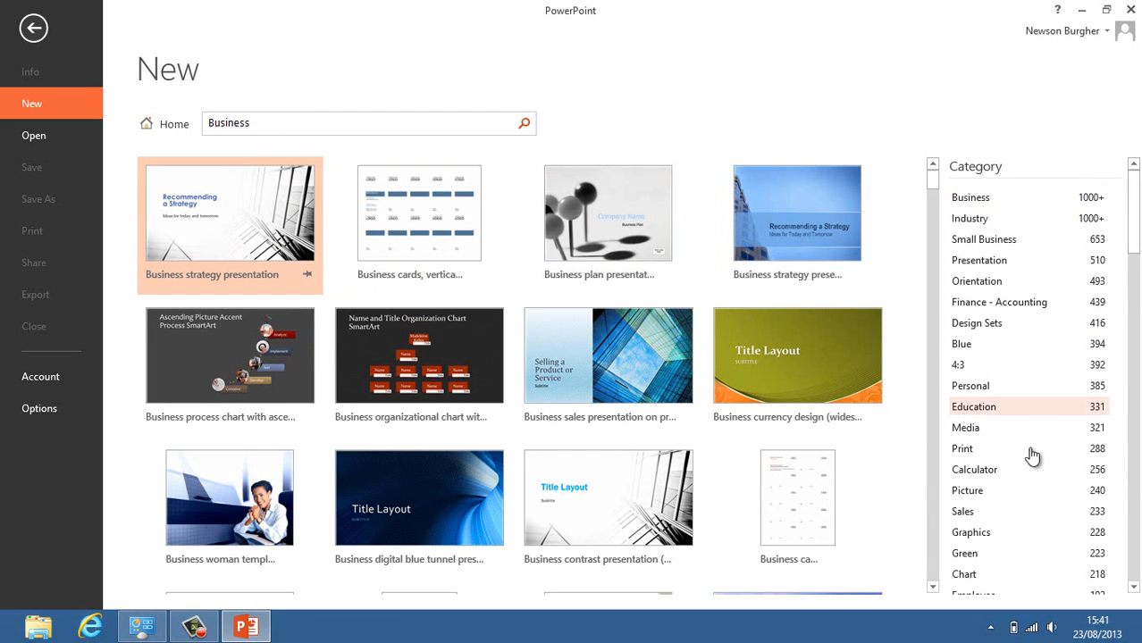
{"action": "mouse_move", "coordinate": [979, 407]}
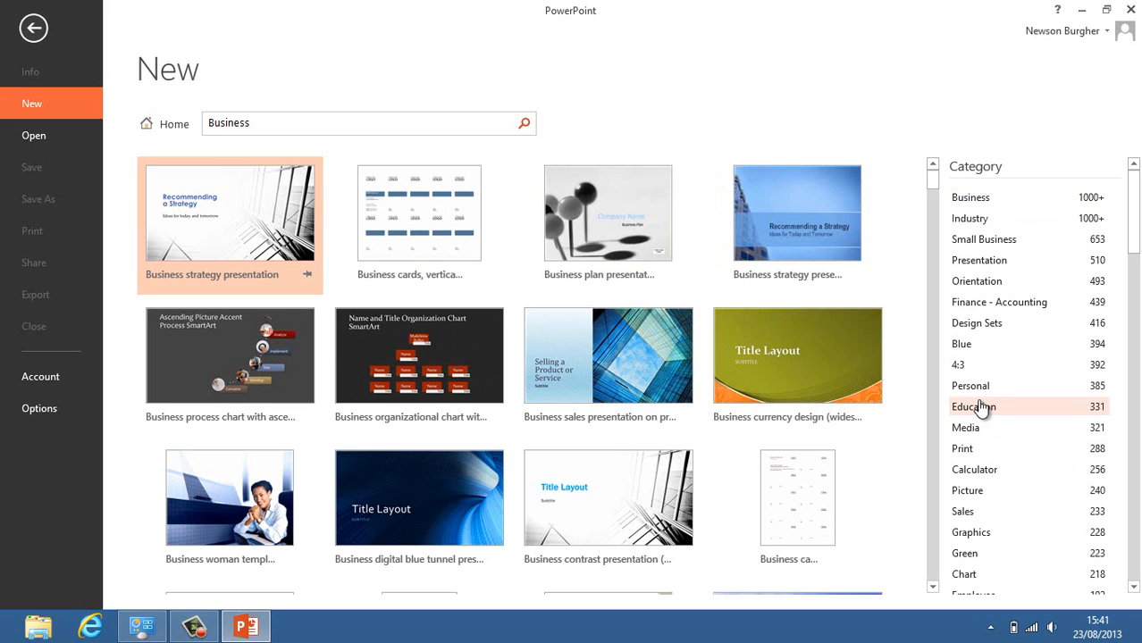
Filter the Business template results to the Presentation category and browse down through its thumbnails.
{"action": "left_click", "coordinate": [972, 407]}
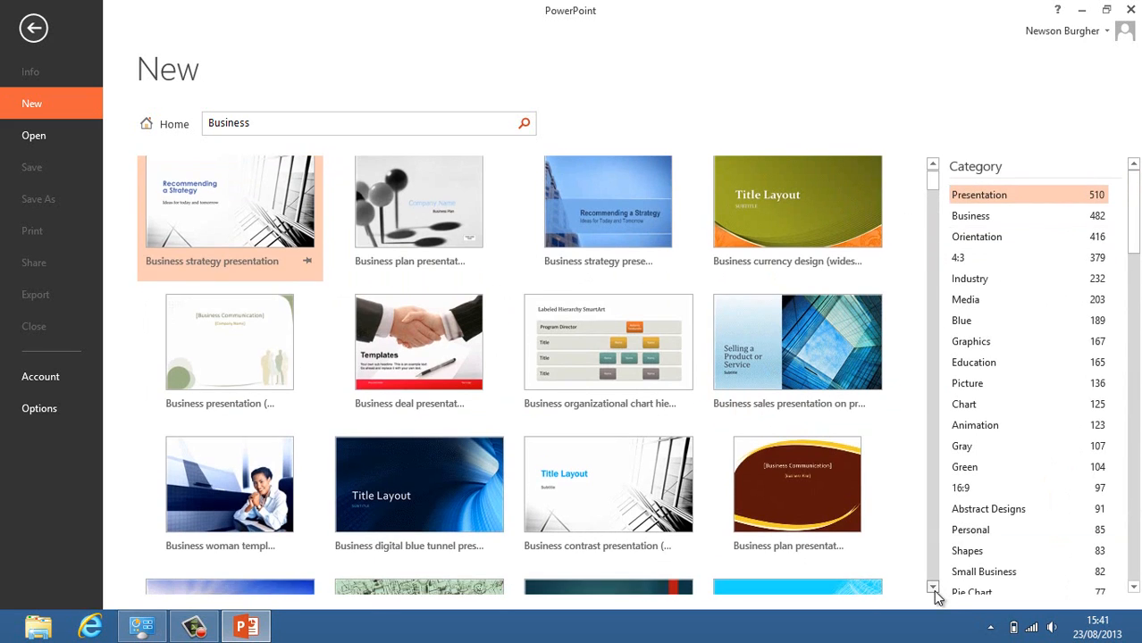
{"action": "scroll", "scroll_direction": "down", "scroll_amount": 3}
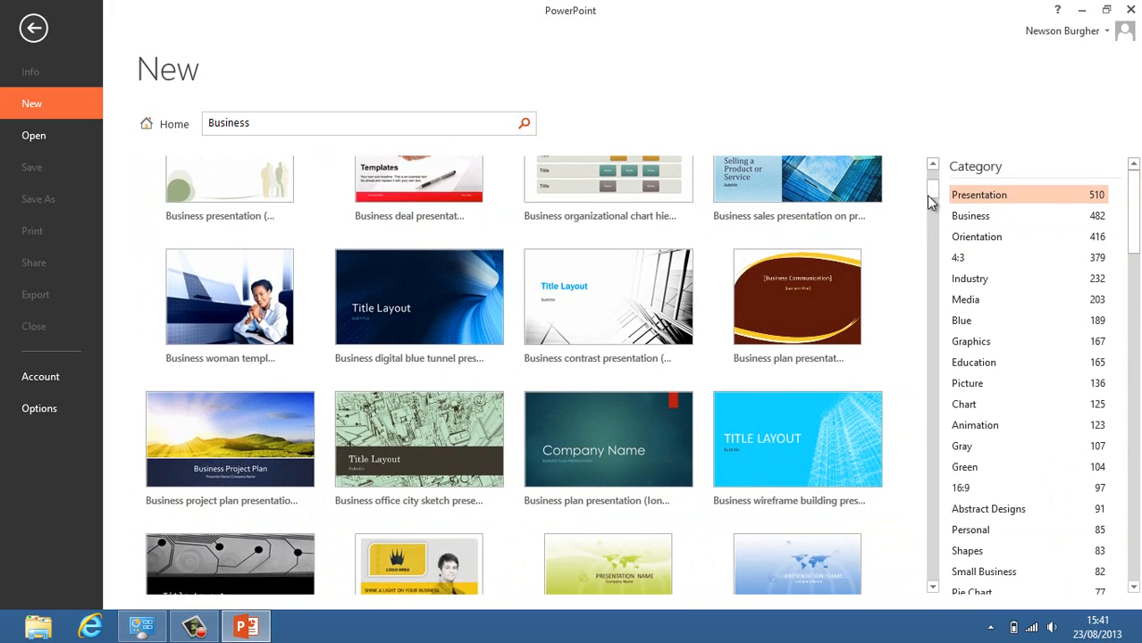
{"action": "scroll", "scroll_direction": "down", "scroll_amount": 3}
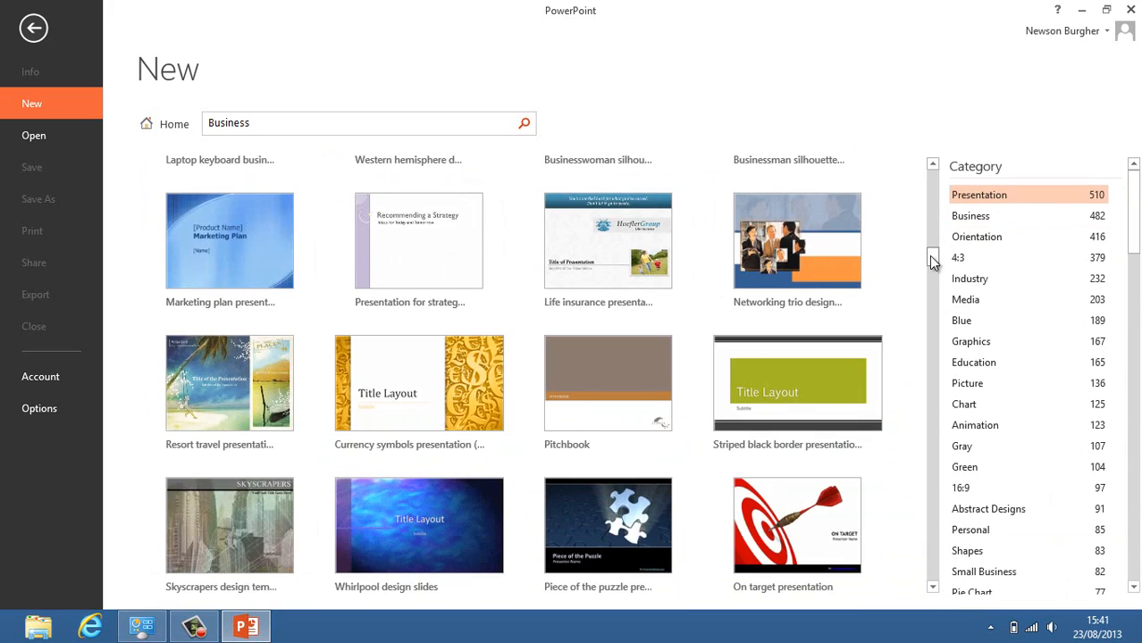
{"action": "scroll", "scroll_direction": "down", "scroll_amount": 3}
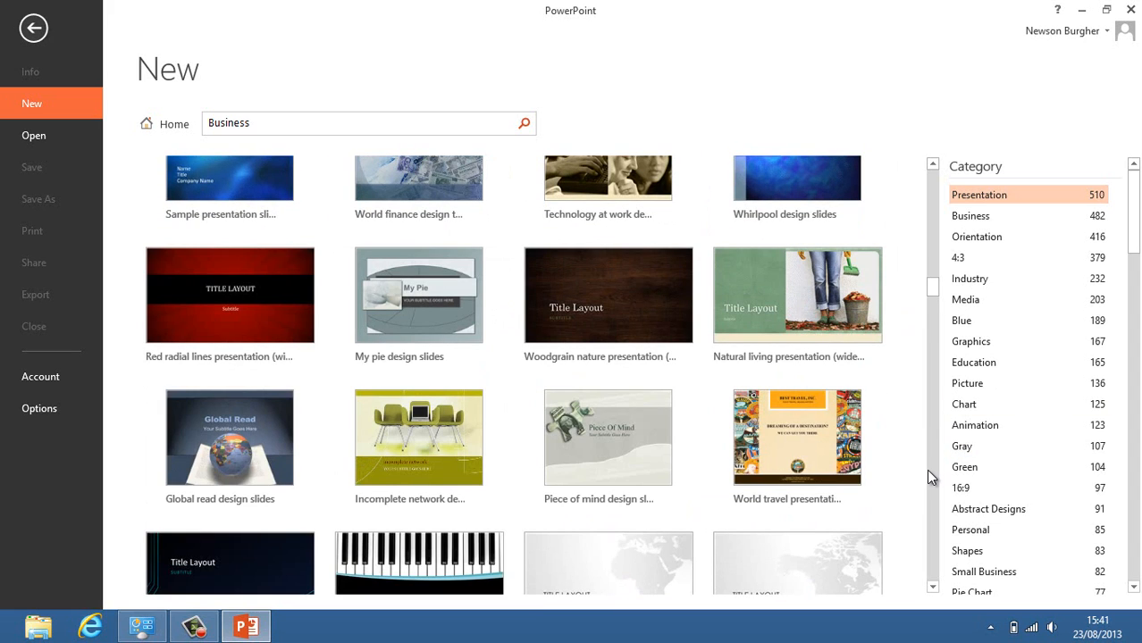
{"action": "scroll", "scroll_direction": "down", "scroll_amount": 3}
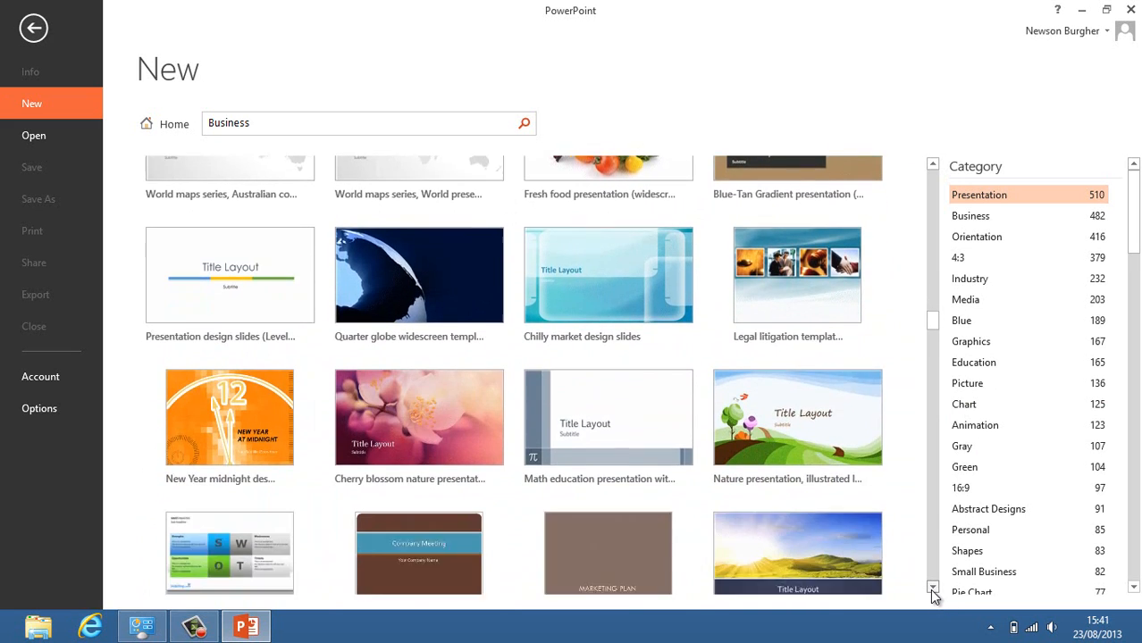
{"action": "scroll", "scroll_direction": "down", "scroll_amount": 3}
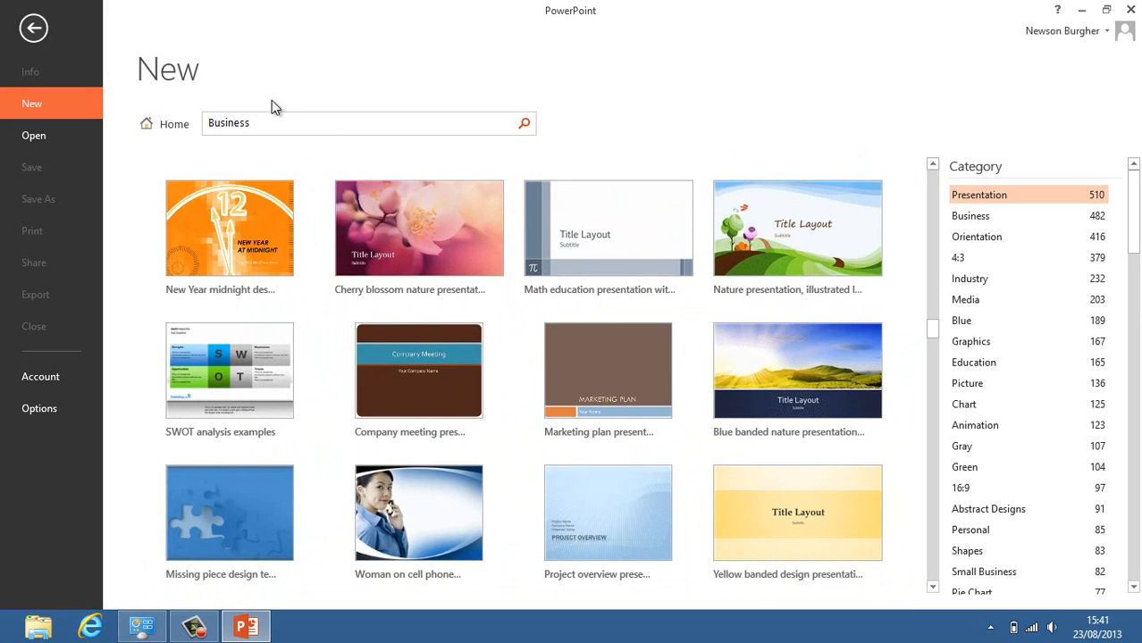
{"action": "mouse_move", "coordinate": [247, 75]}
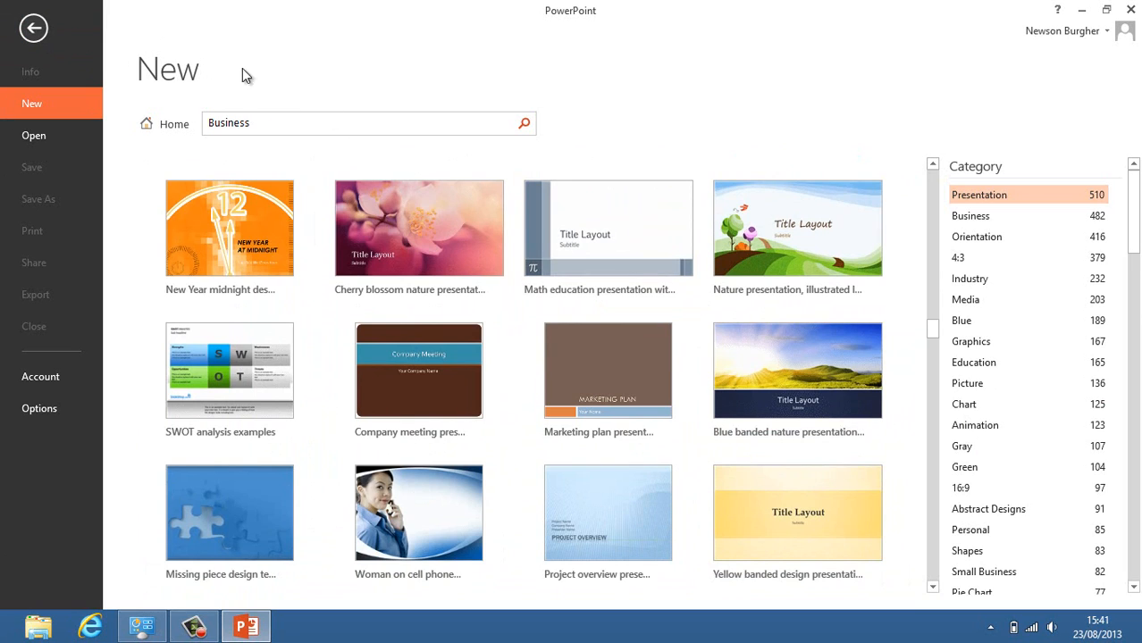
{"action": "mouse_move", "coordinate": [154, 156]}
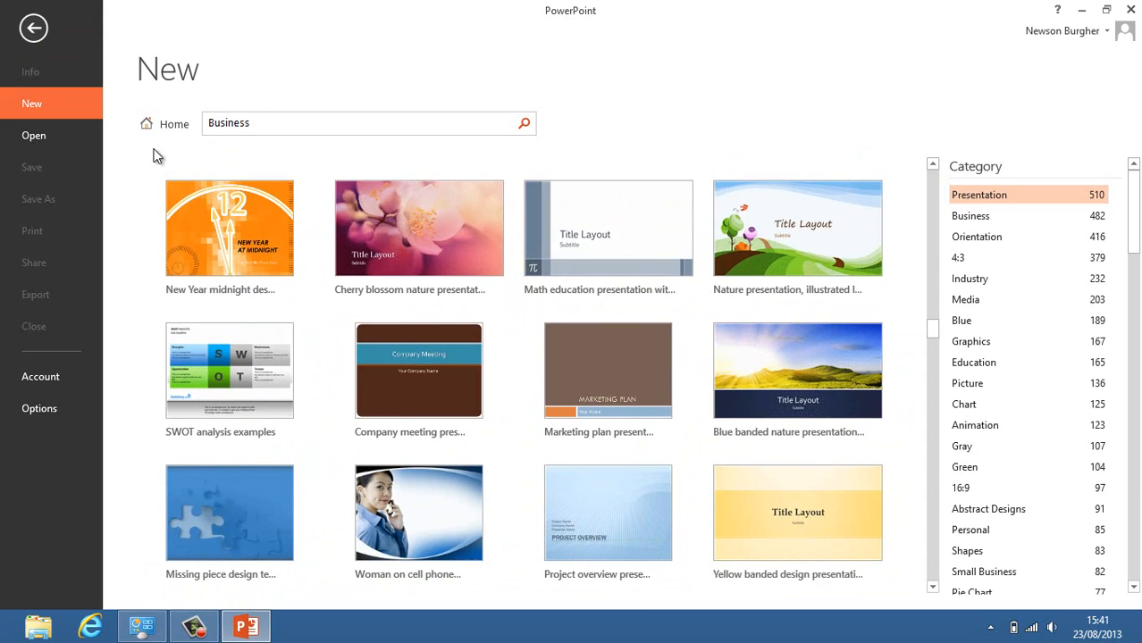
{"action": "mouse_move", "coordinate": [175, 154]}
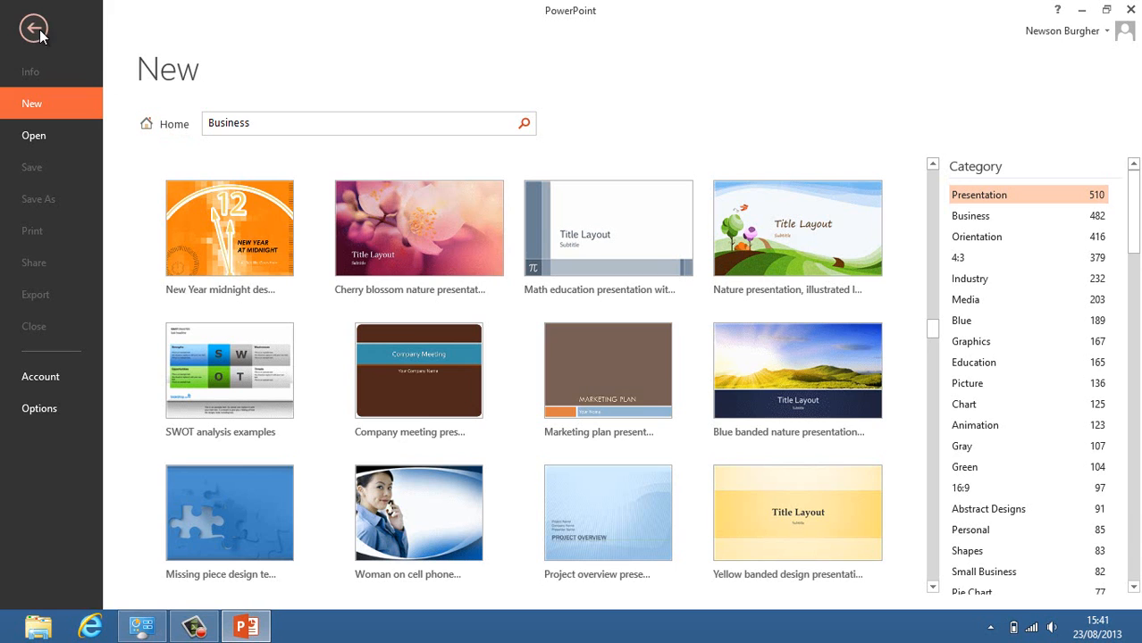
Return from the New templates page to the PowerPoint start screen with recent files and themes.
{"action": "left_click", "coordinate": [34, 27]}
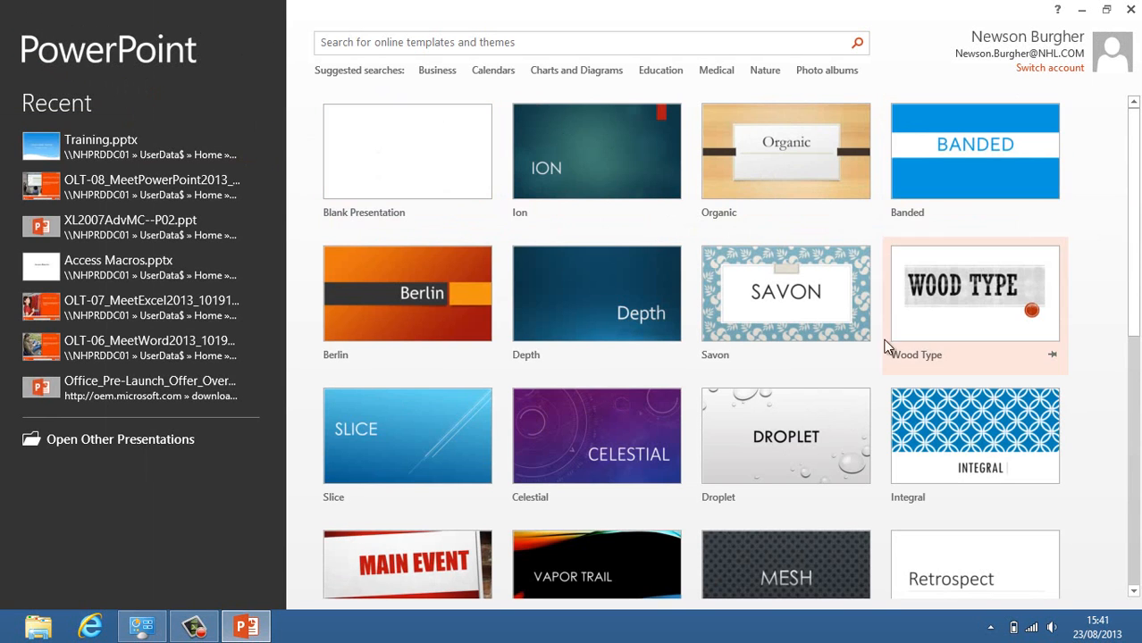
{"action": "mouse_move", "coordinate": [554, 46]}
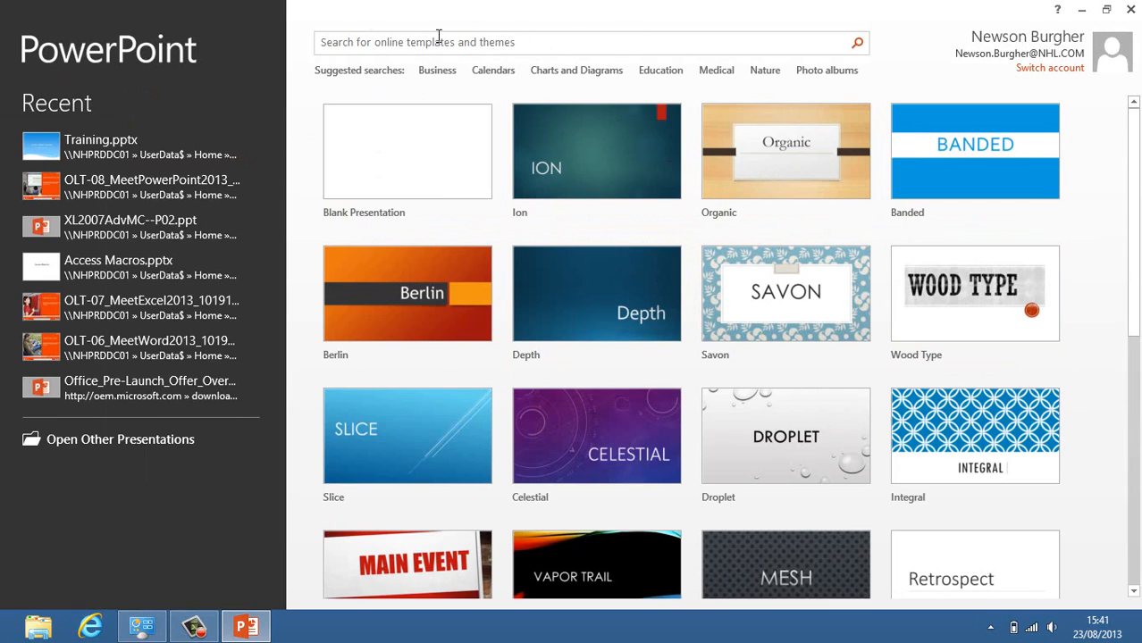
{"action": "mouse_move", "coordinate": [686, 90]}
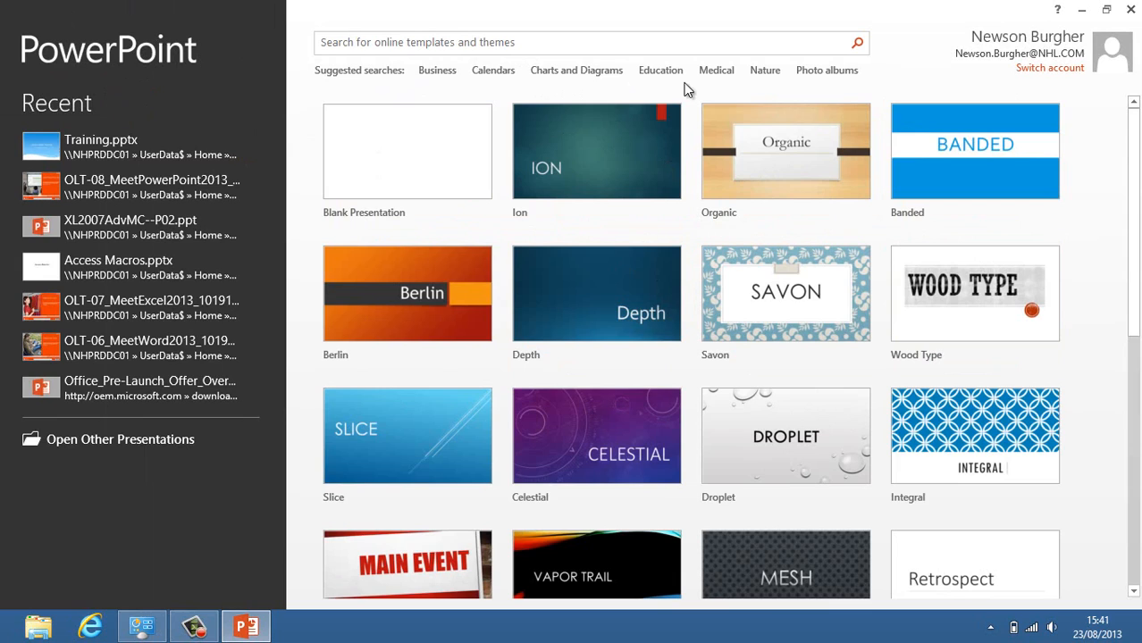
{"action": "mouse_move", "coordinate": [1015, 75]}
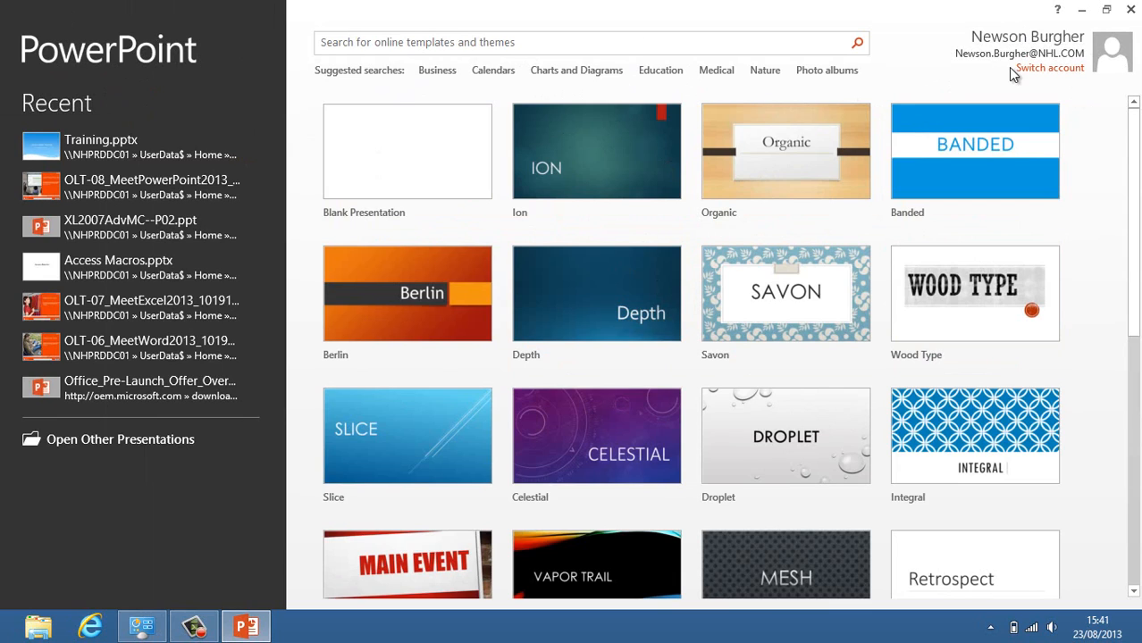
{"action": "mouse_move", "coordinate": [950, 197]}
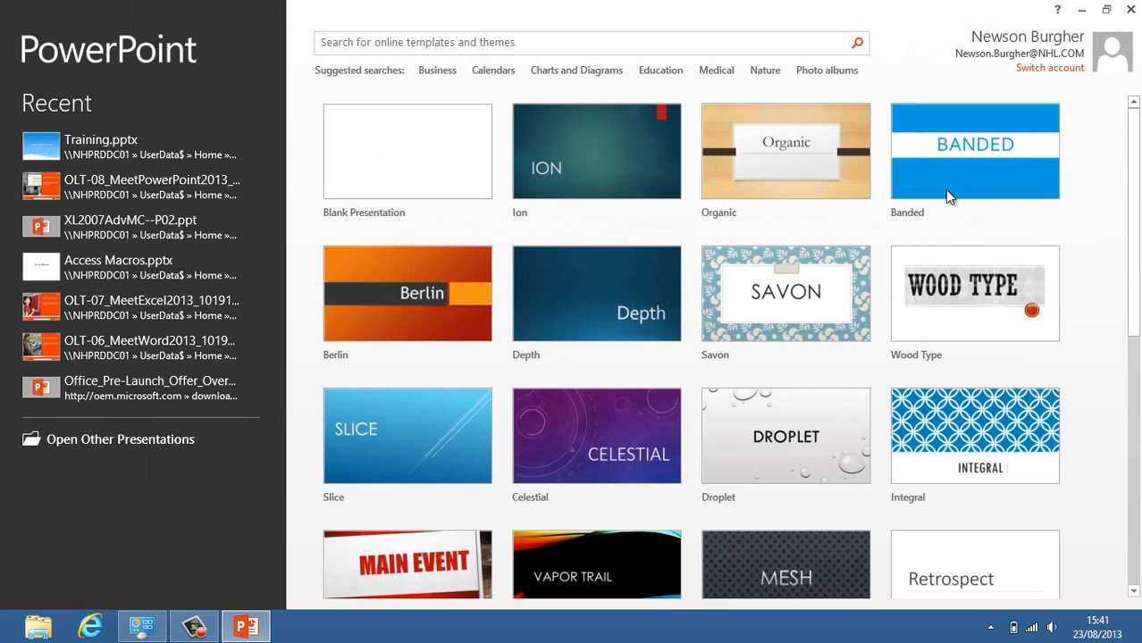
{"action": "mouse_move", "coordinate": [432, 12]}
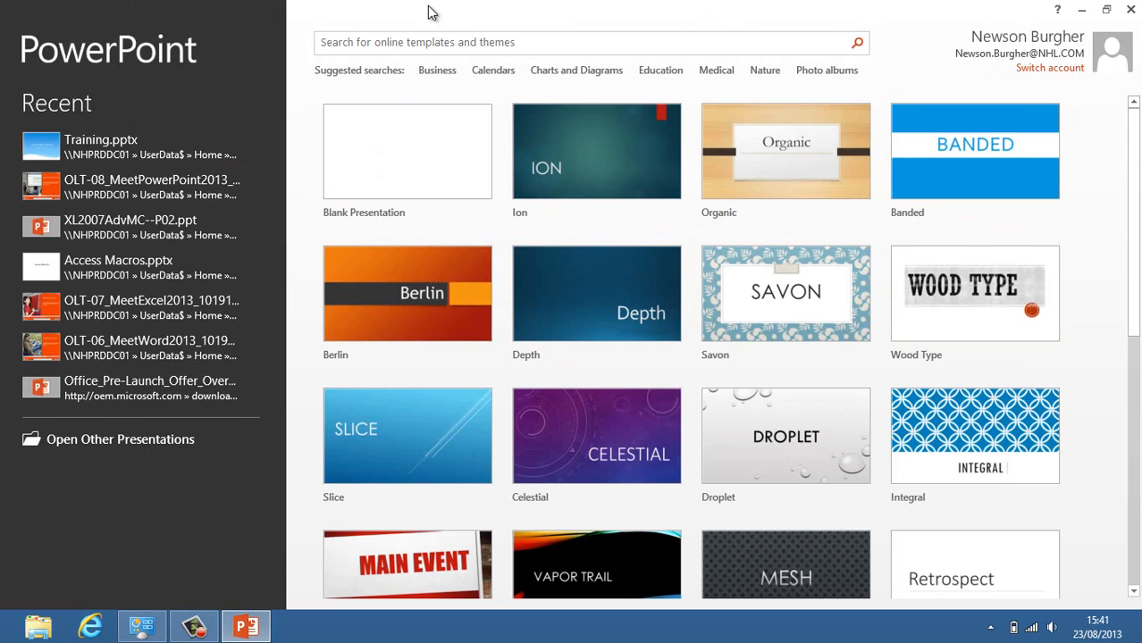
{"action": "mouse_move", "coordinate": [620, 409]}
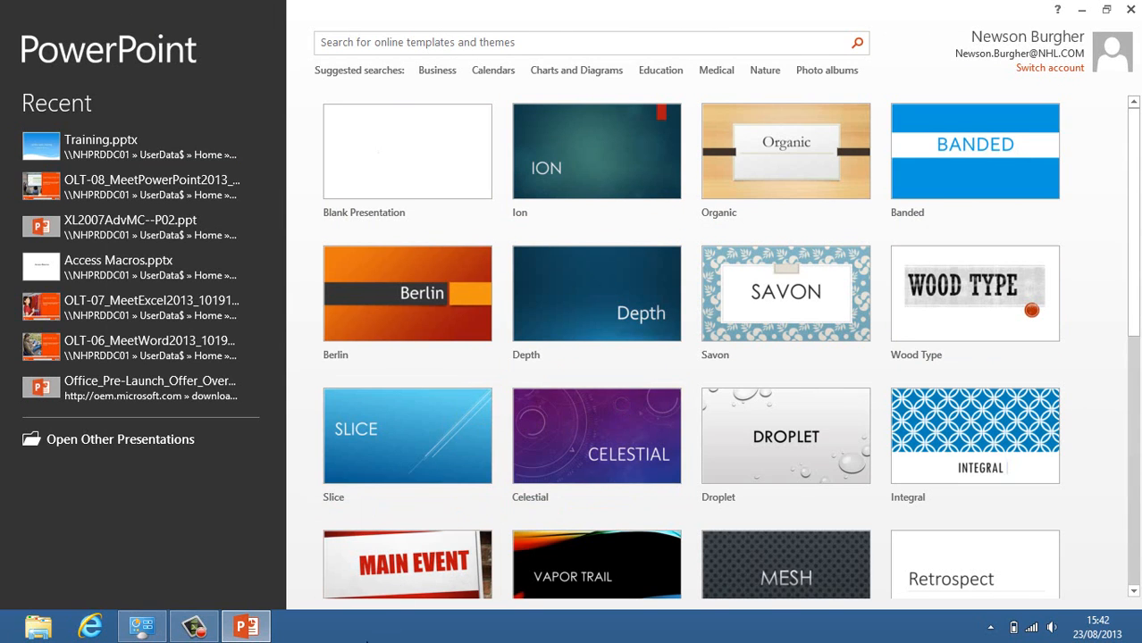
{"action": "mouse_move", "coordinate": [246, 625]}
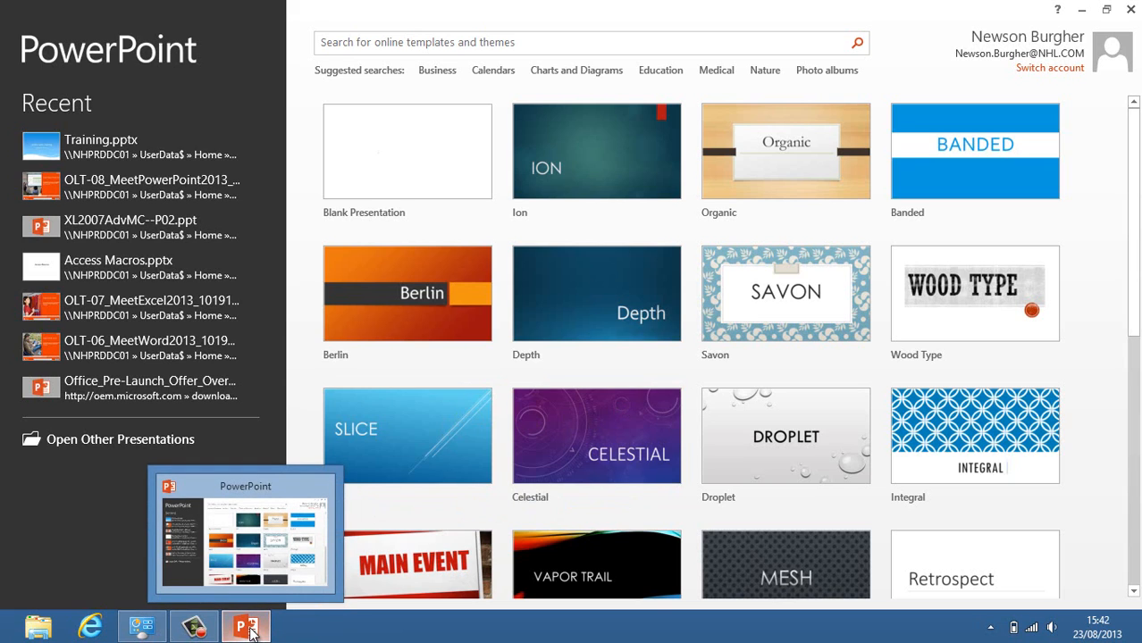